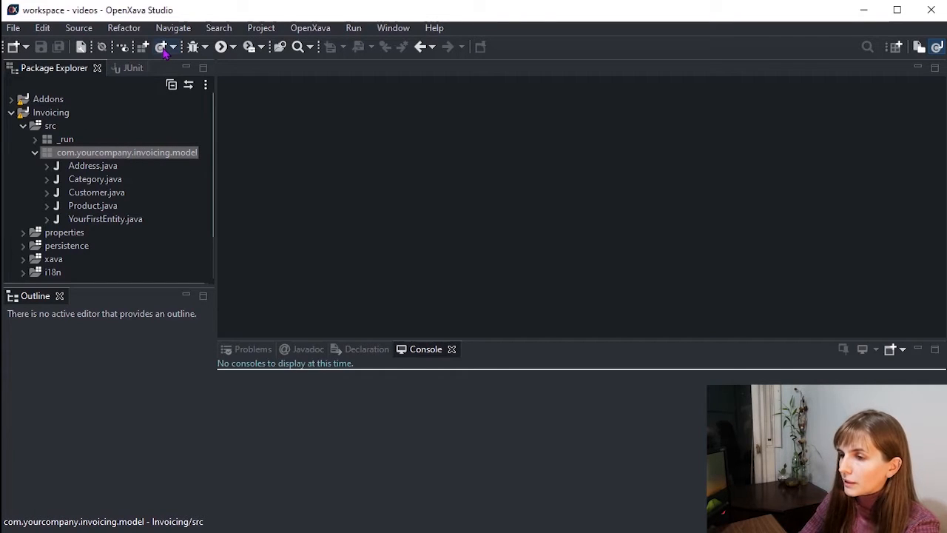
Create a new Java class named Invoice in the model package
left_click(161, 45)
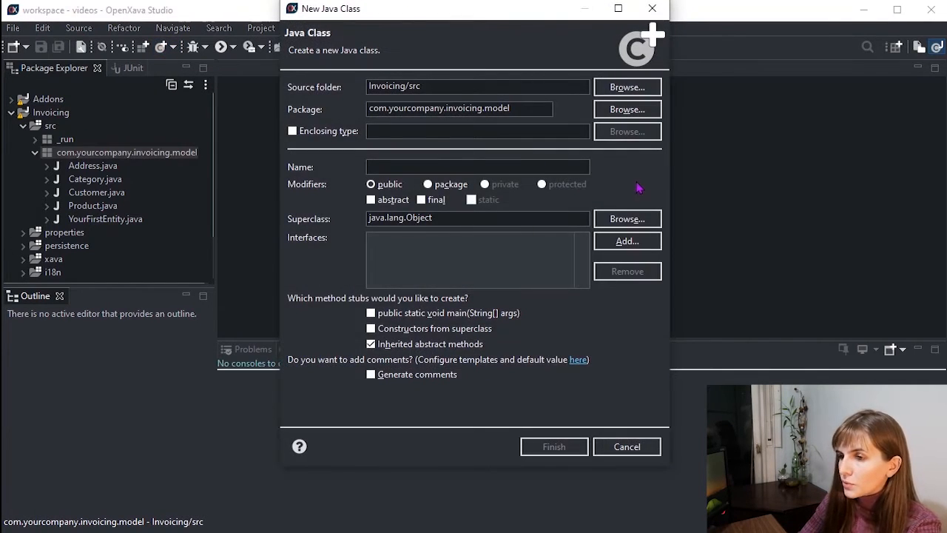
type("Invo")
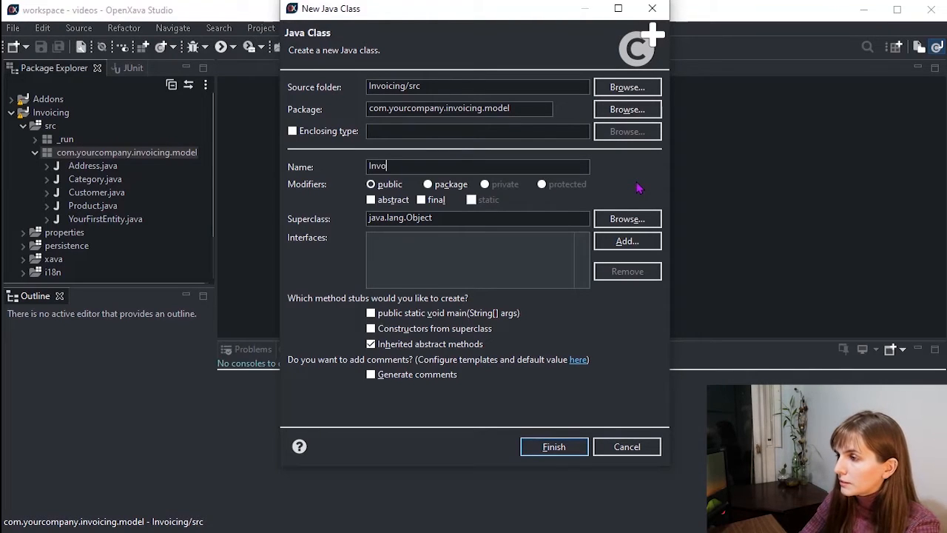
type("ice")
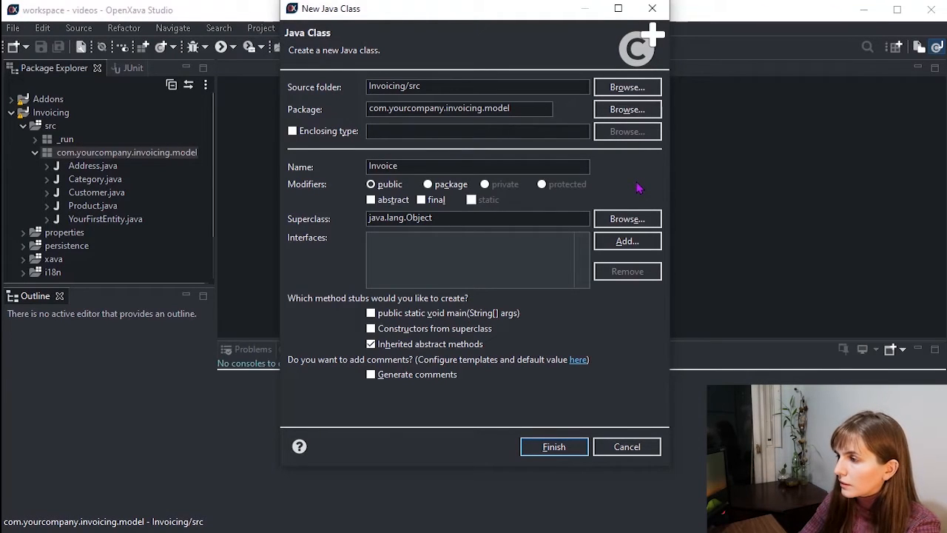
left_click(553, 446)
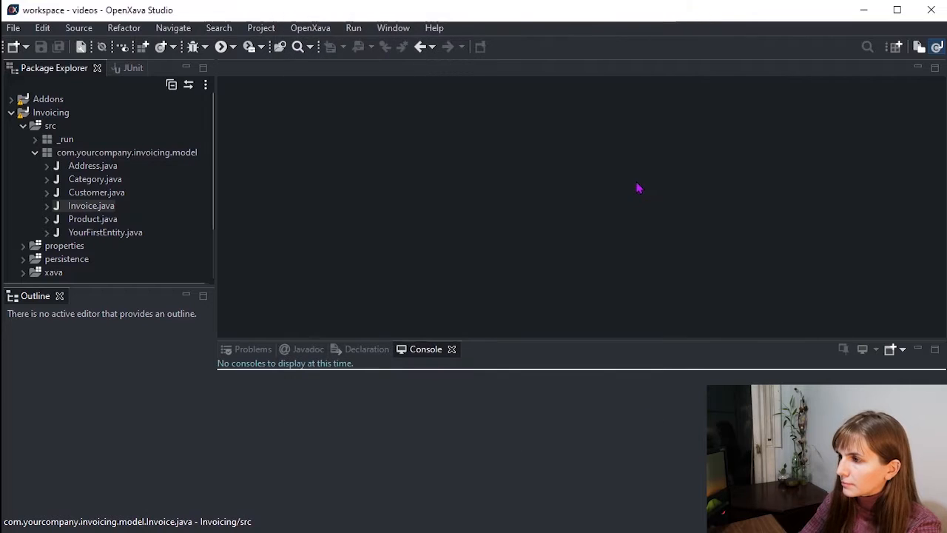
double_click(92, 205)
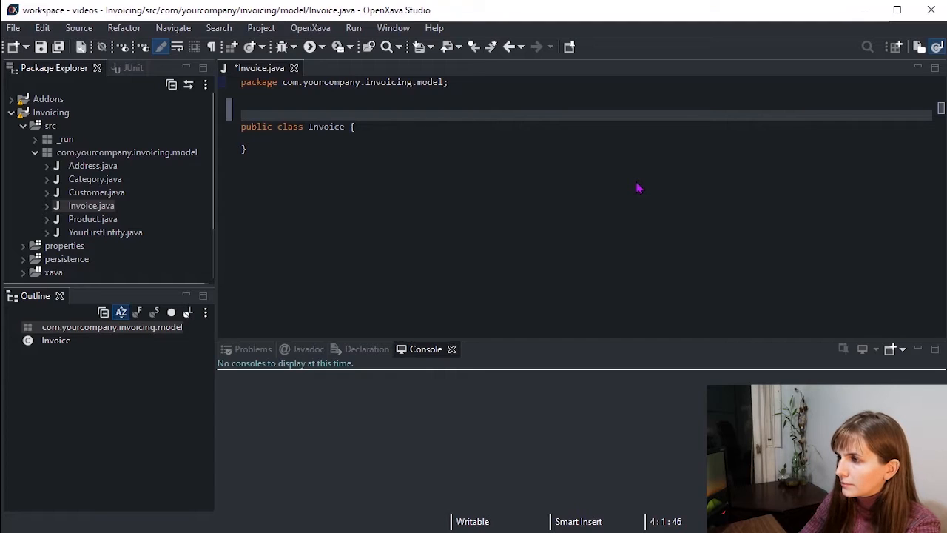
type("@Entity")
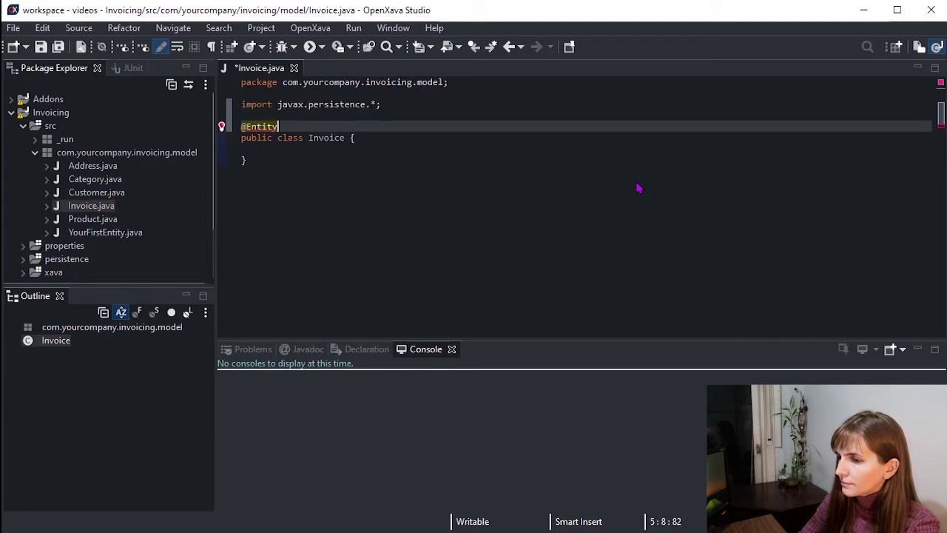
type("@Ge")
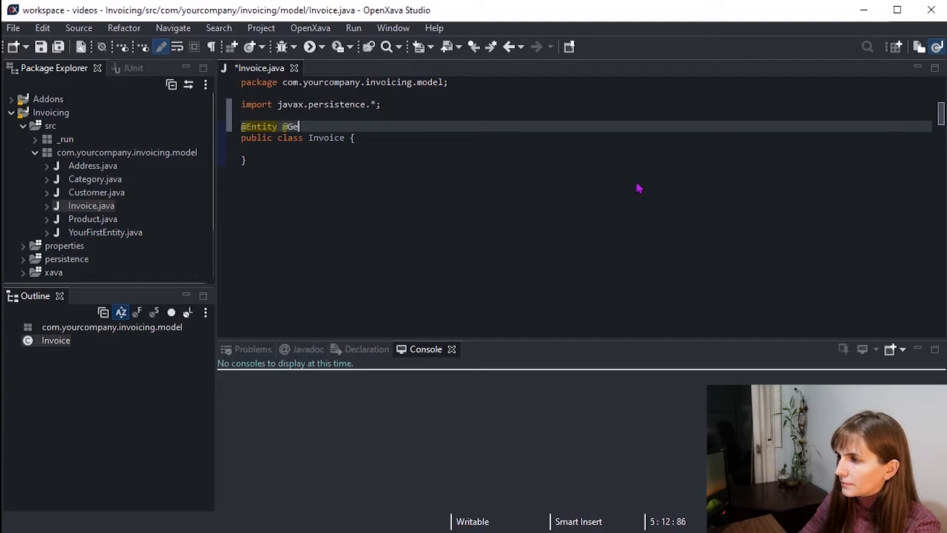
type("tter")
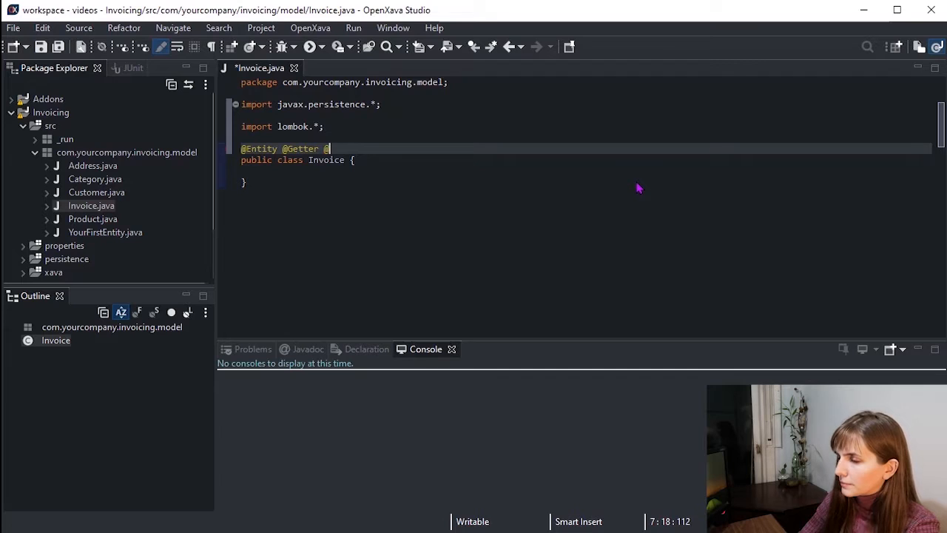
type("@Se")
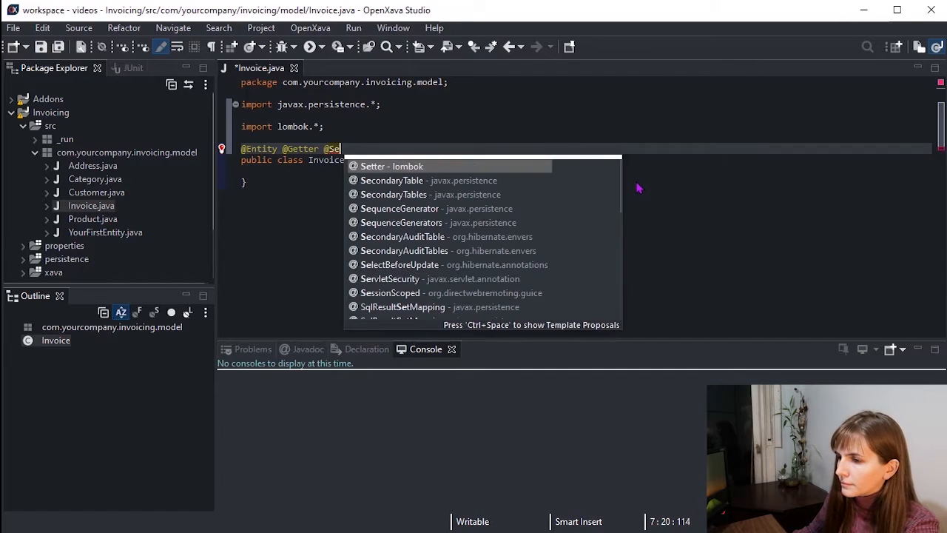
left_click(391, 166)
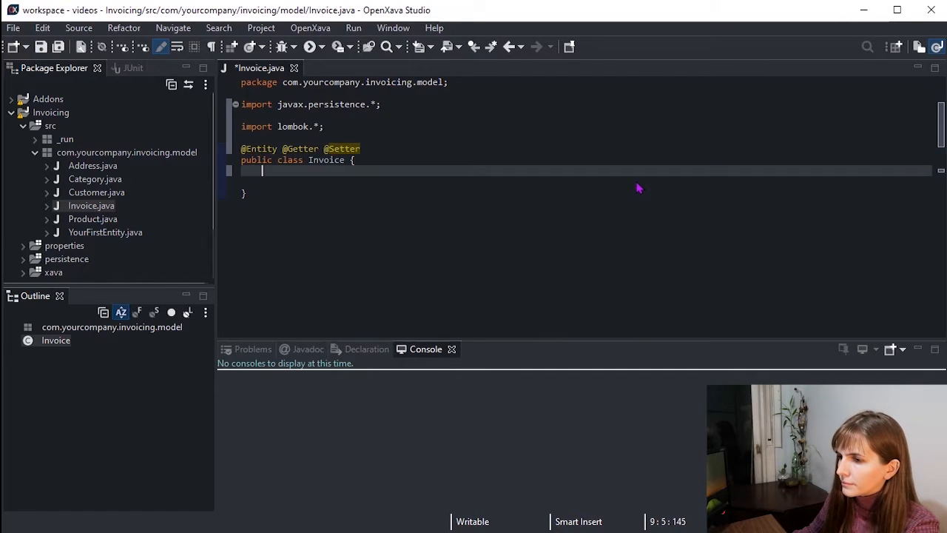
type("String oid")
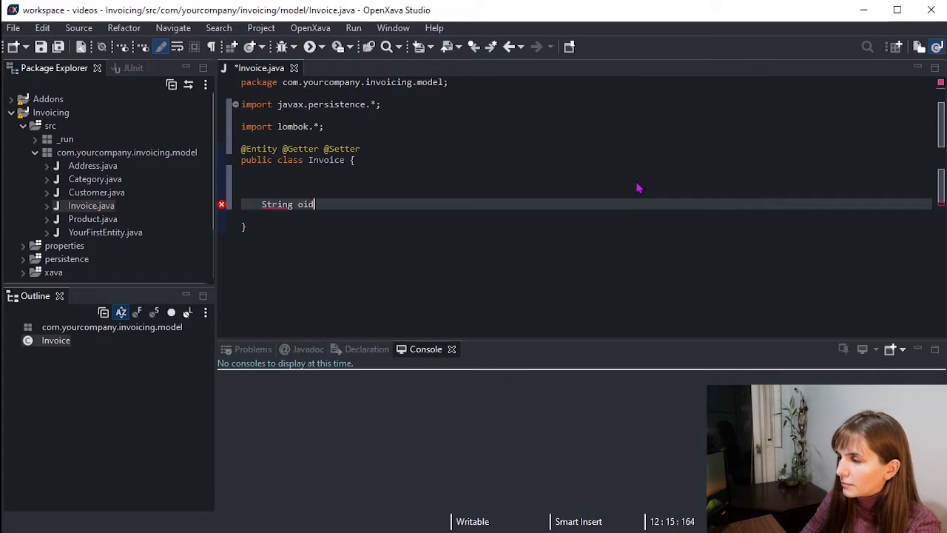
key("Enter")
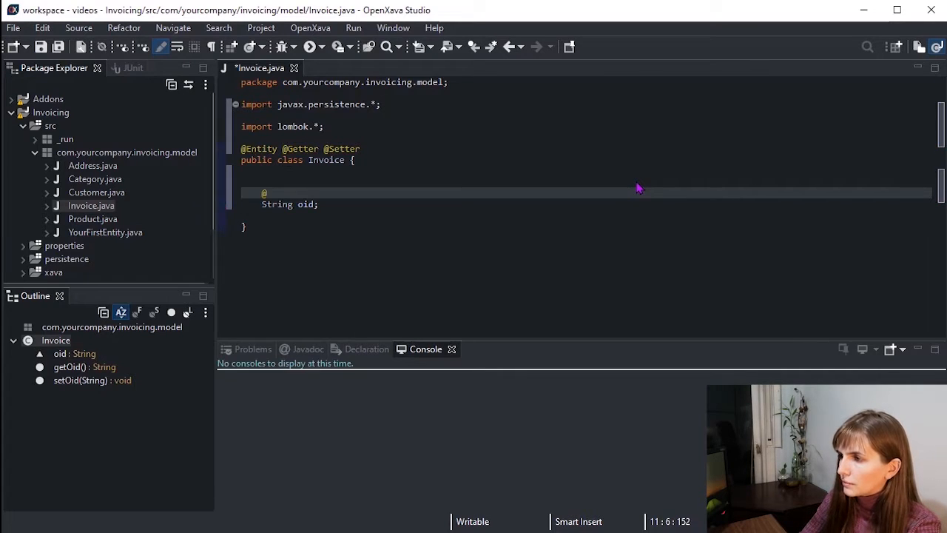
type("Id")
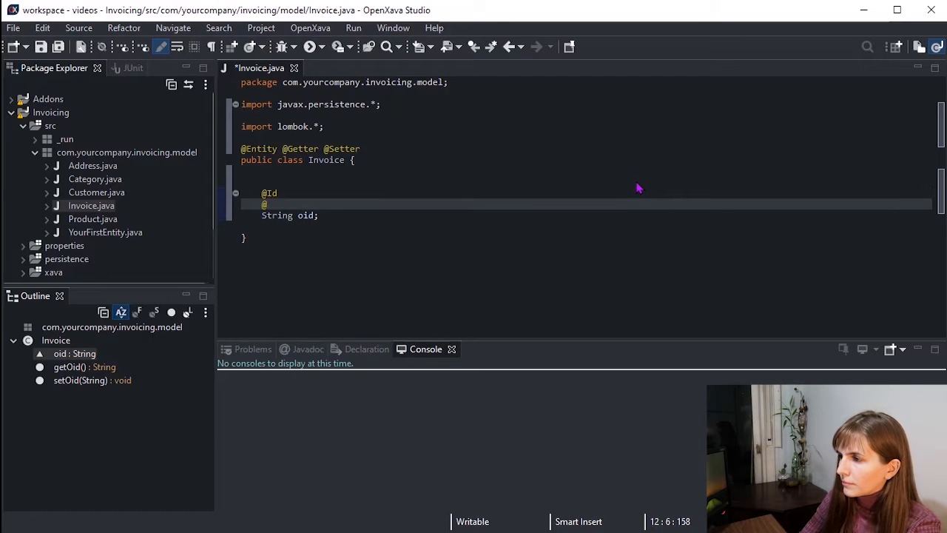
type("@Gene")
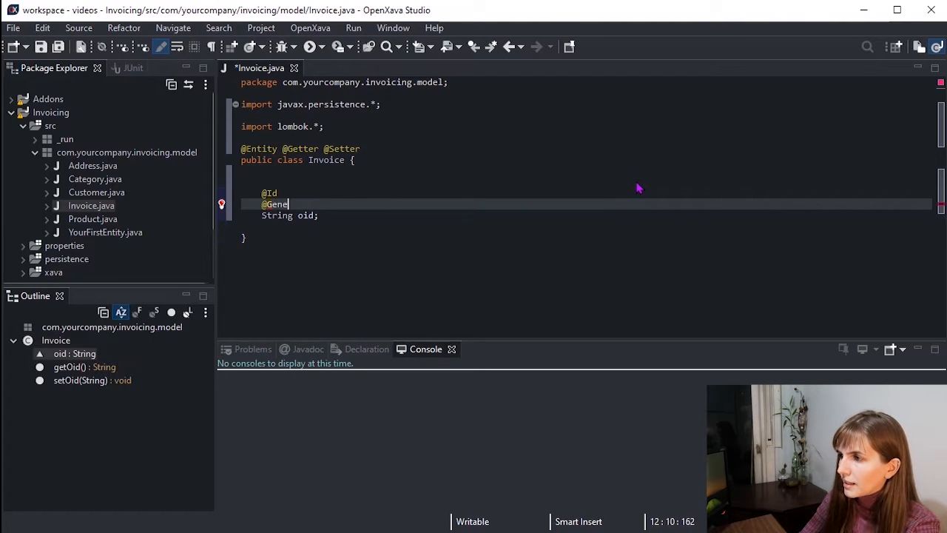
type("rated")
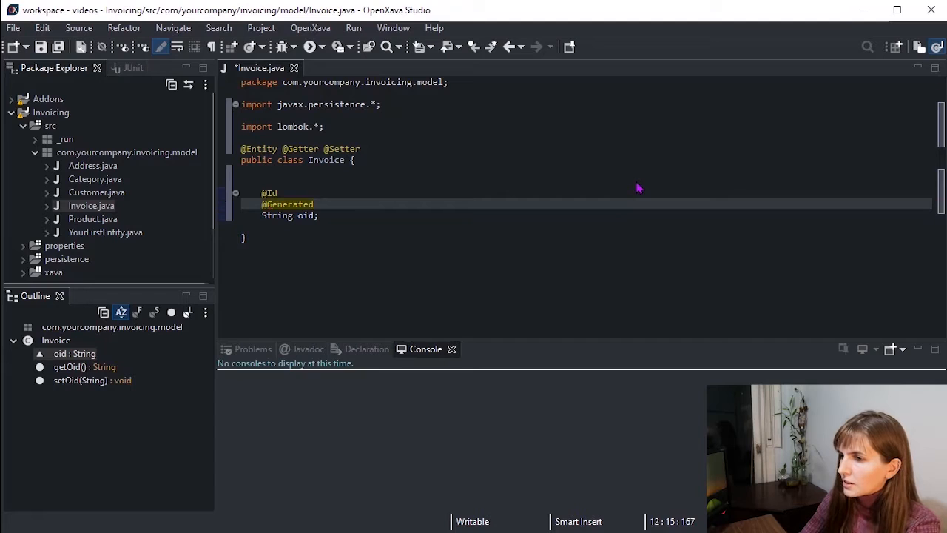
type("Value")
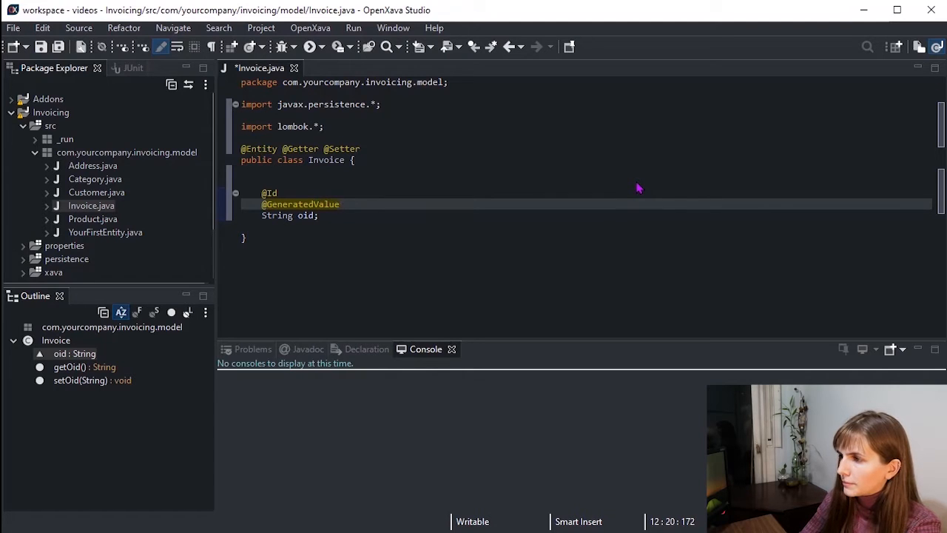
type("(")
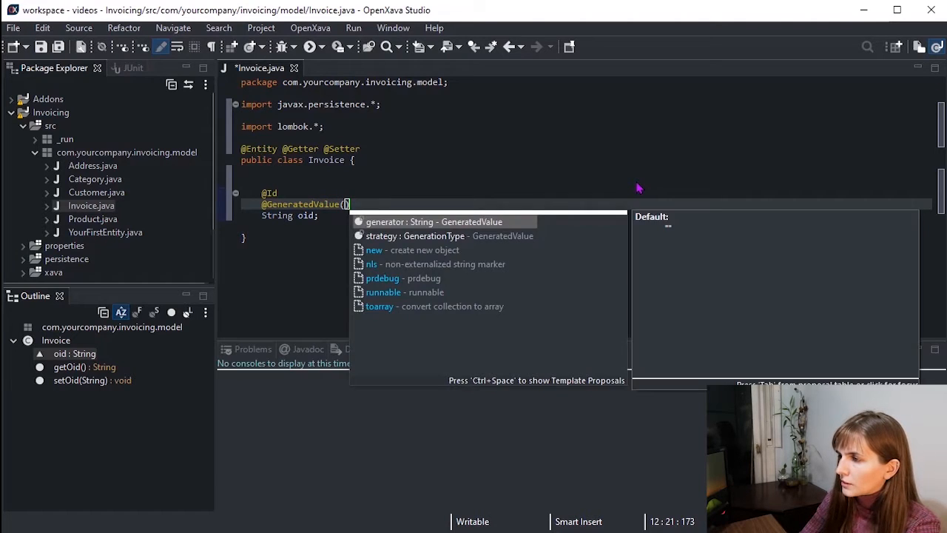
left_click(436, 222)
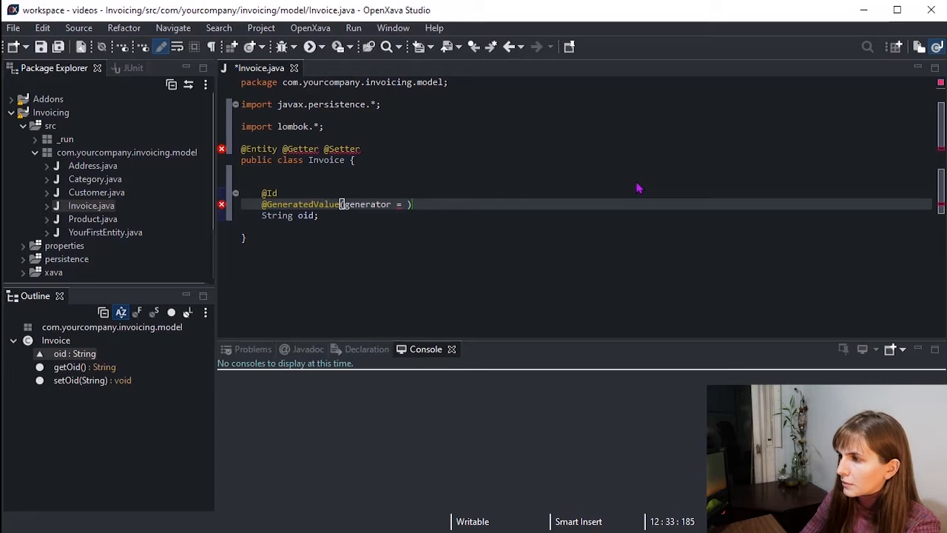
type("\"sys\"")
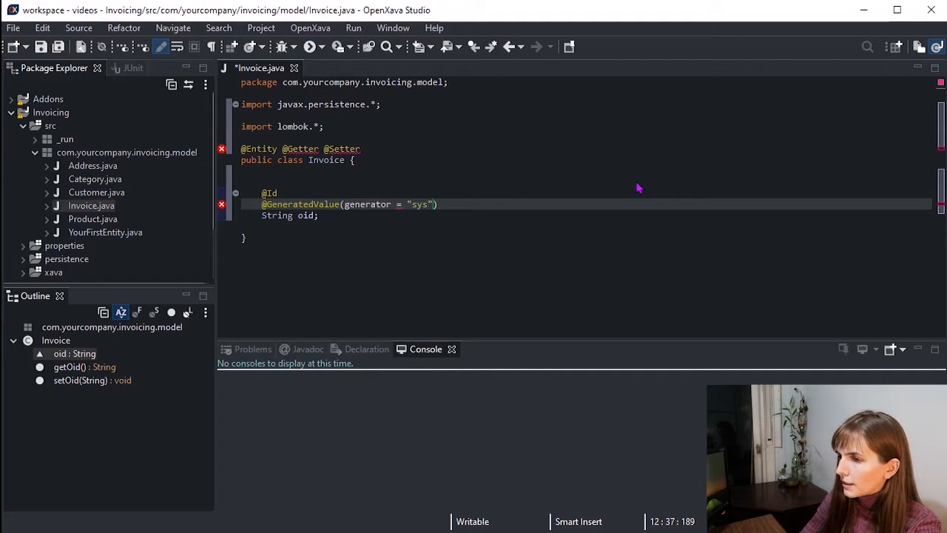
type("tem")
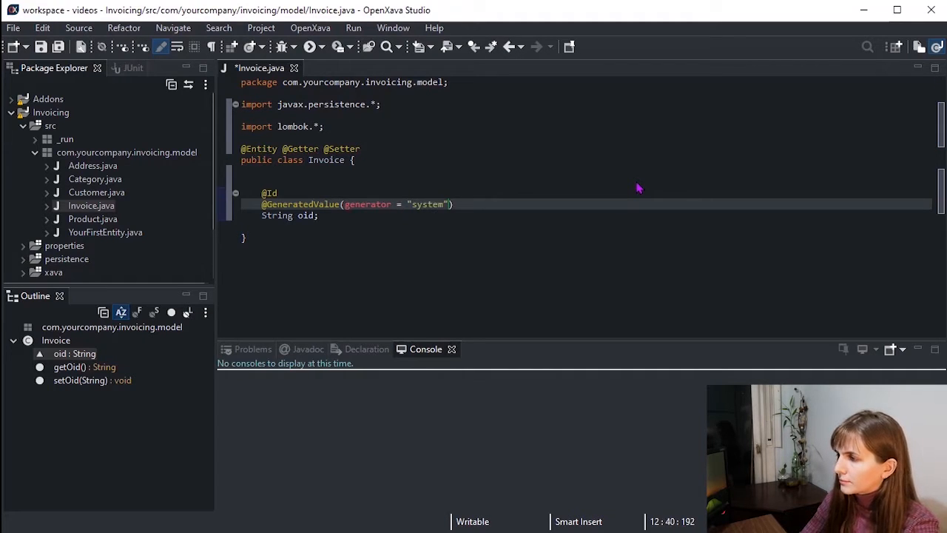
type("-uuid")
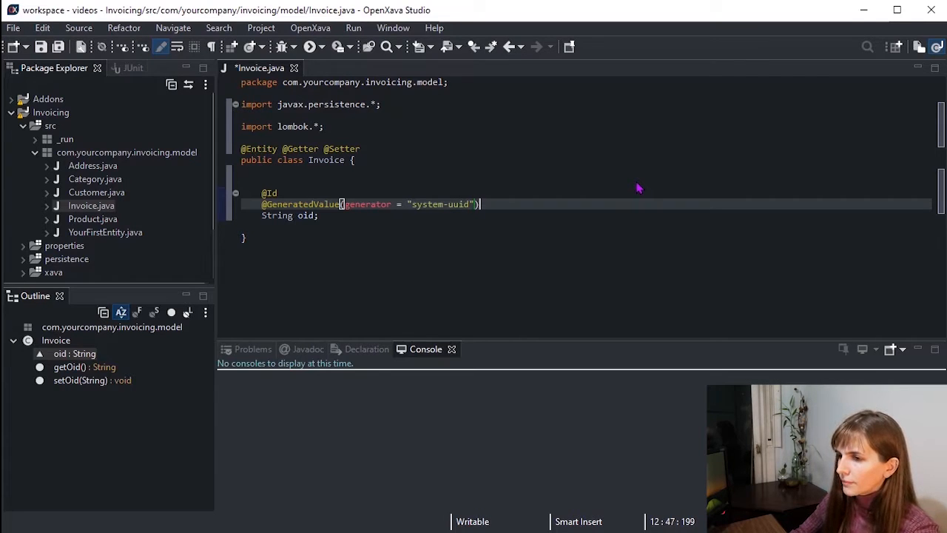
key("Return")
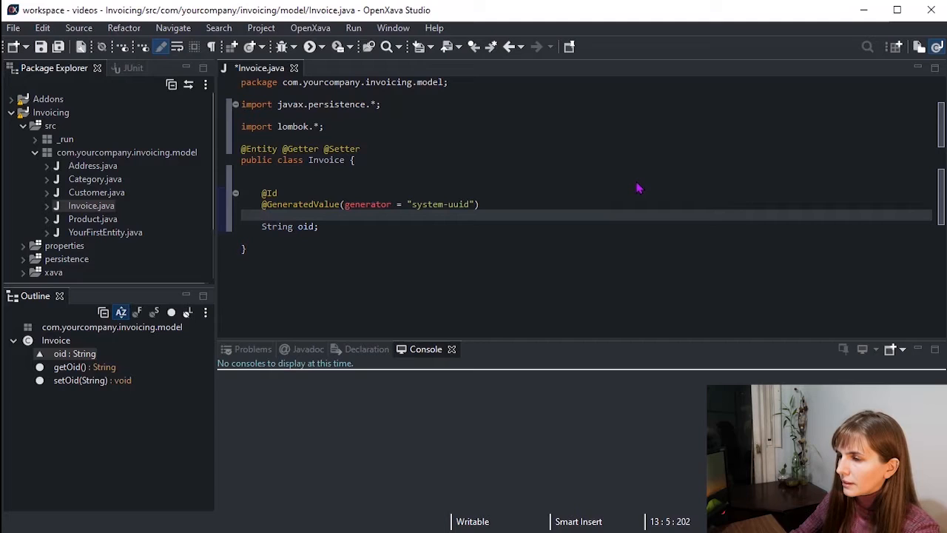
type("@Hidden")
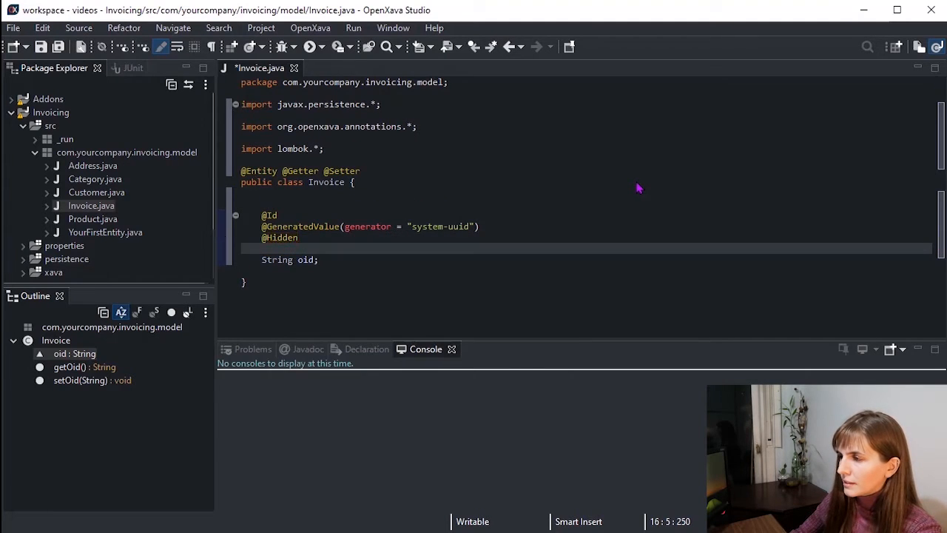
type("@GenericGenerator(name =")
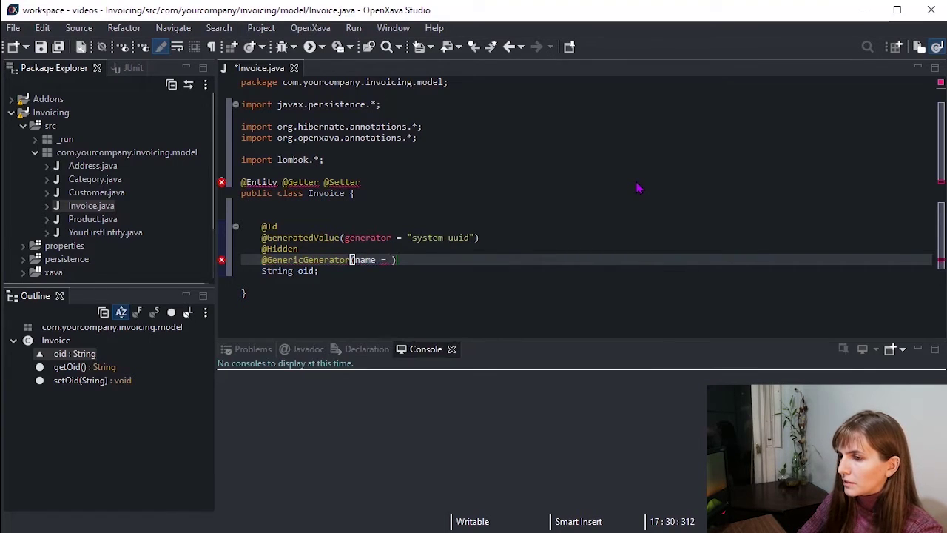
type("sys\"")
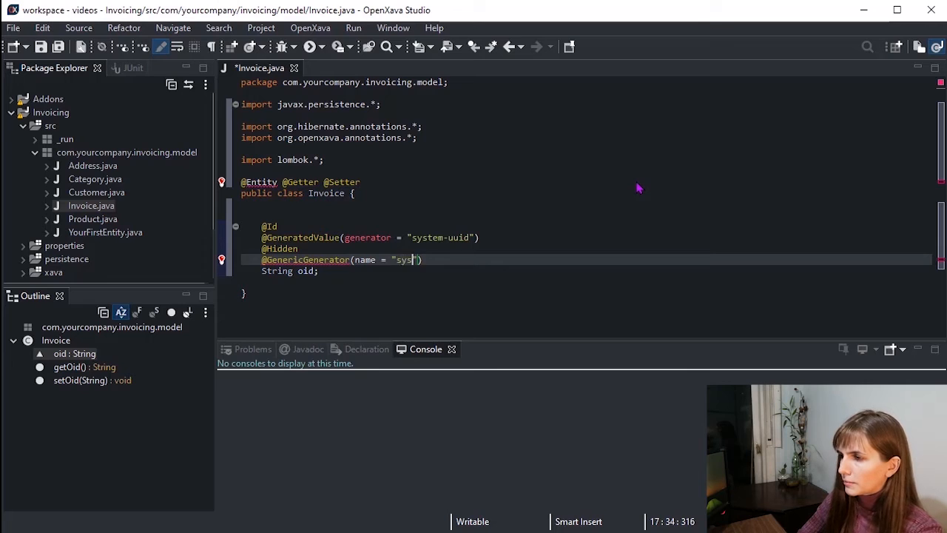
type("tem-")
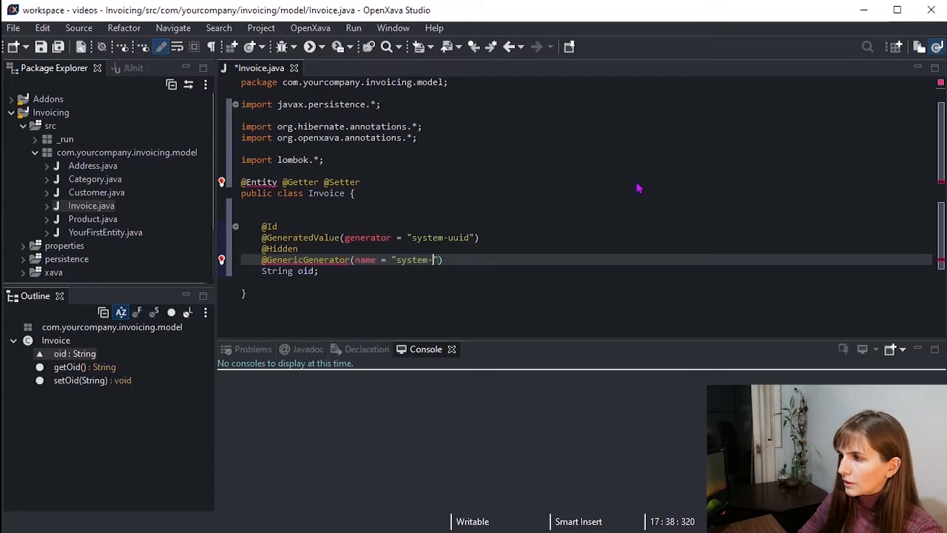
type("uuid")
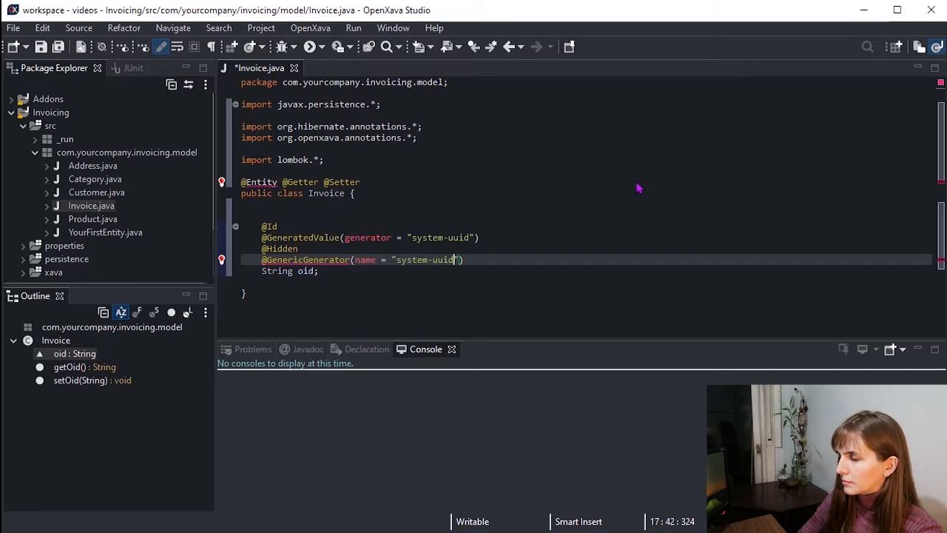
type(", strategy =")
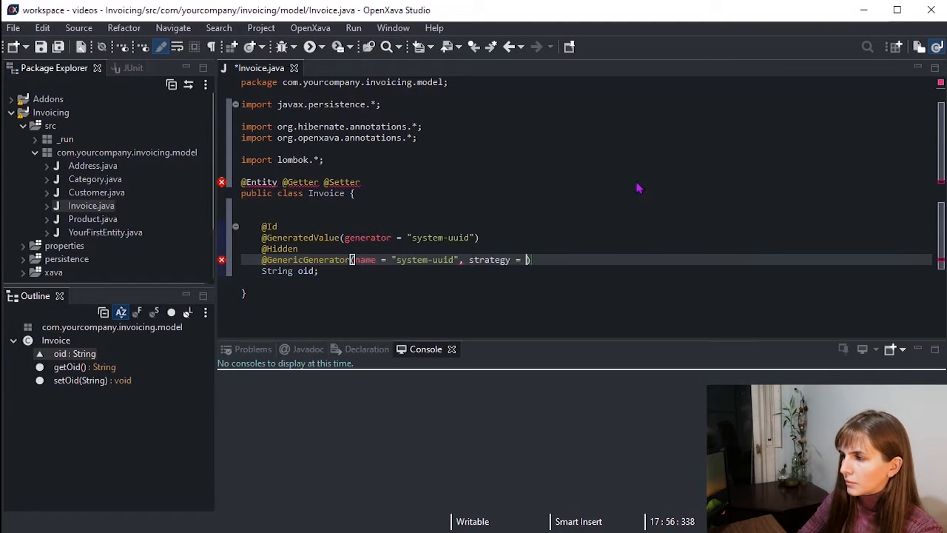
type("\"u\"")
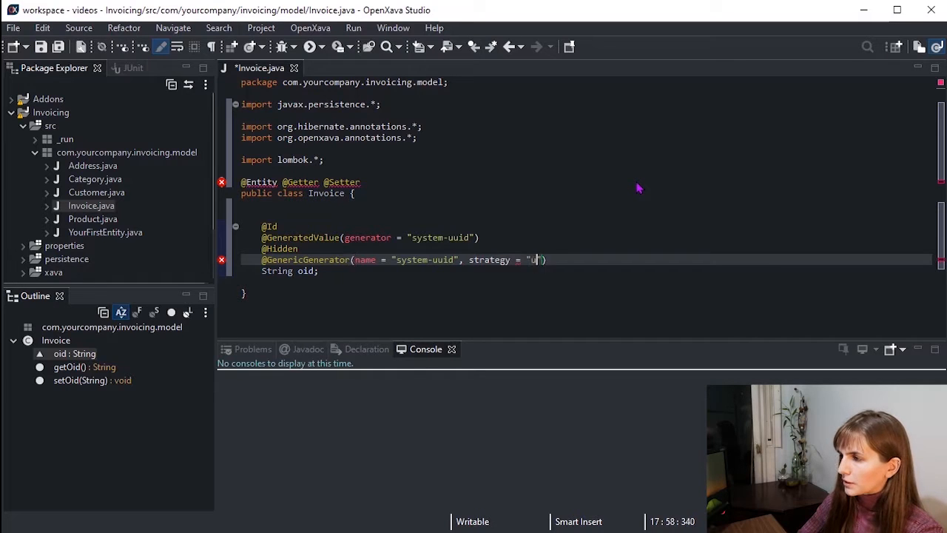
type("uid")
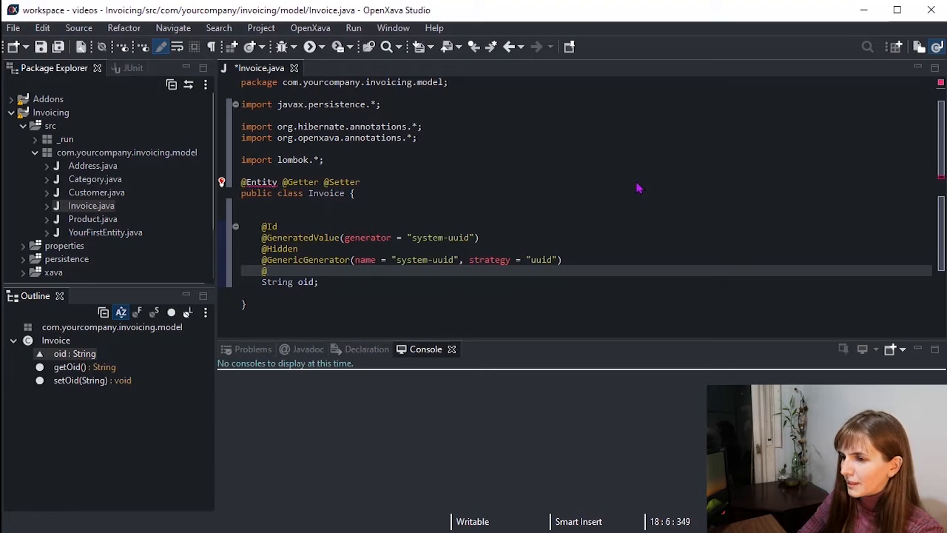
type("Column(l")
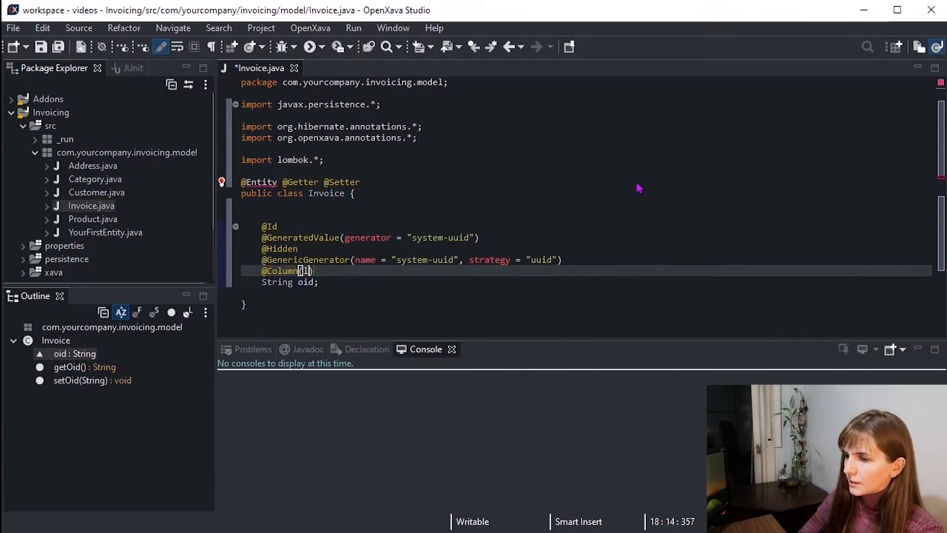
type("length =")
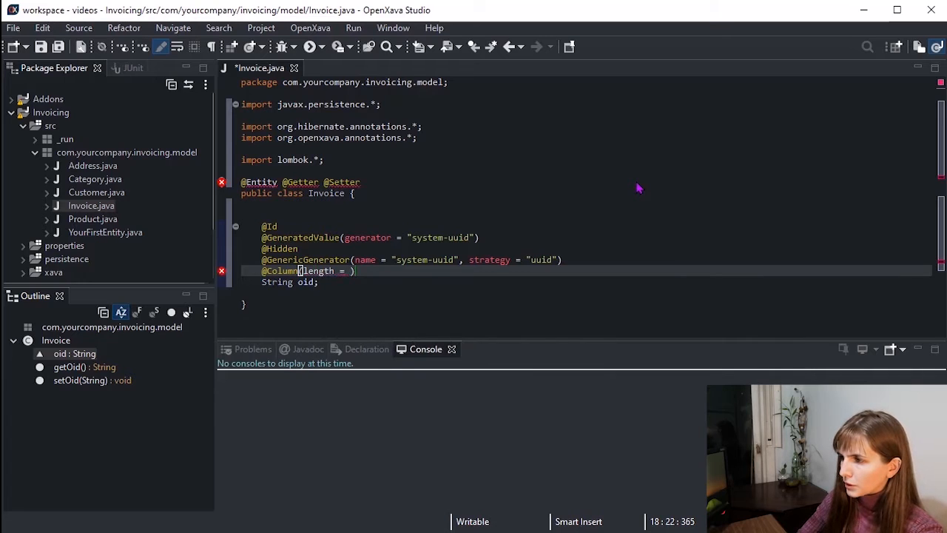
type("32")
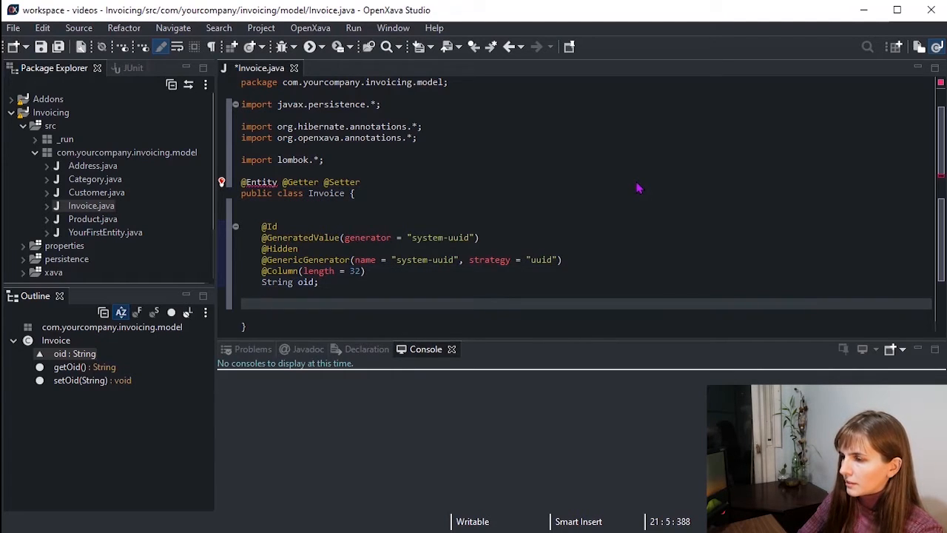
type("int")
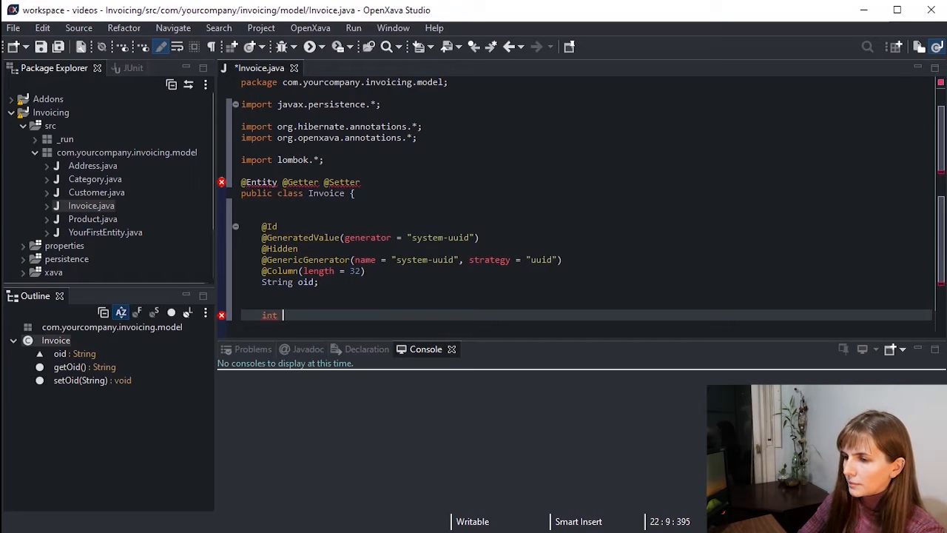
type("year;")
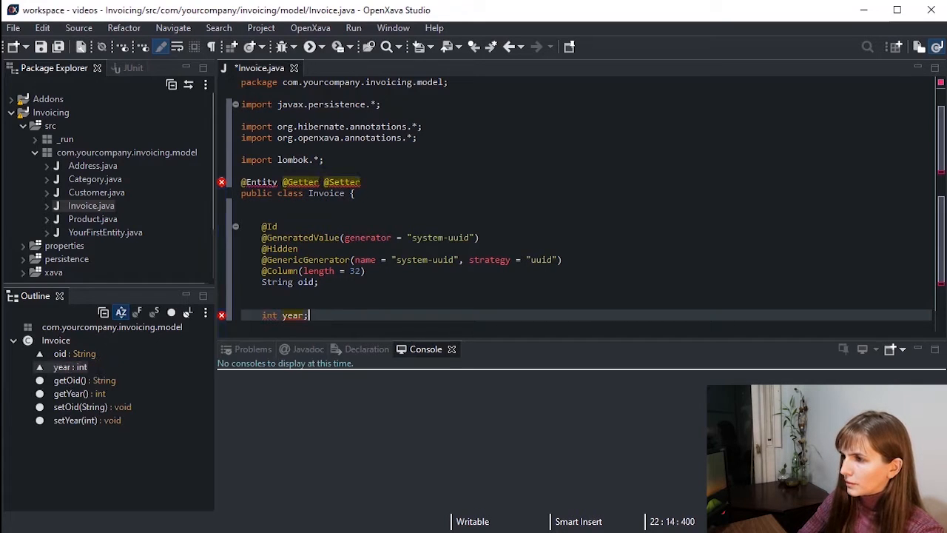
type("@c")
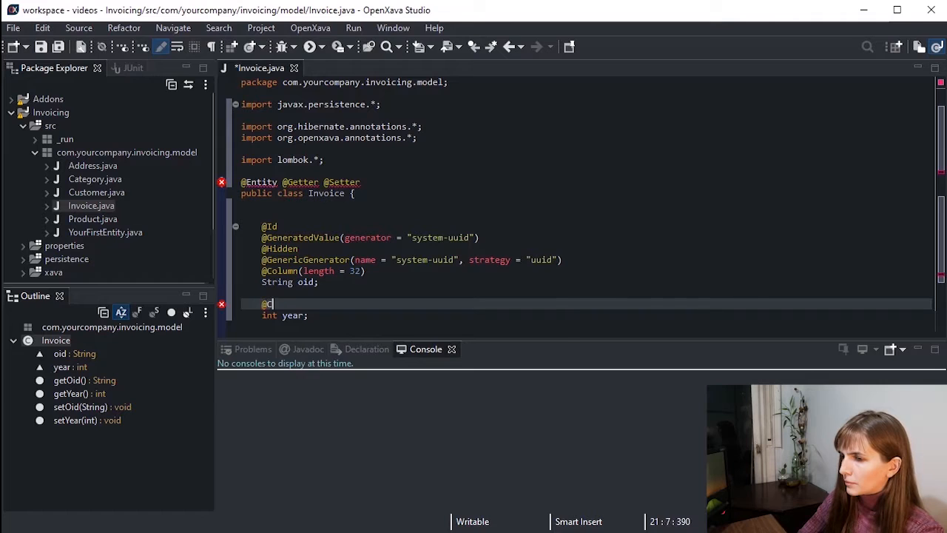
type("Column")
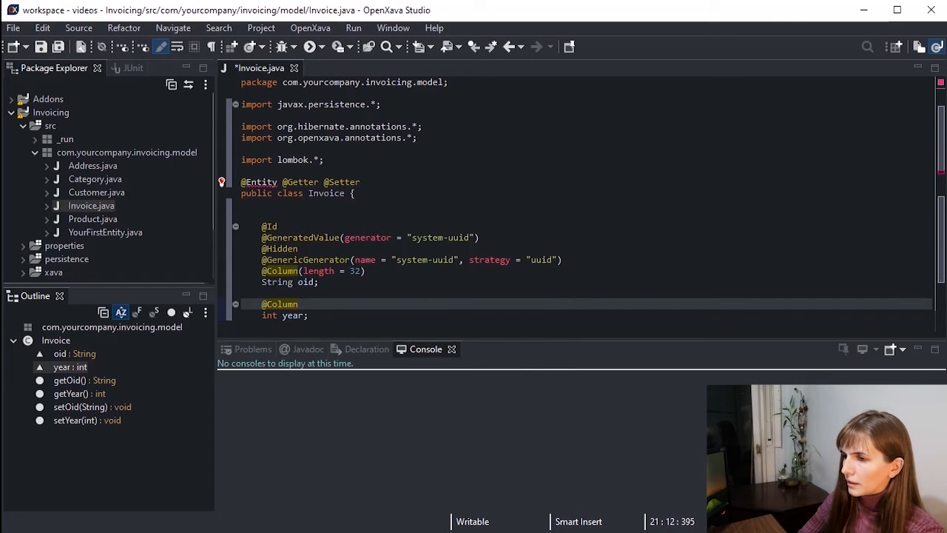
type("(length =")
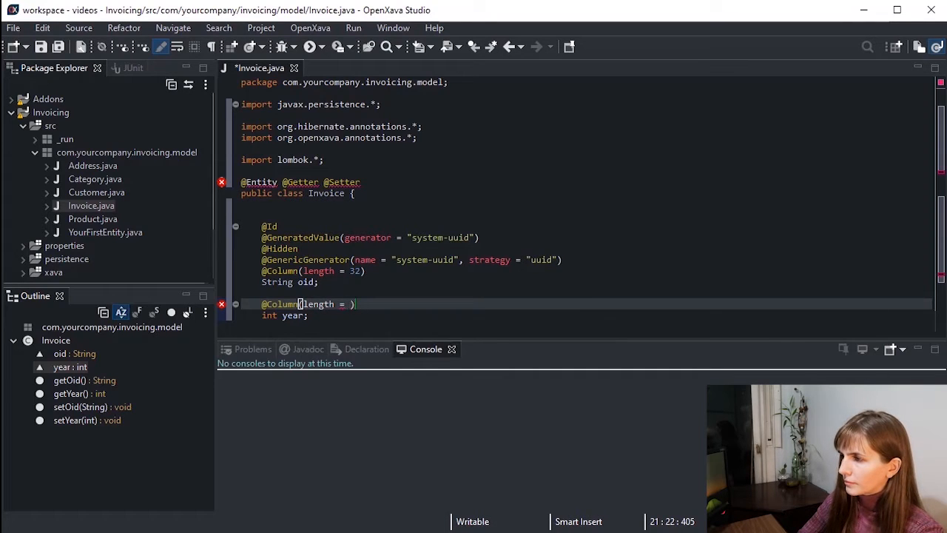
type("4")
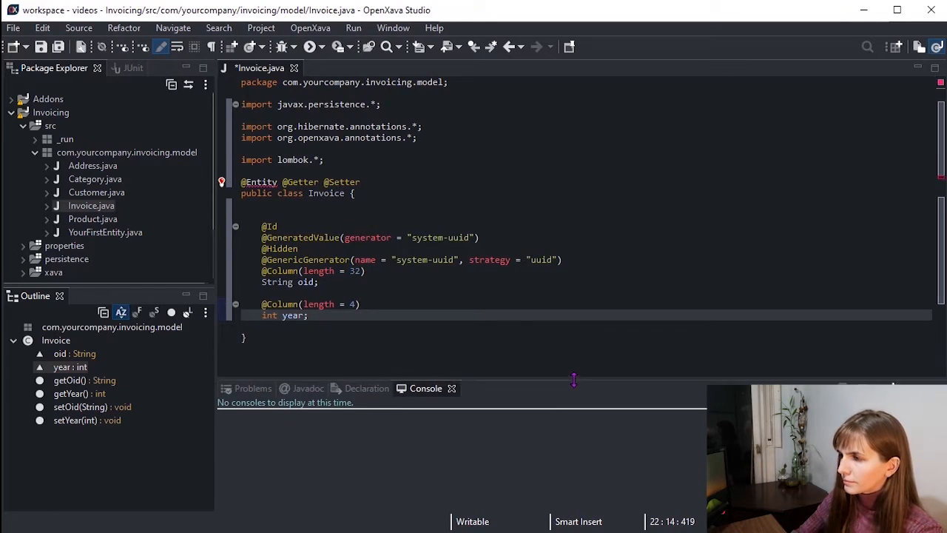
type("int")
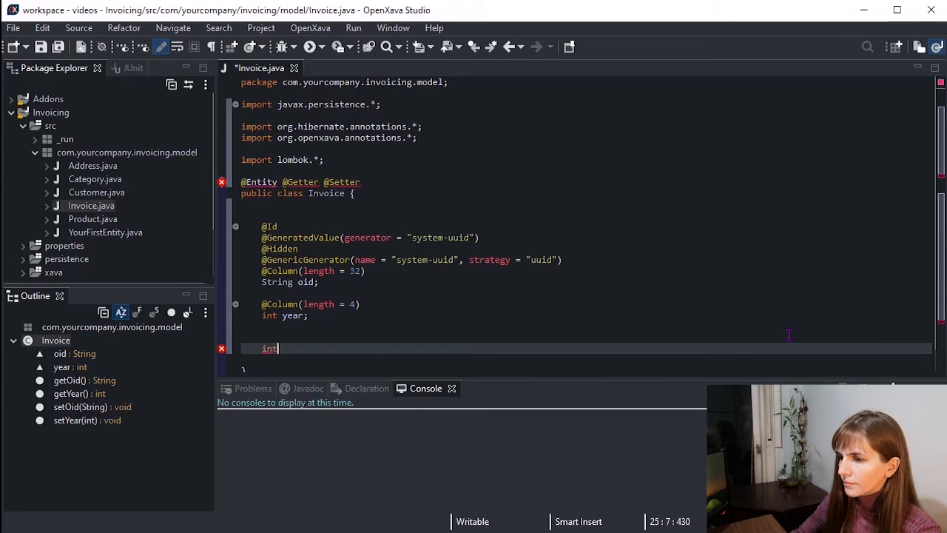
type("number;")
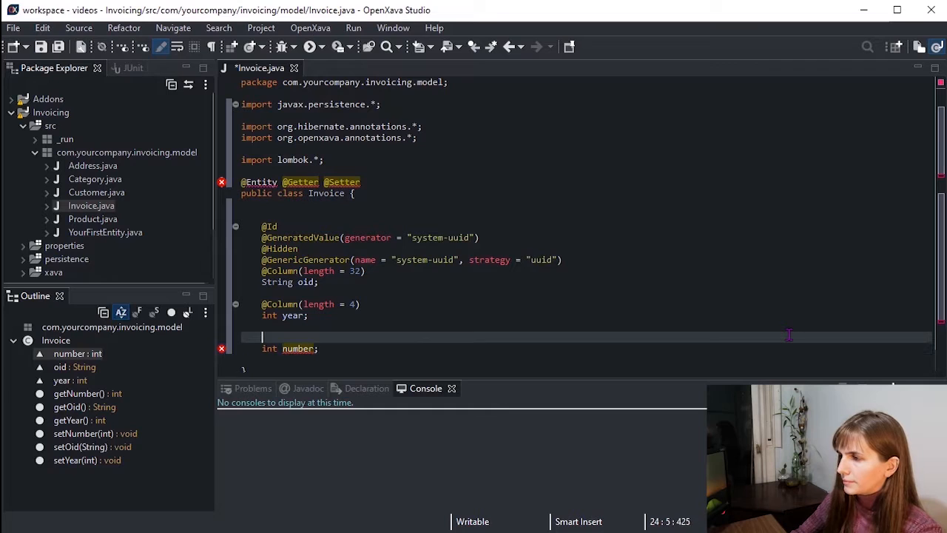
type("@")
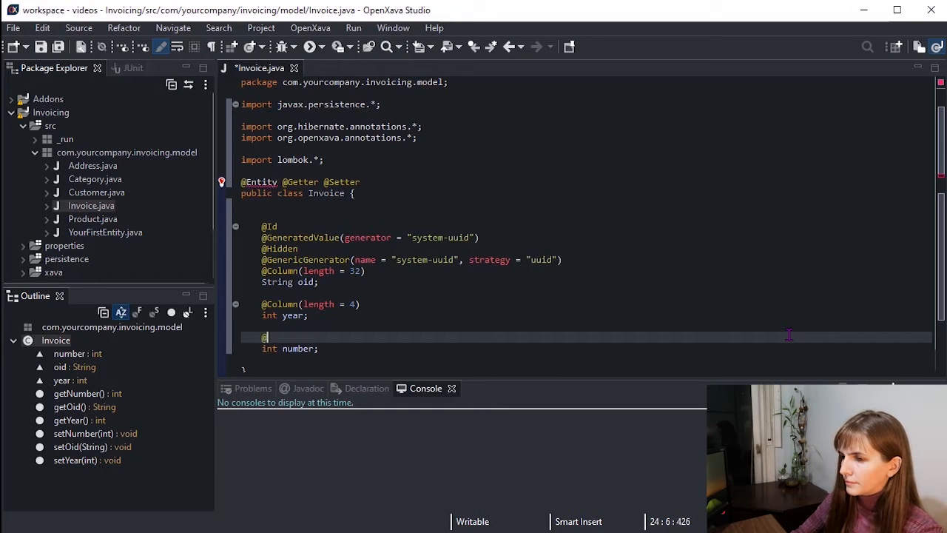
type("Column")
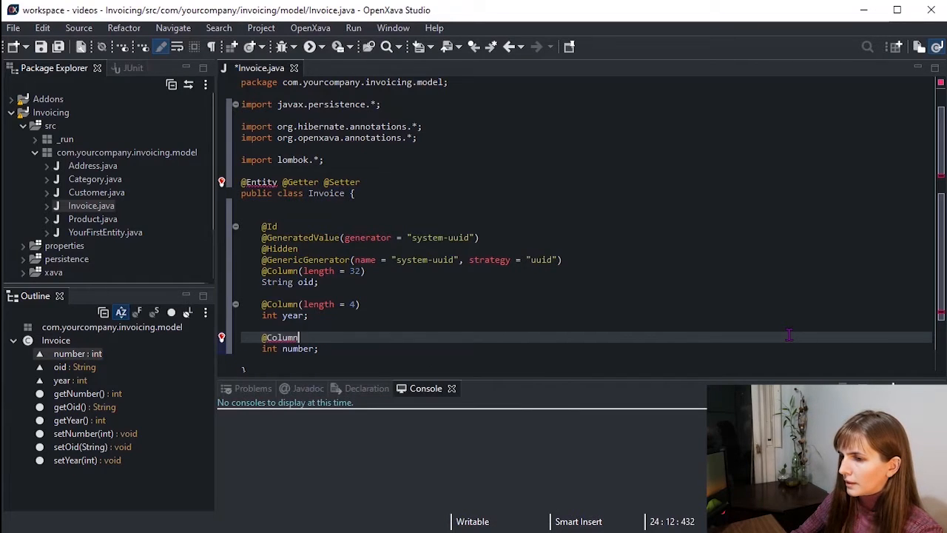
type("(length = )")
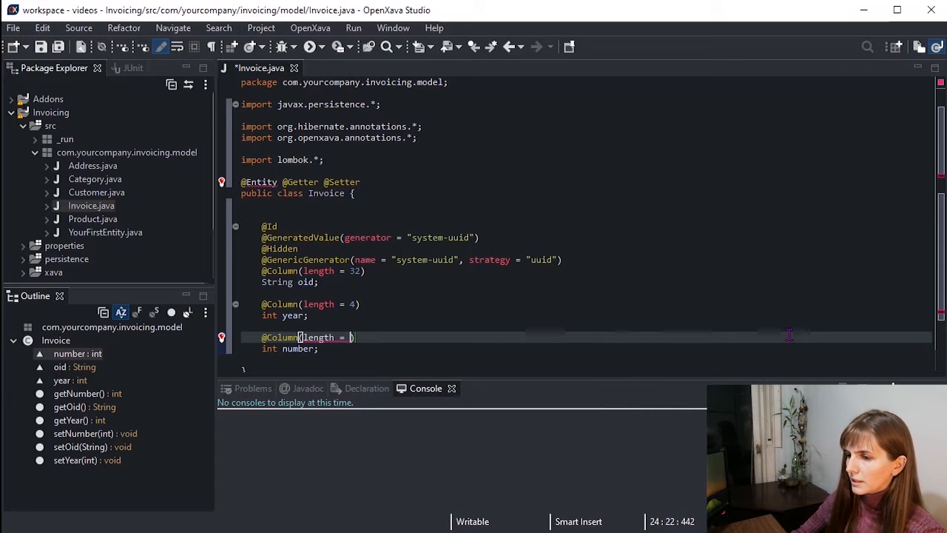
type("6")
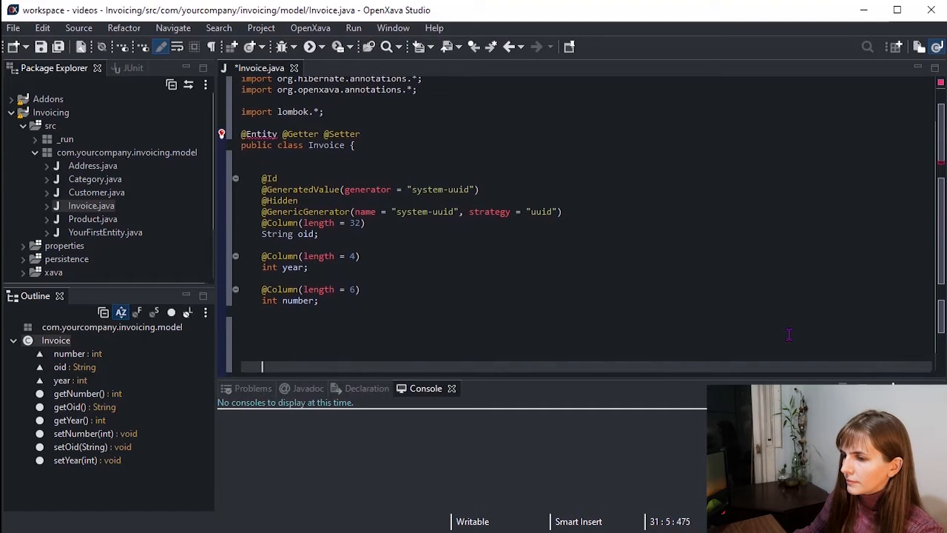
type("Loc")
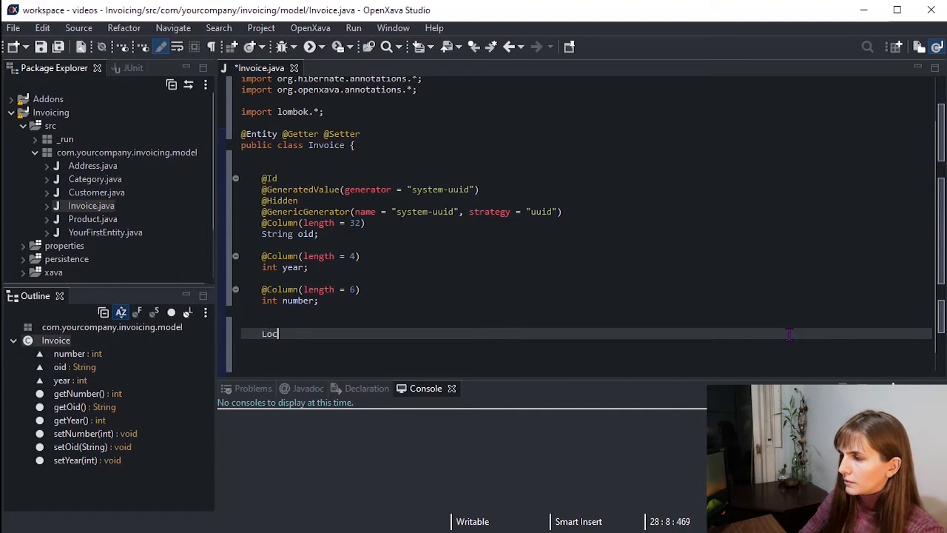
type("alDate date;")
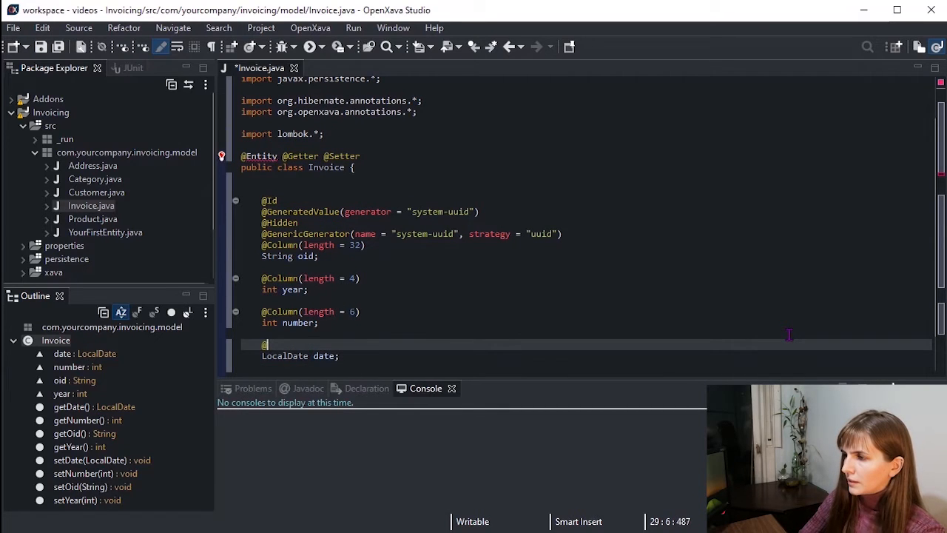
type("@Required")
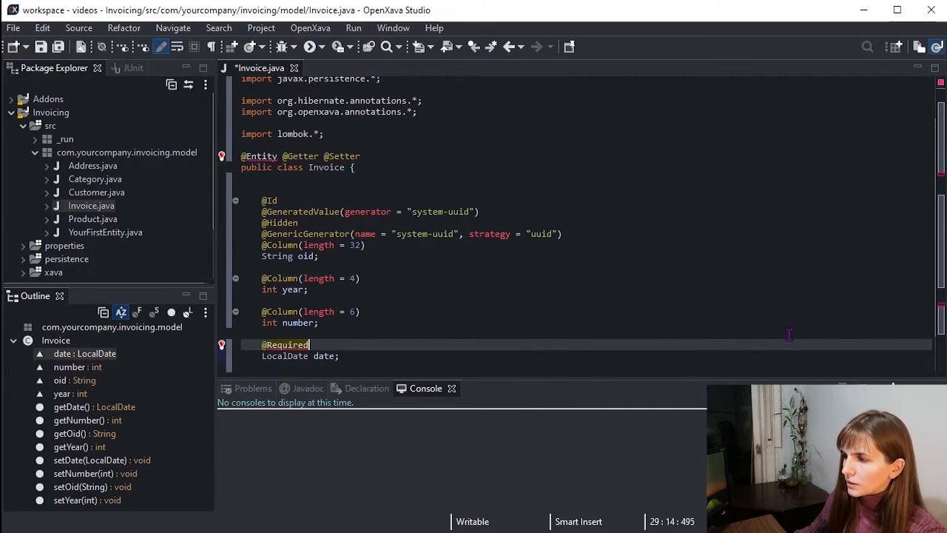
type("s")
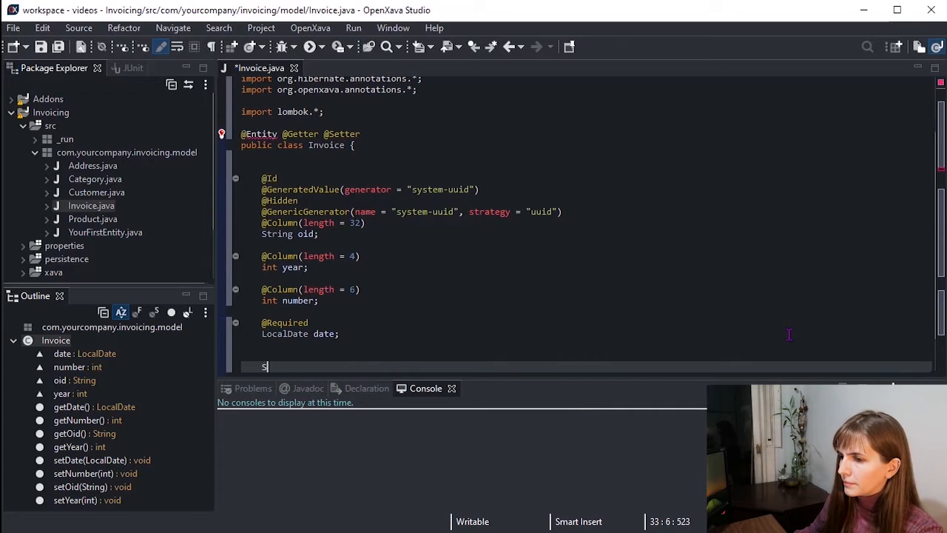
type("tring")
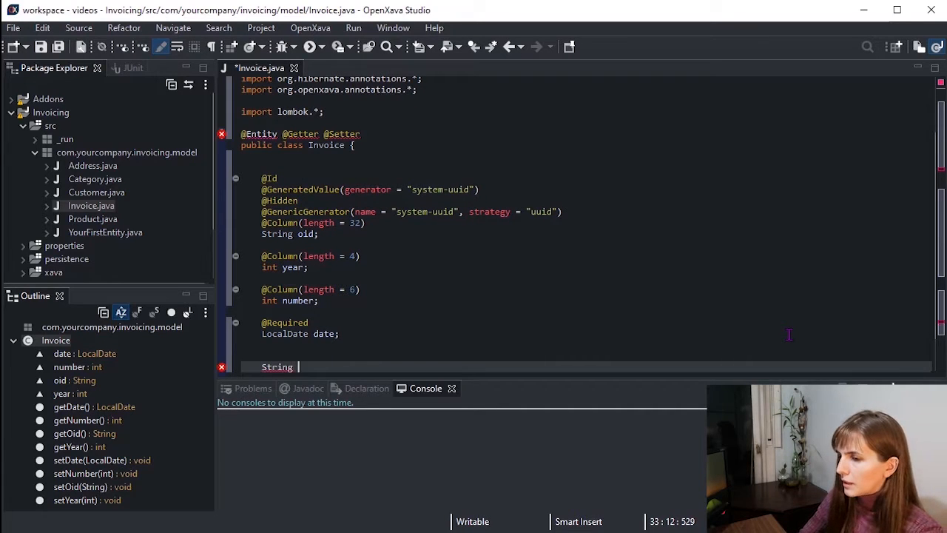
type("remar")
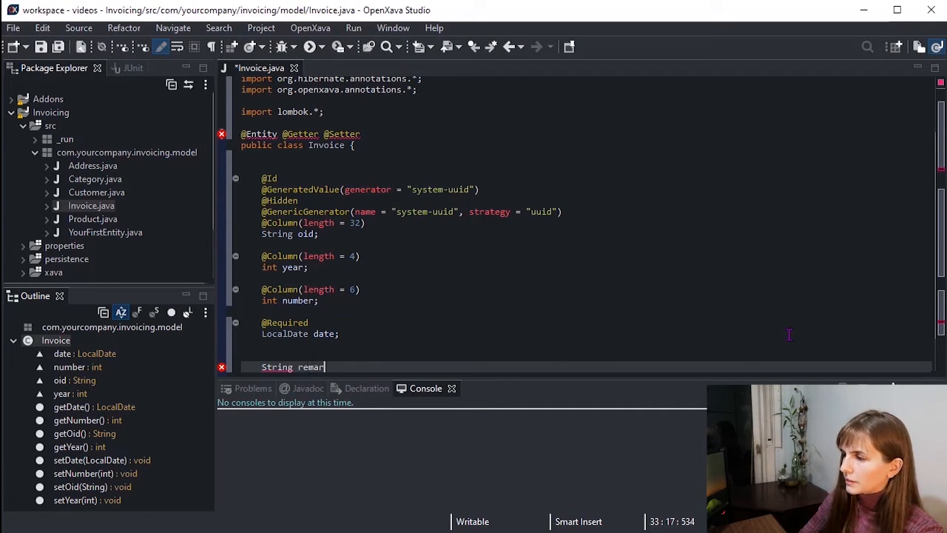
type("ks;")
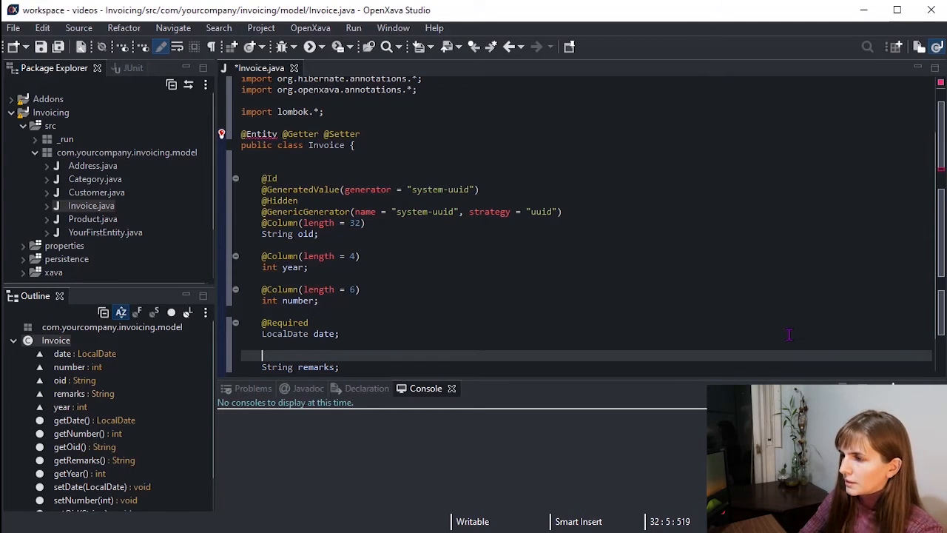
type("Stereotype(\"")
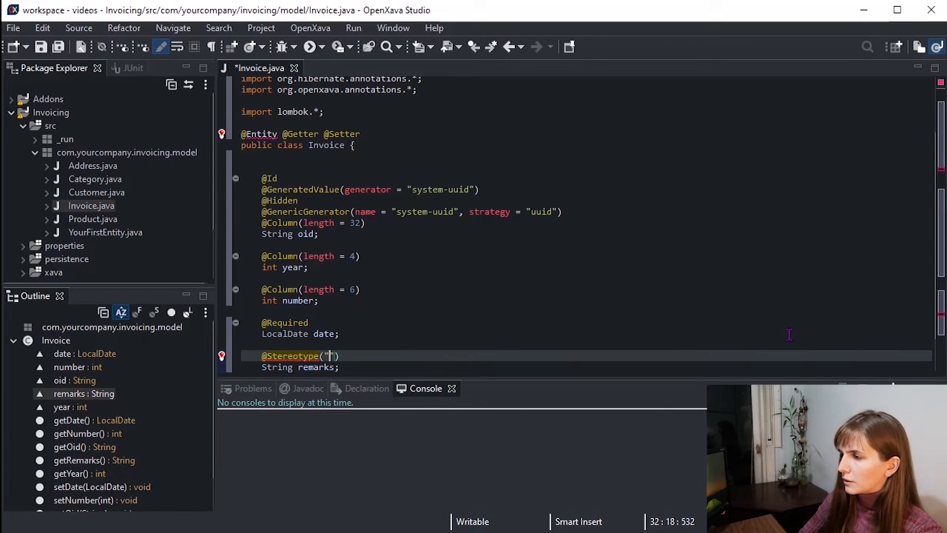
type("MEMO")
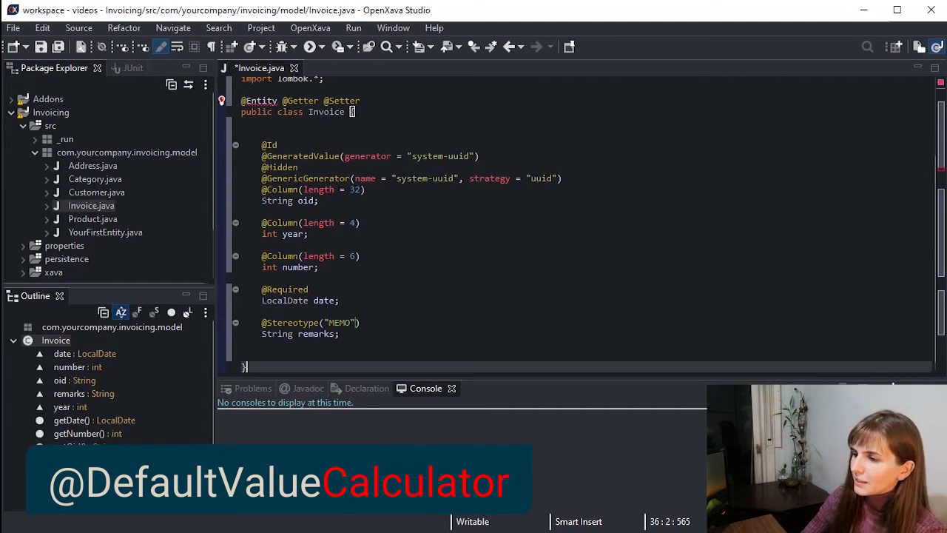
left_click(308, 234)
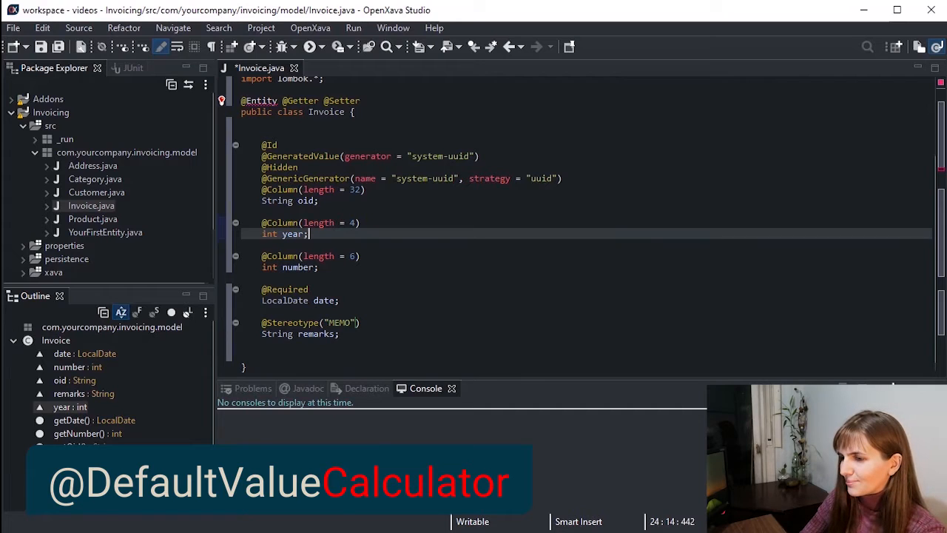
type("@D")
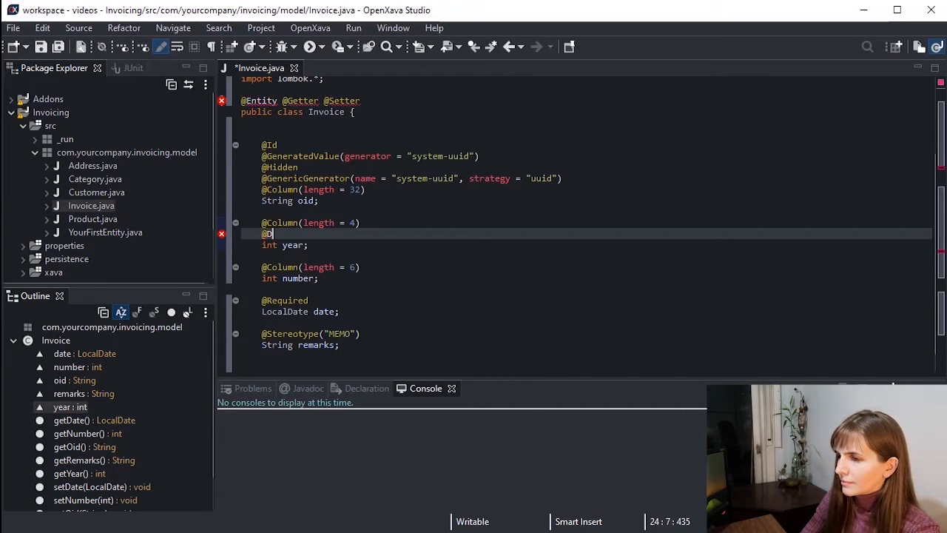
type("efa")
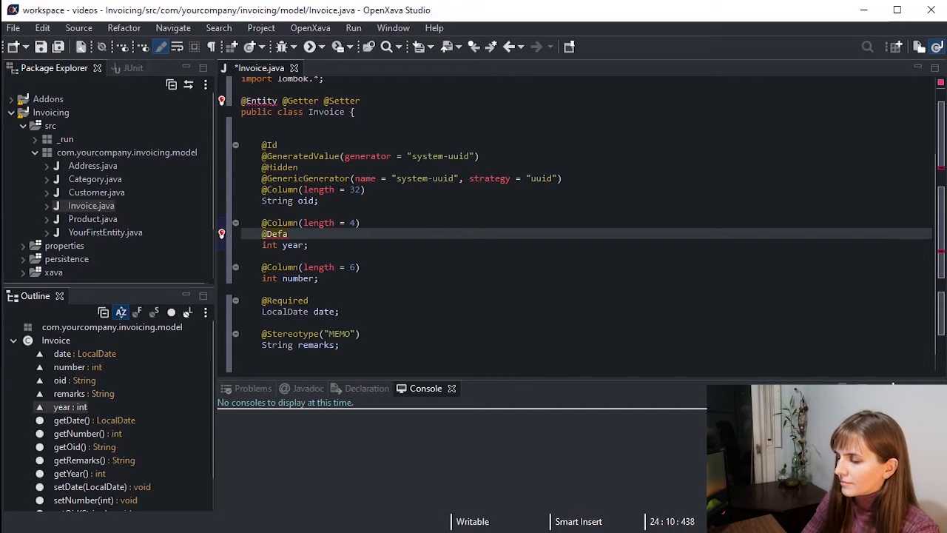
type("ultValueCalculator(")
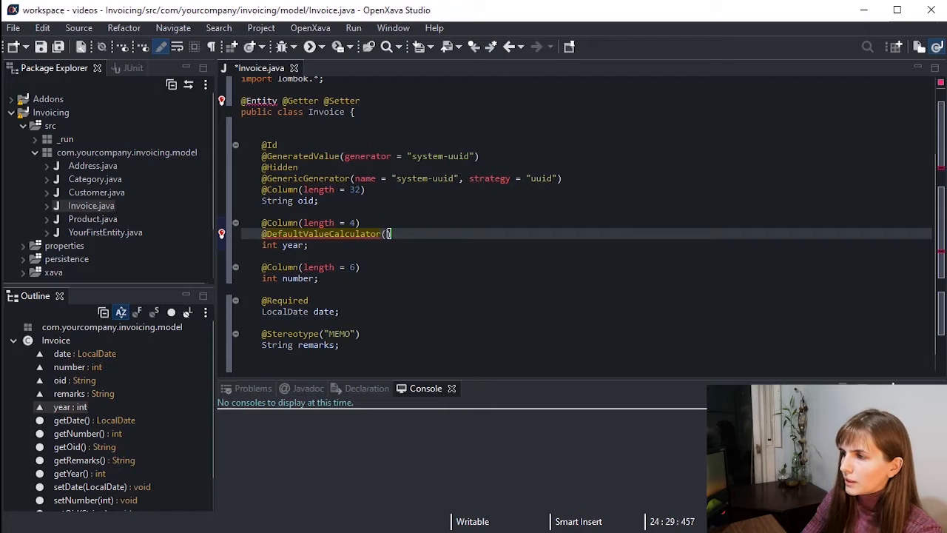
type("current")
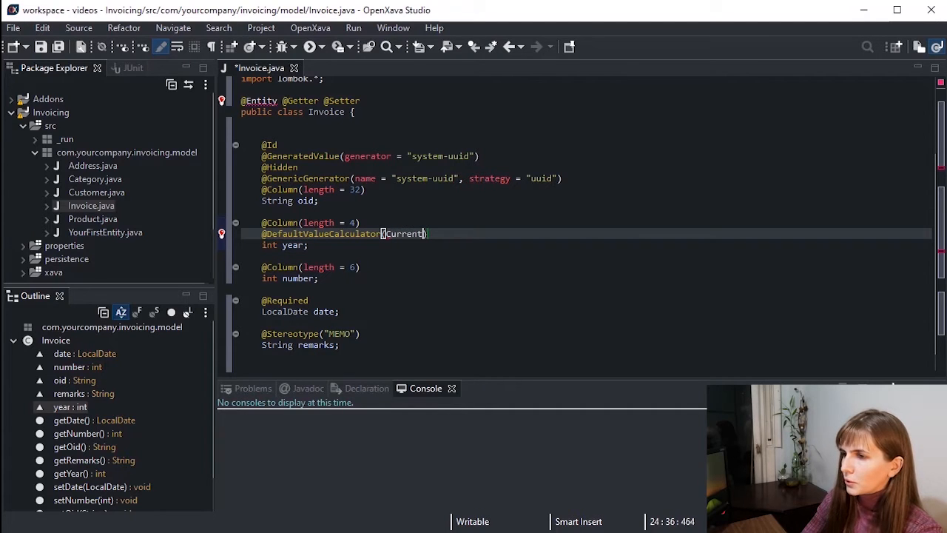
type("YearCalculator.class")
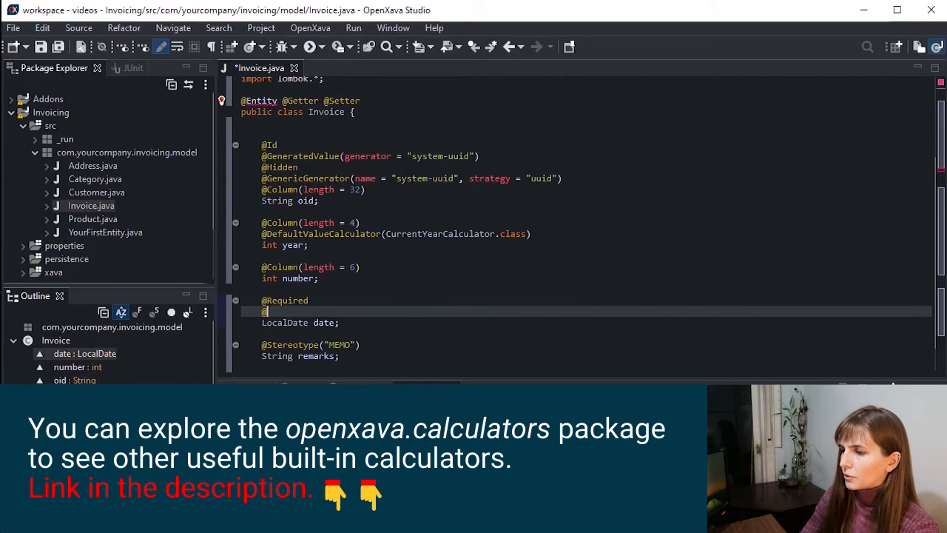
type("DefaultValueCalculator(")
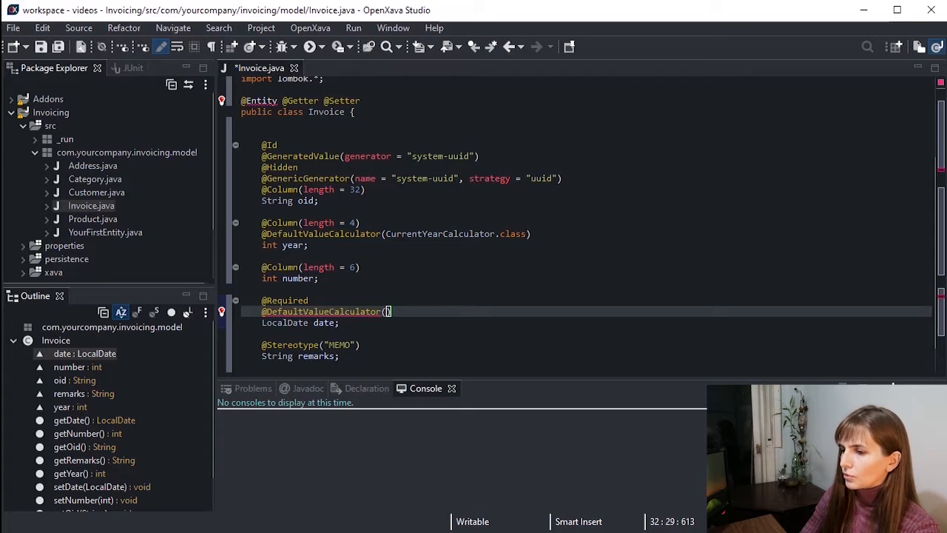
type("CurrentLocalD")
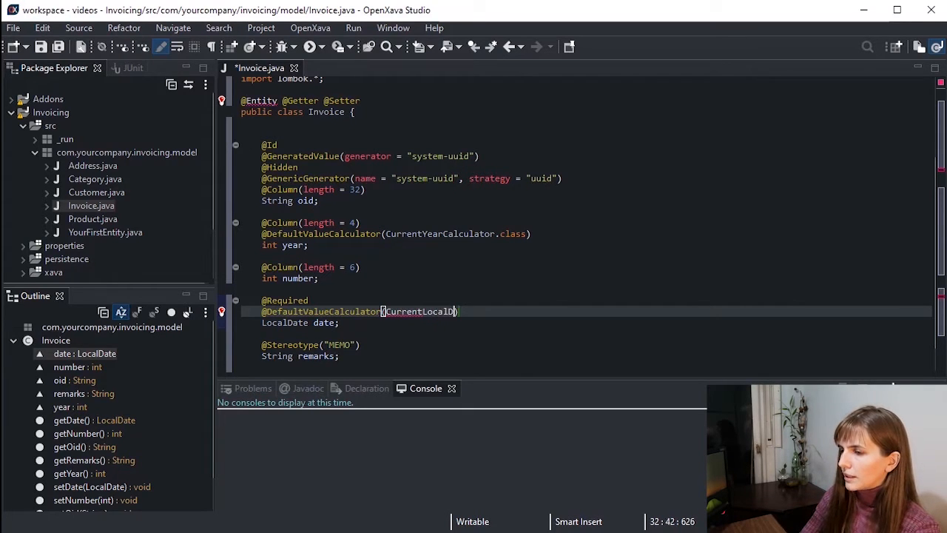
type("atec")
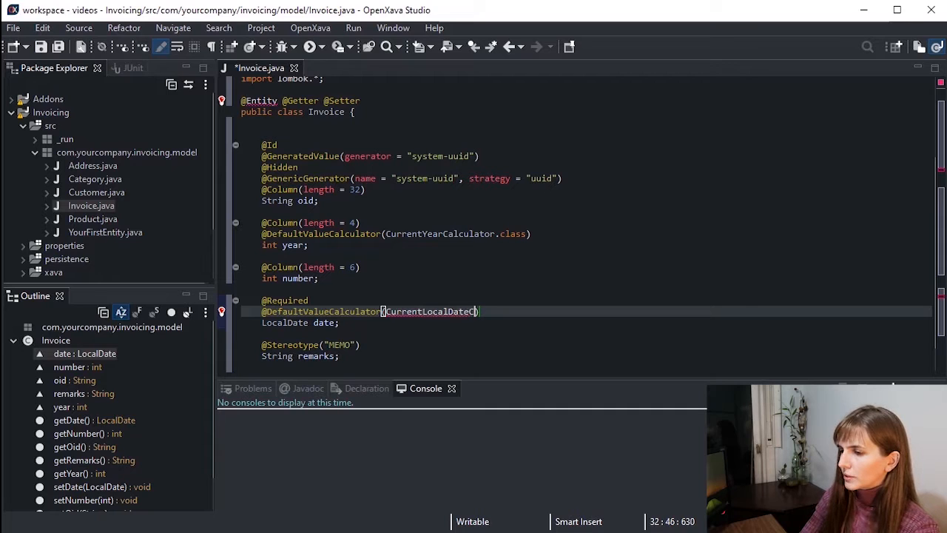
type("Calculator.")
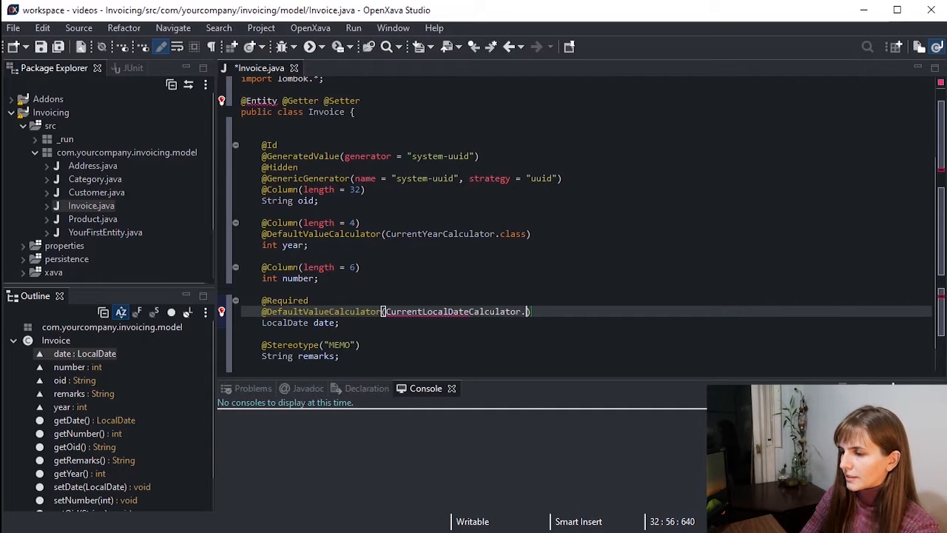
type("class)")
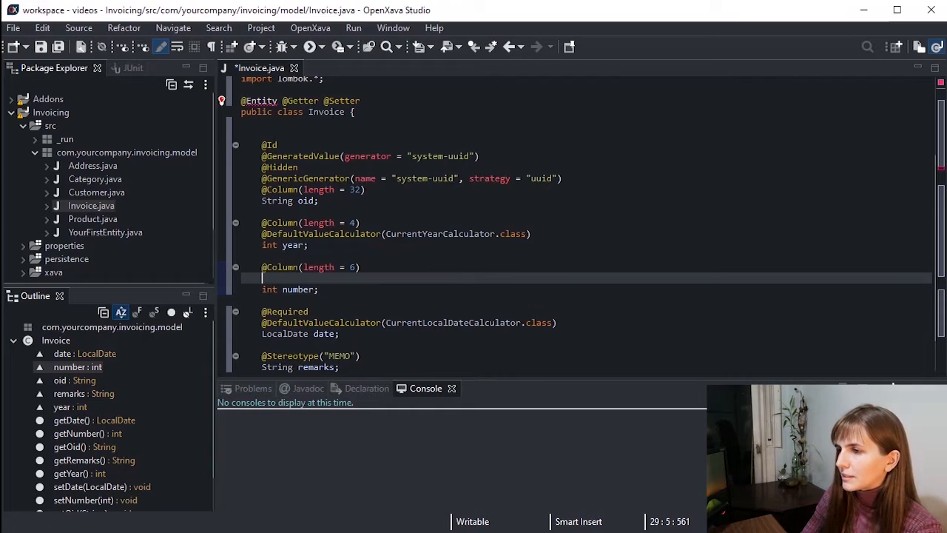
left_click(288, 289)
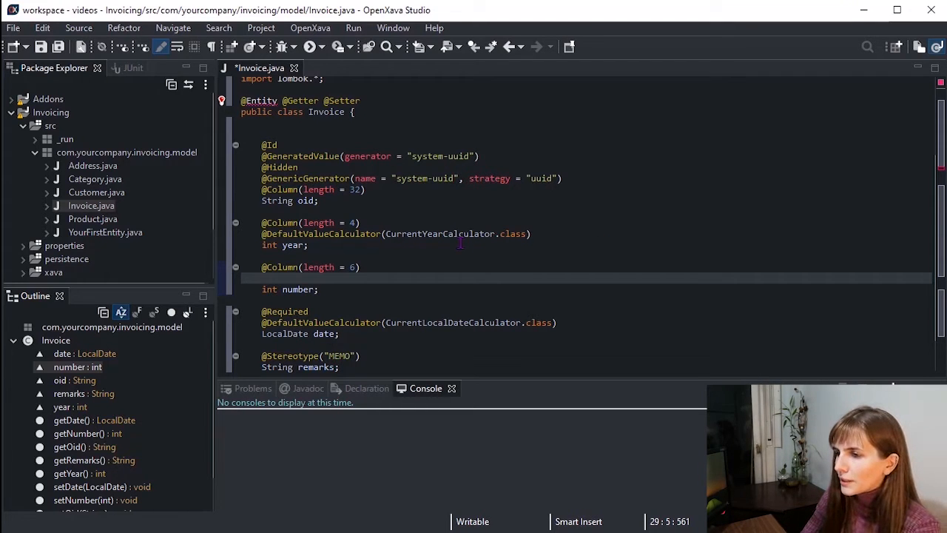
left_click(50, 113)
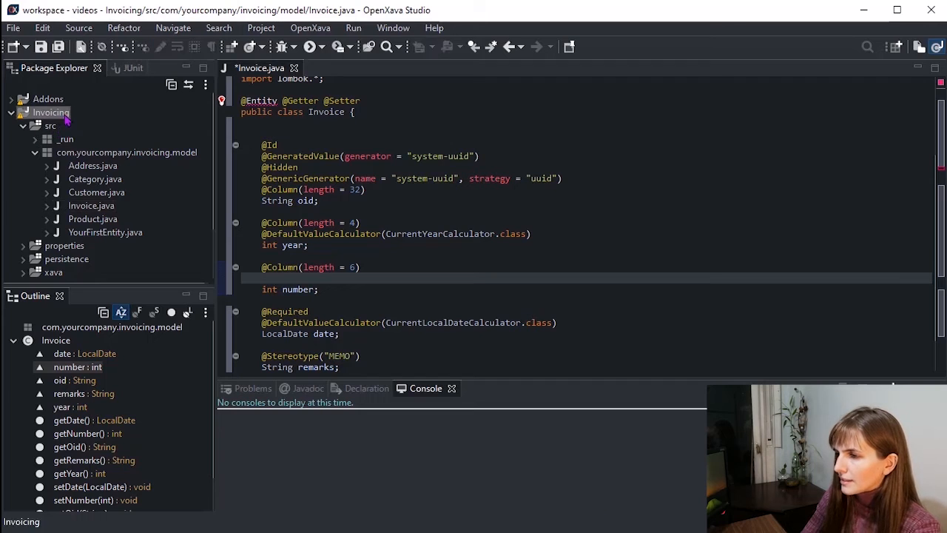
left_click(50, 125)
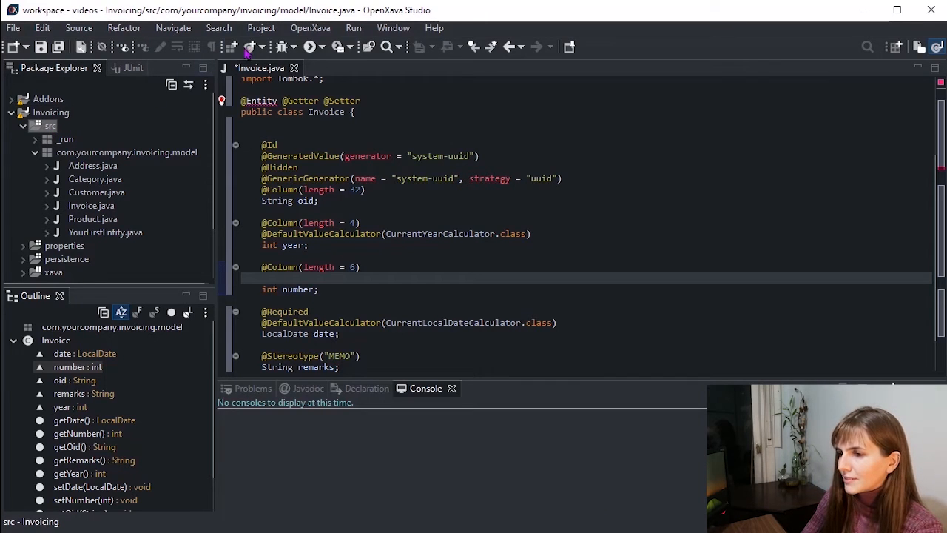
mouse_move(231, 46)
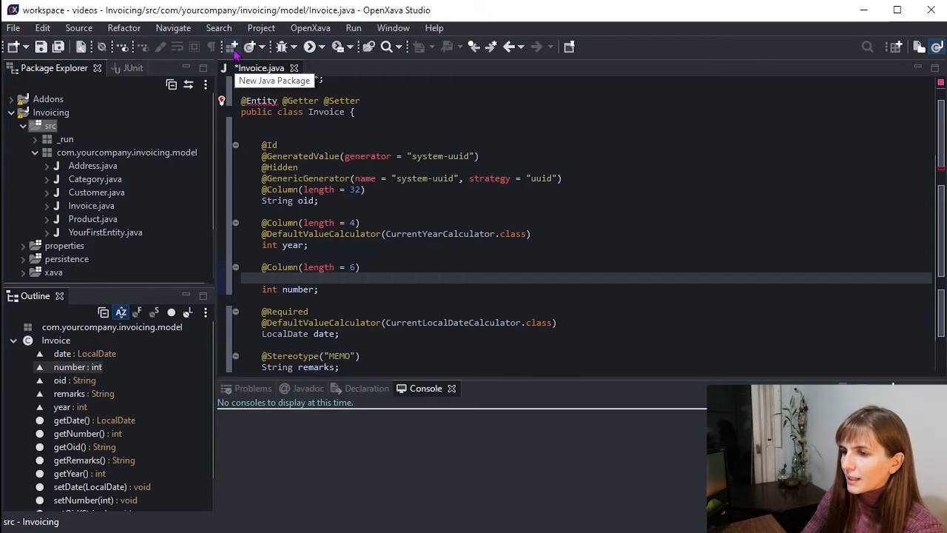
Create the Java package com.yourcompany.invoicing.calculators
left_click(232, 45)
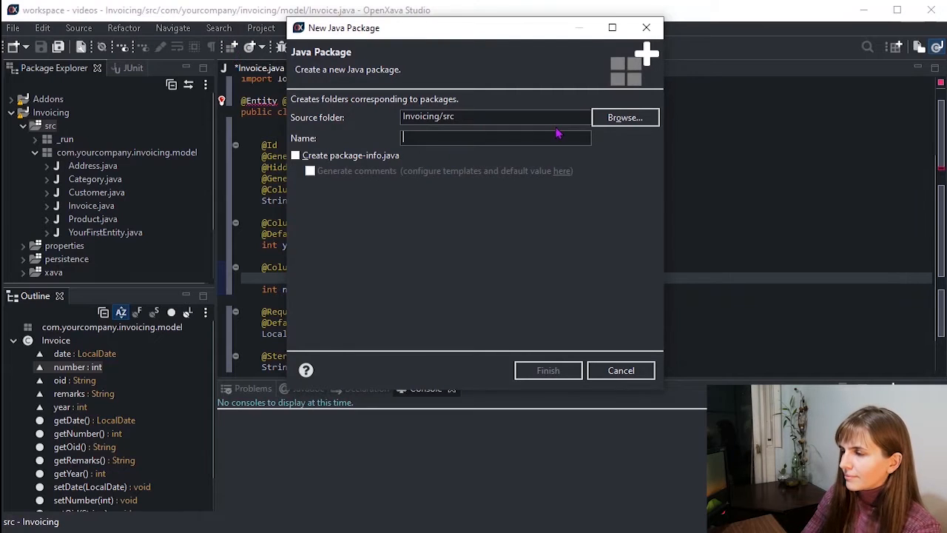
type("c")
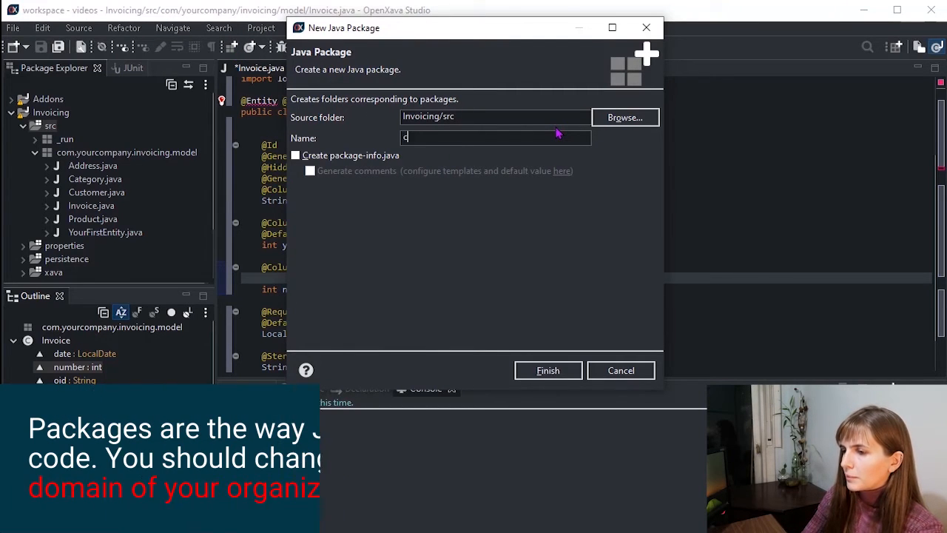
type("om.")
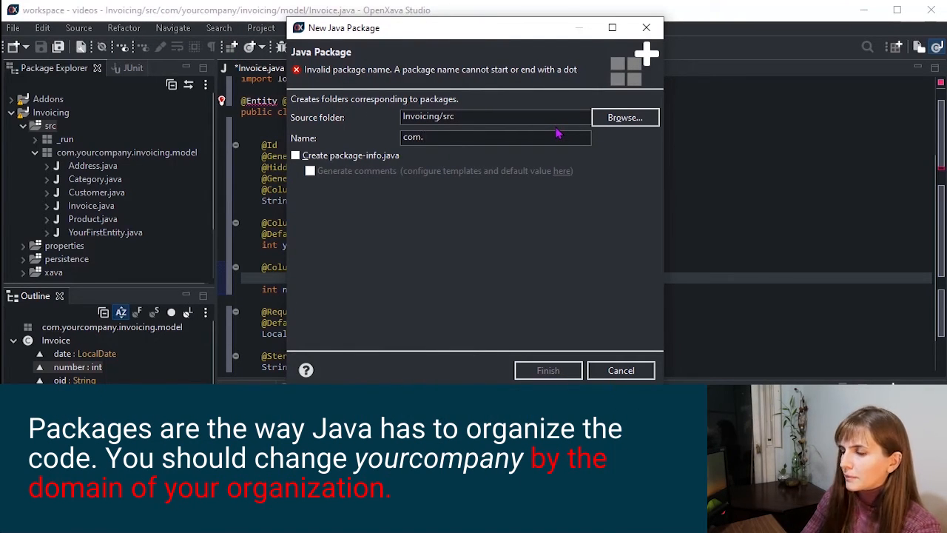
type("yourcompa")
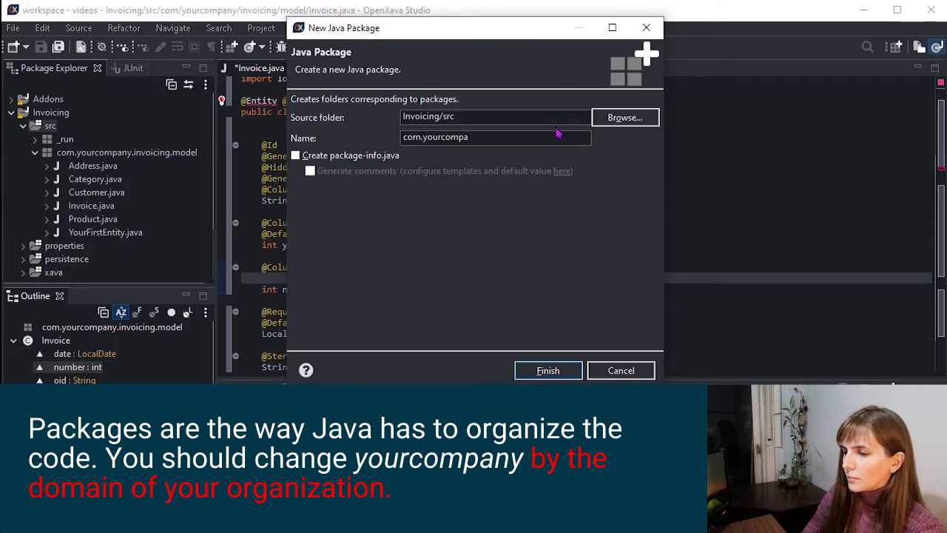
type("ny.invoicing.")
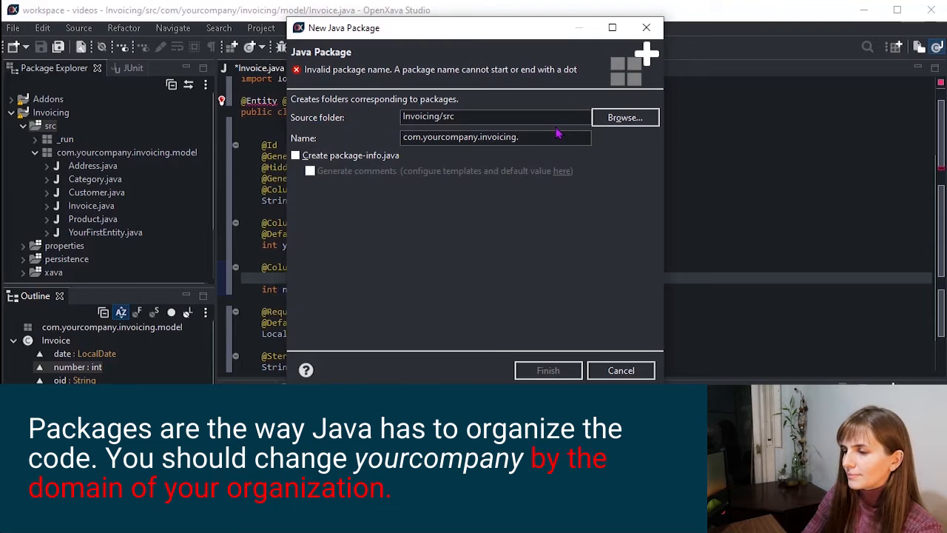
type("calc")
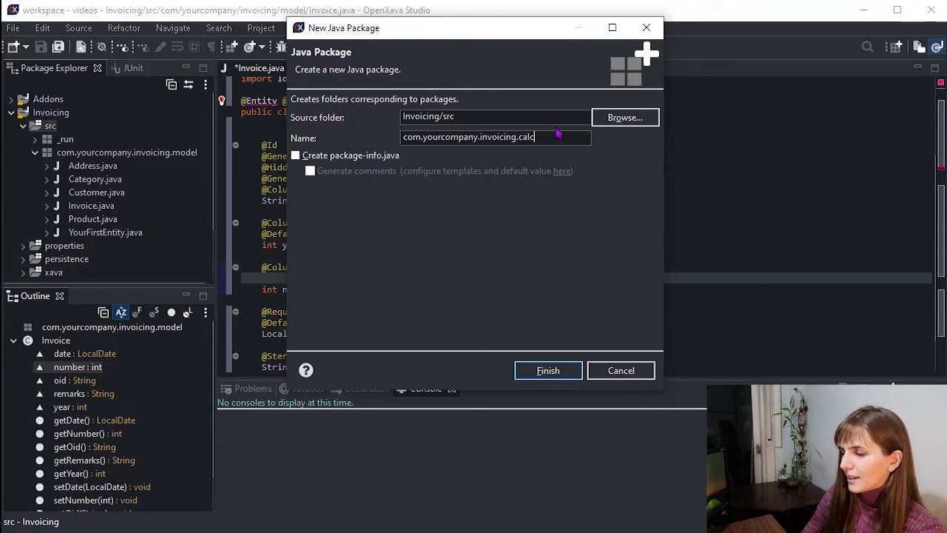
type("ulators")
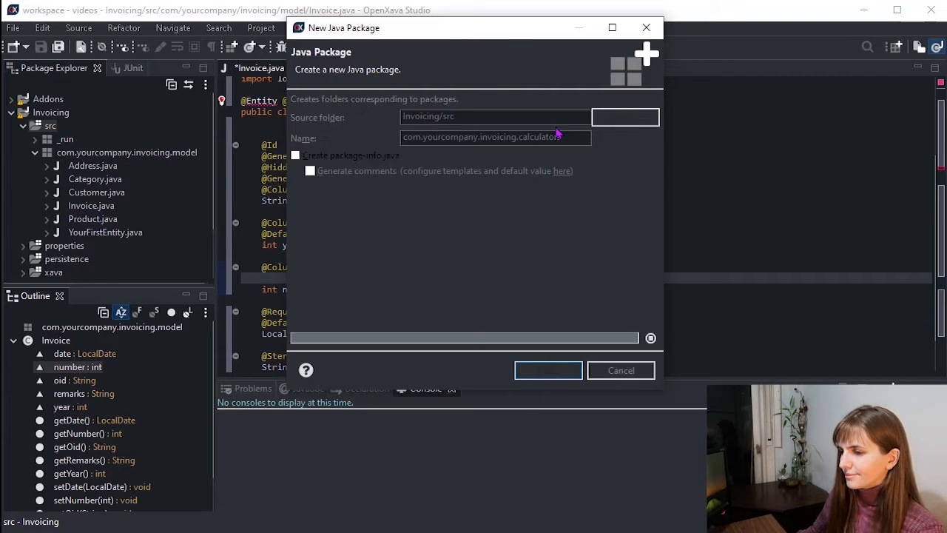
left_click(547, 370)
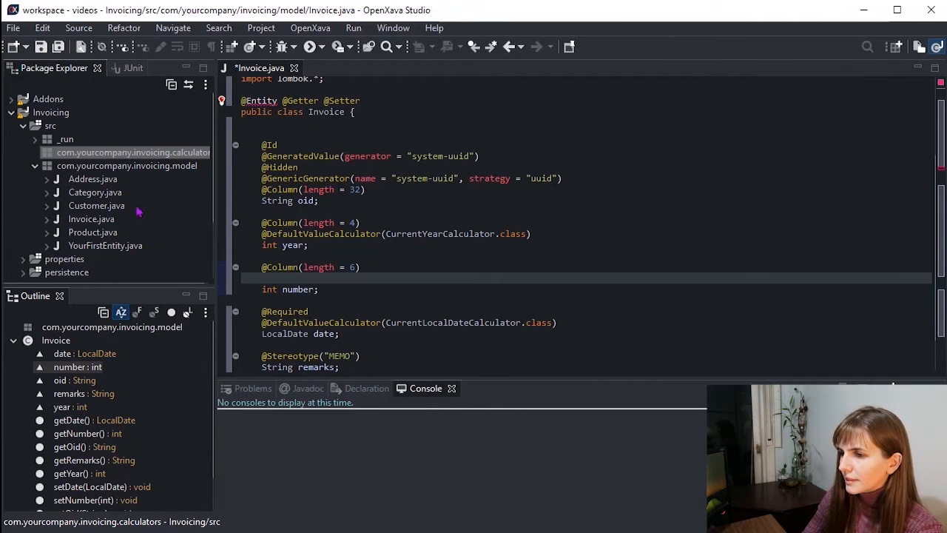
mouse_move(148, 155)
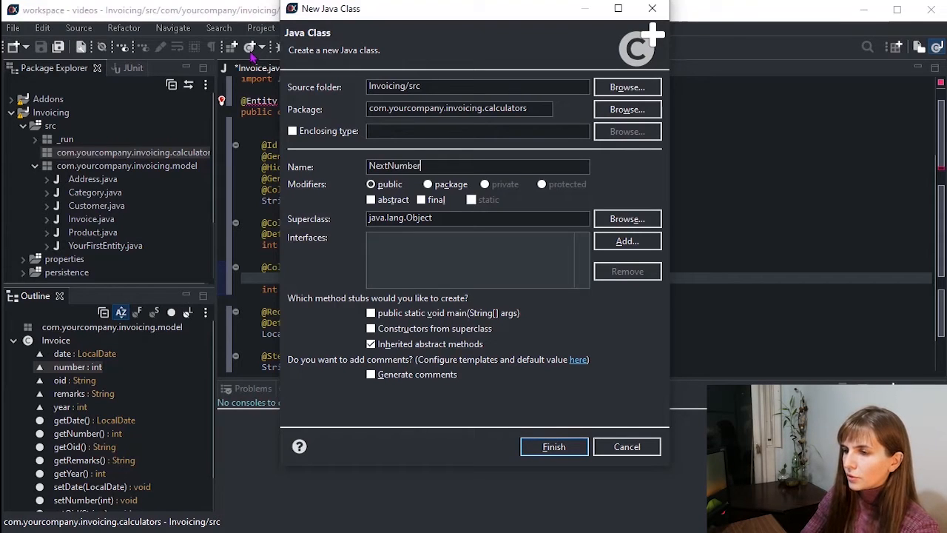
Name the new class NextNumberForYearCalculator and create it in the calculators package
type("For")
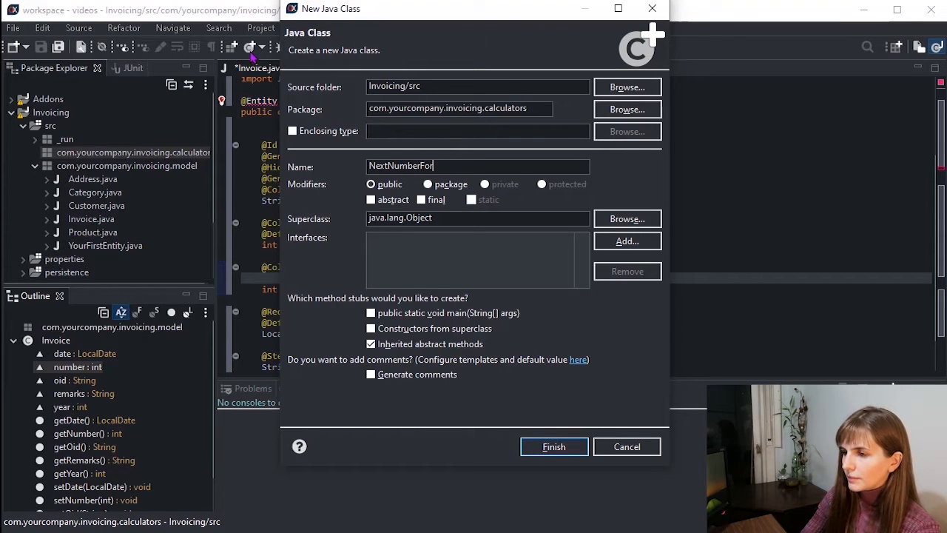
type("YearCa")
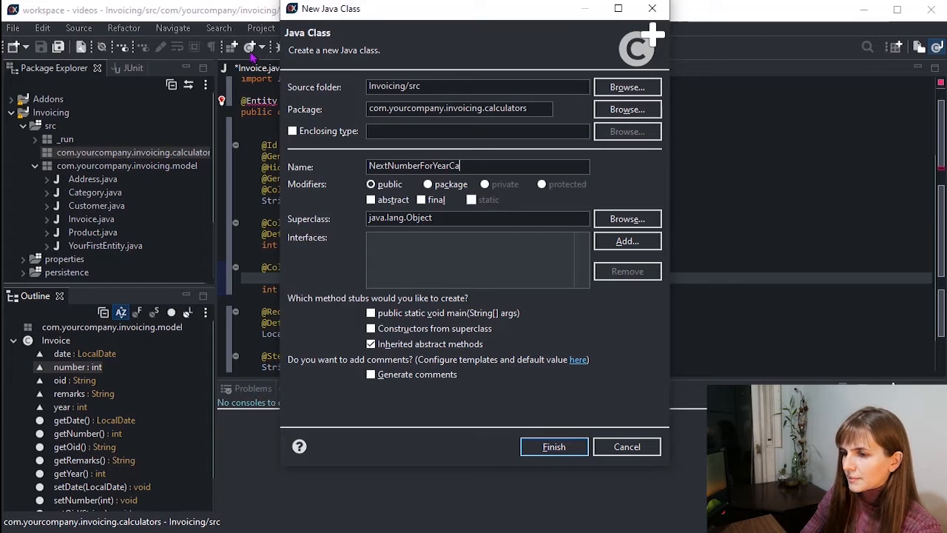
type("lculator")
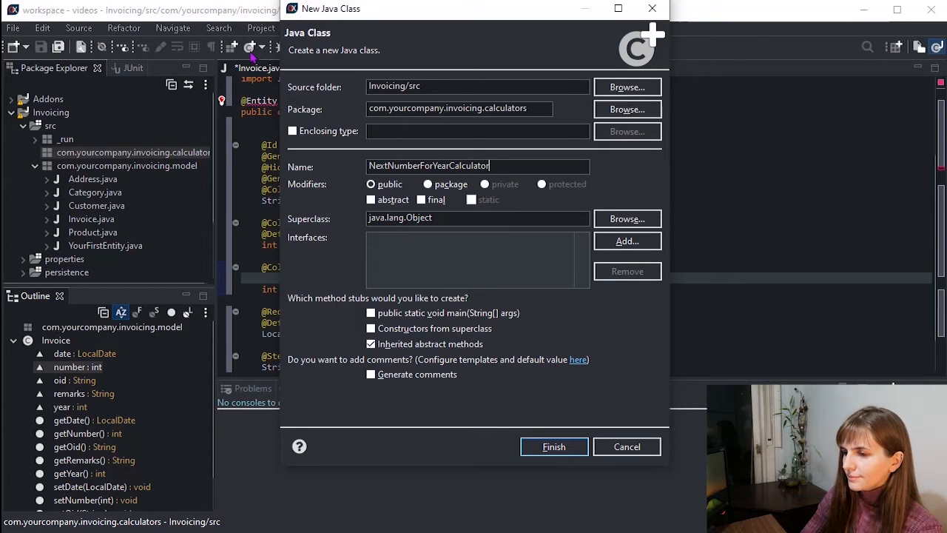
left_click(553, 447)
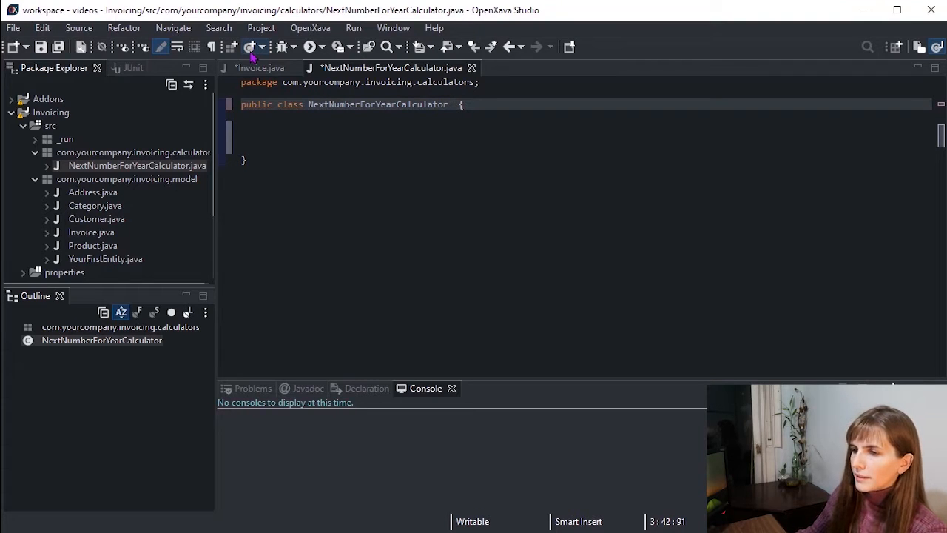
Declare implements ICalculator and generate the unimplemented calculate() stub via quick fix
type("implements")
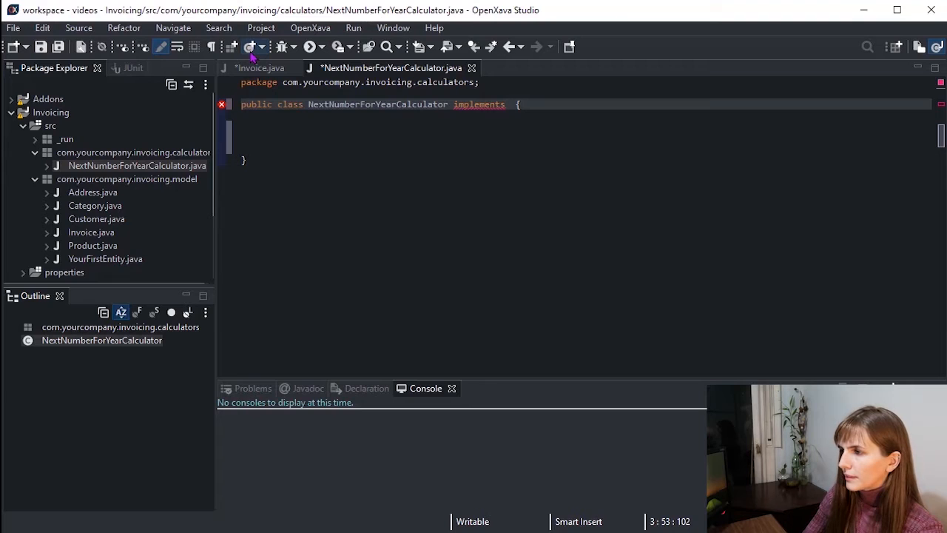
type("ICal")
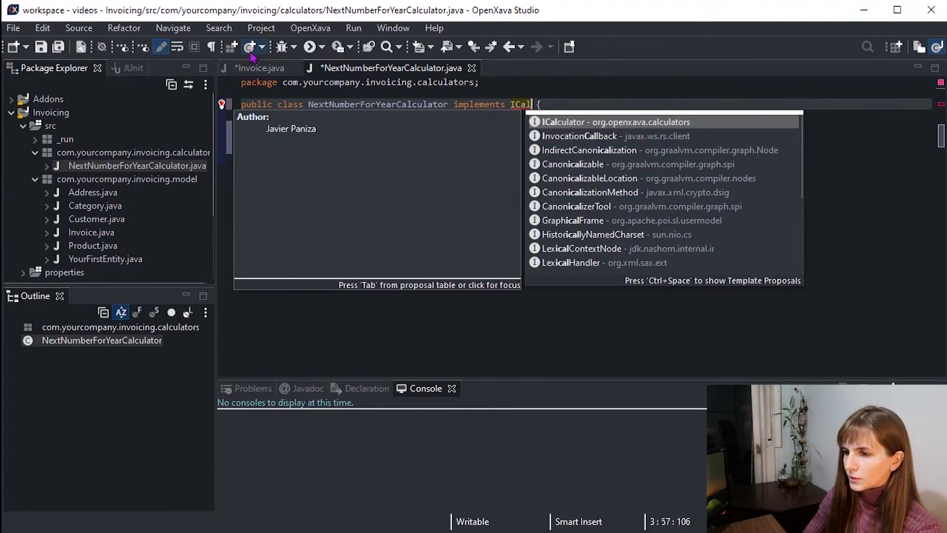
left_click(616, 121)
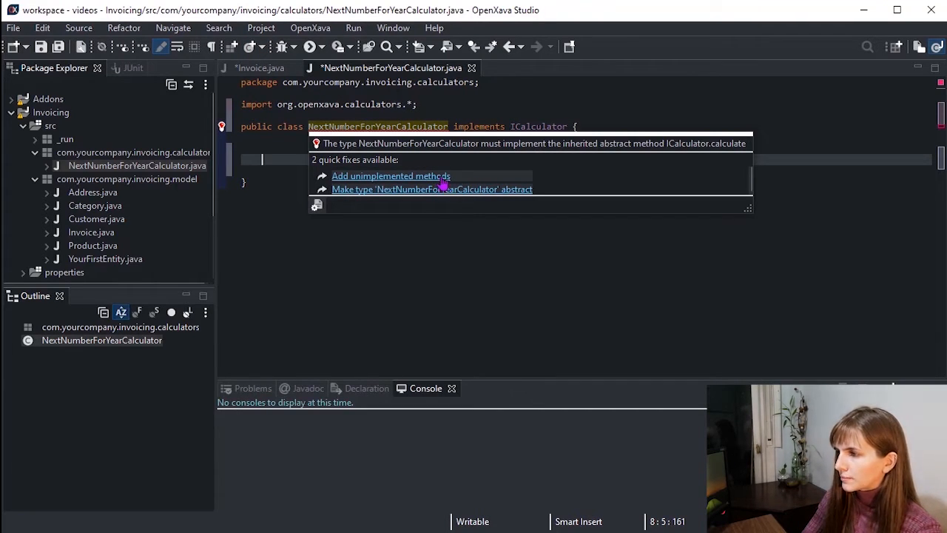
left_click(391, 174)
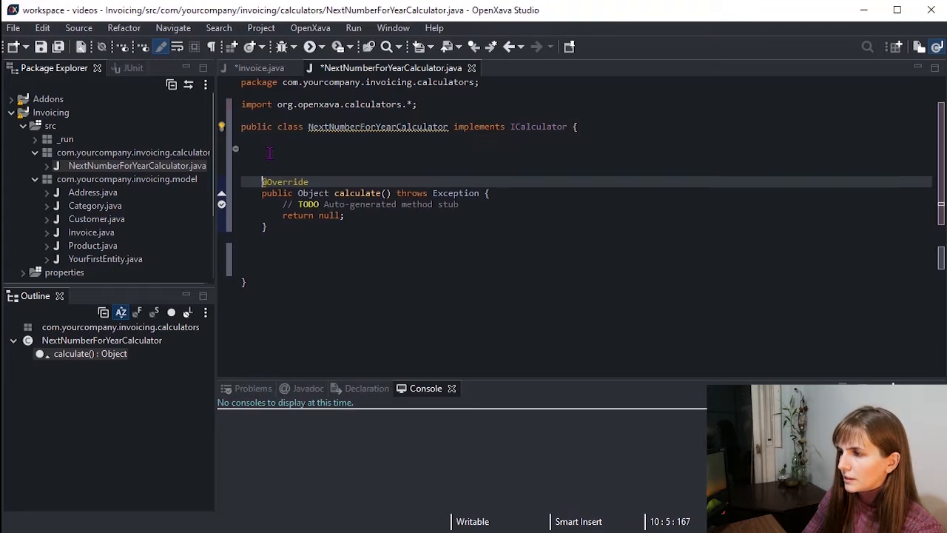
type("i")
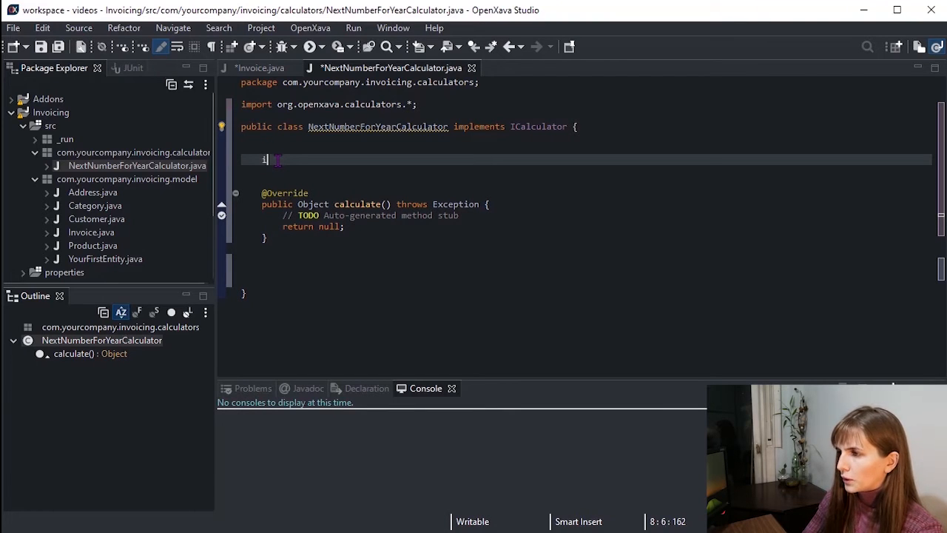
type("nt year;")
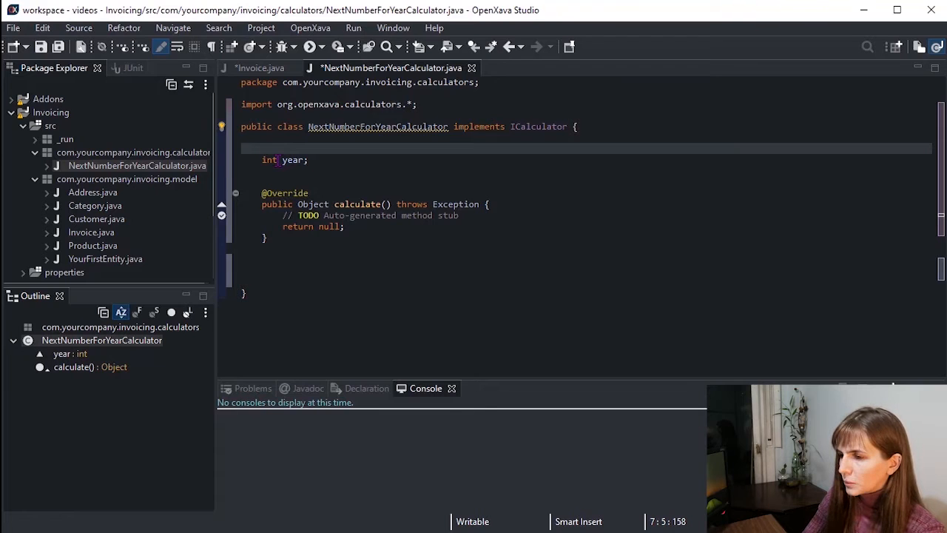
type("@G")
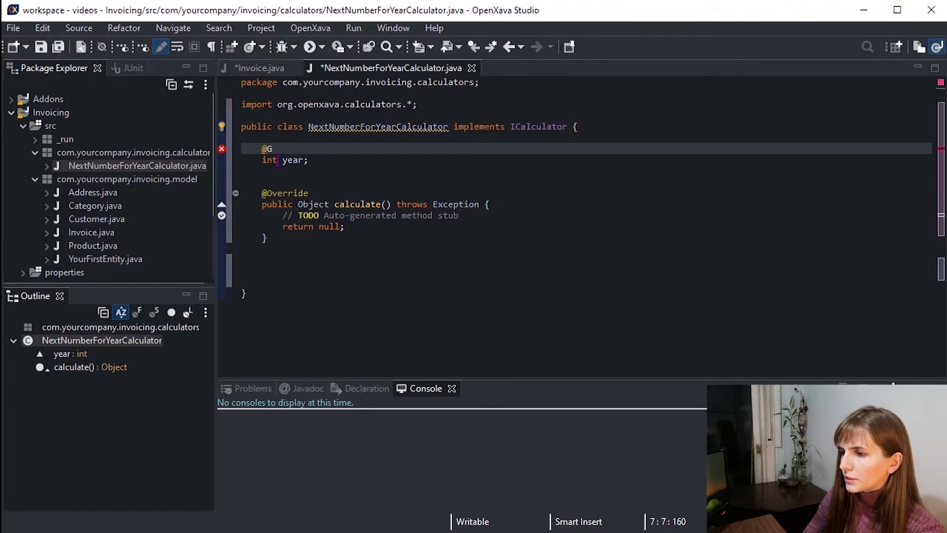
type("etter")
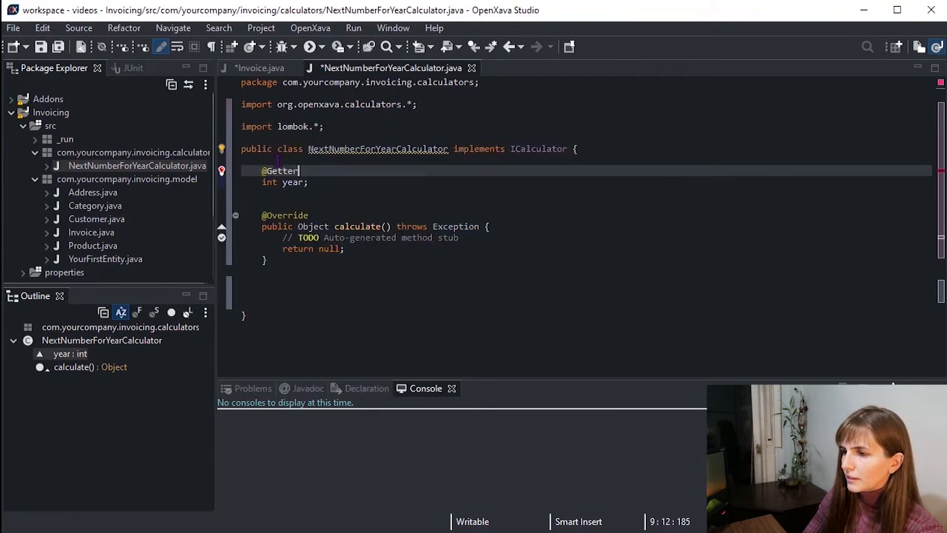
type("@Ste")
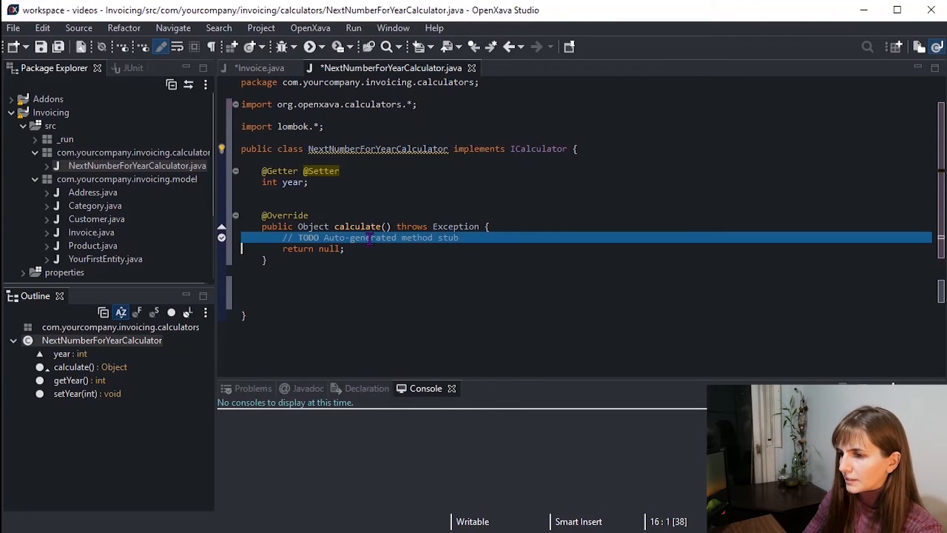
key("Delete")
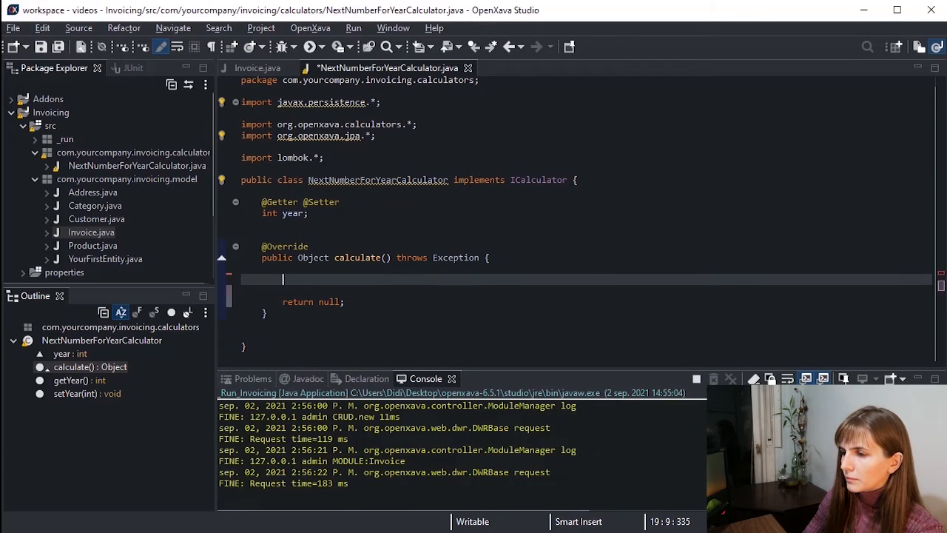
Write 'Query query = XPersistence.getManager().createQuery("se' to start the JPQL select string
type("Qu")
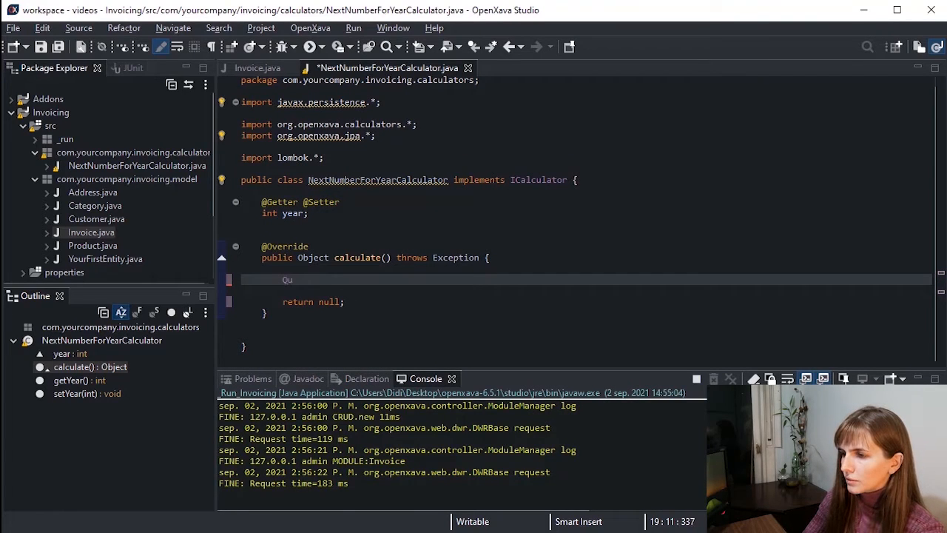
type("ery quer")
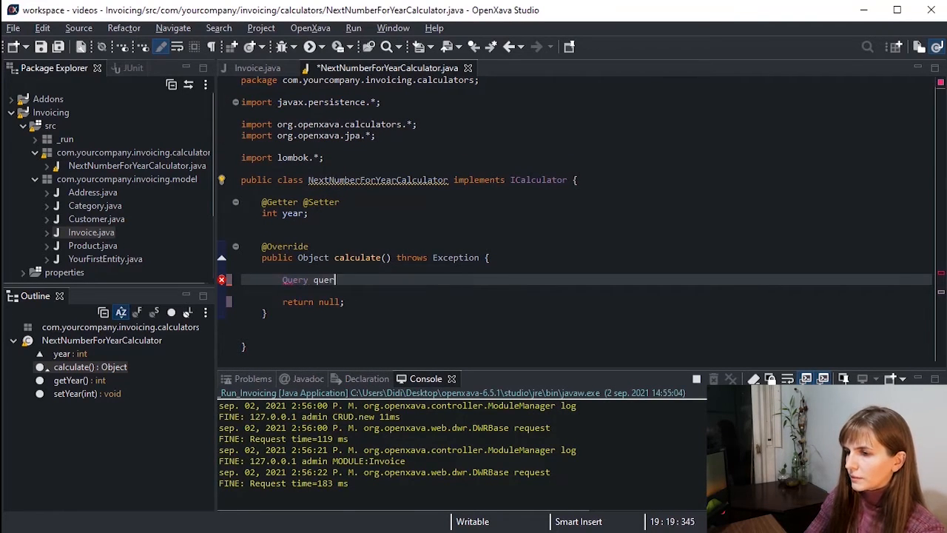
type("y =")
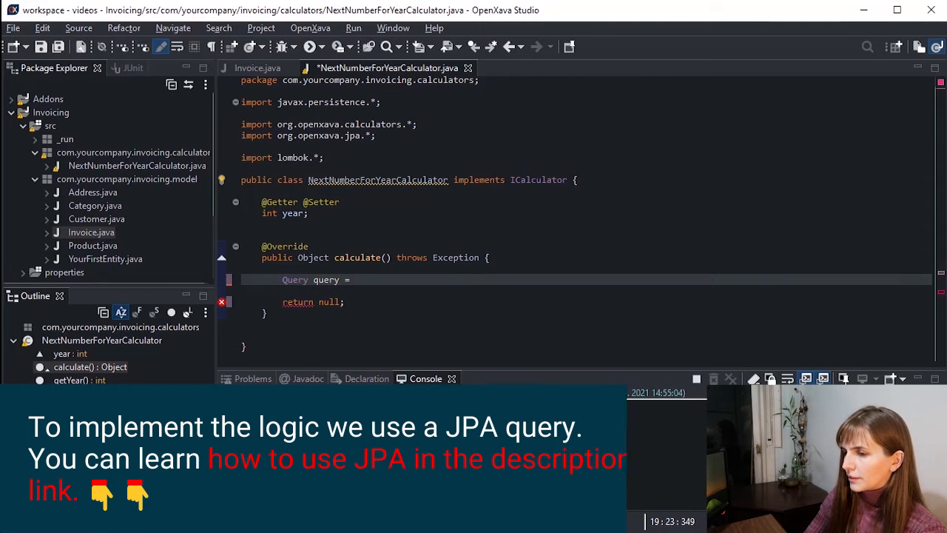
type("X")
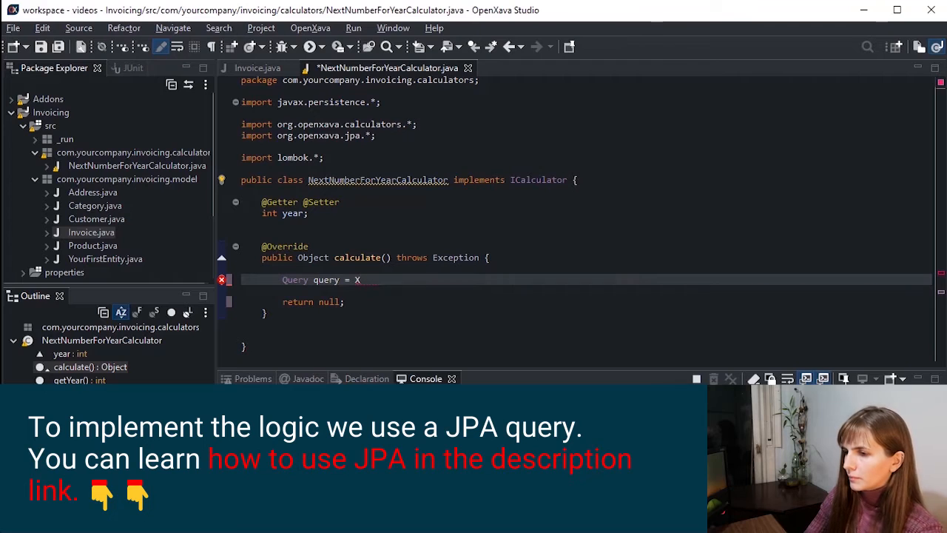
type("Persistence")
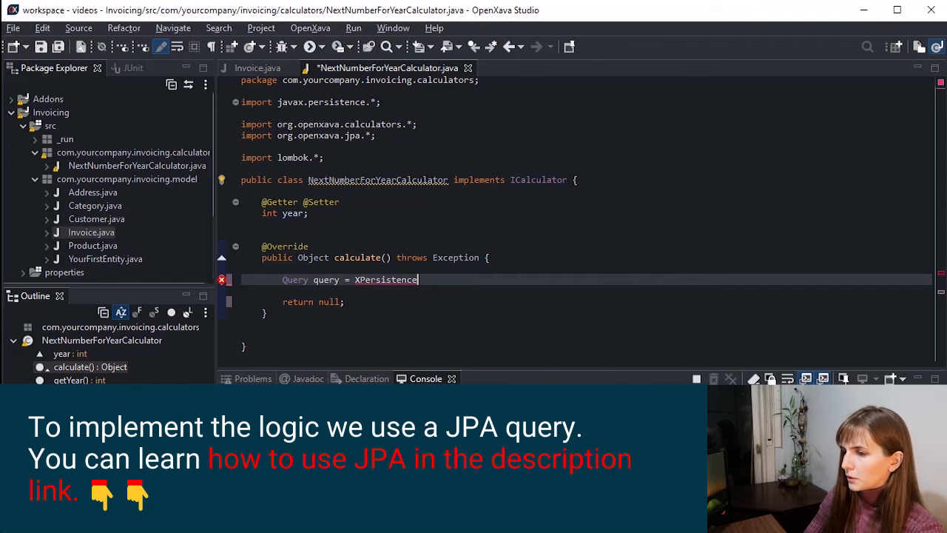
type(".getManager(")
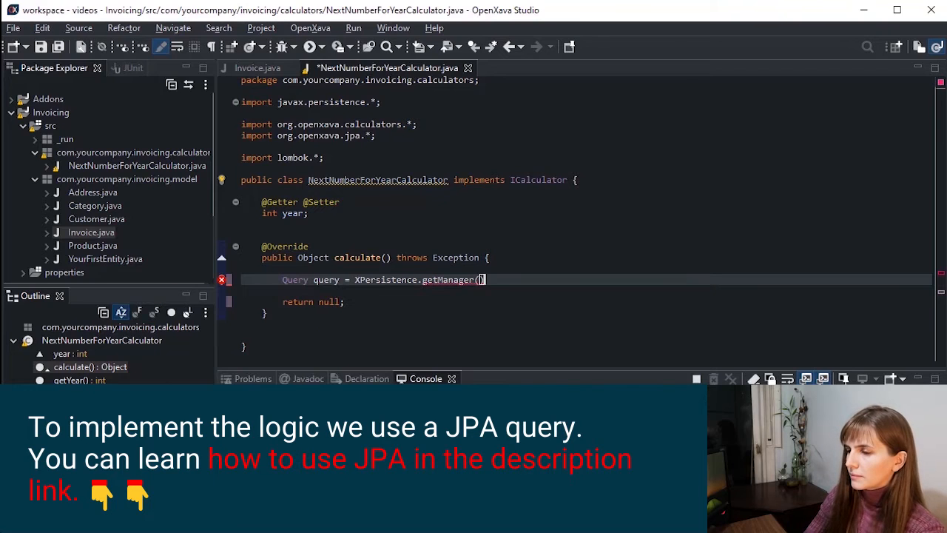
type(".")
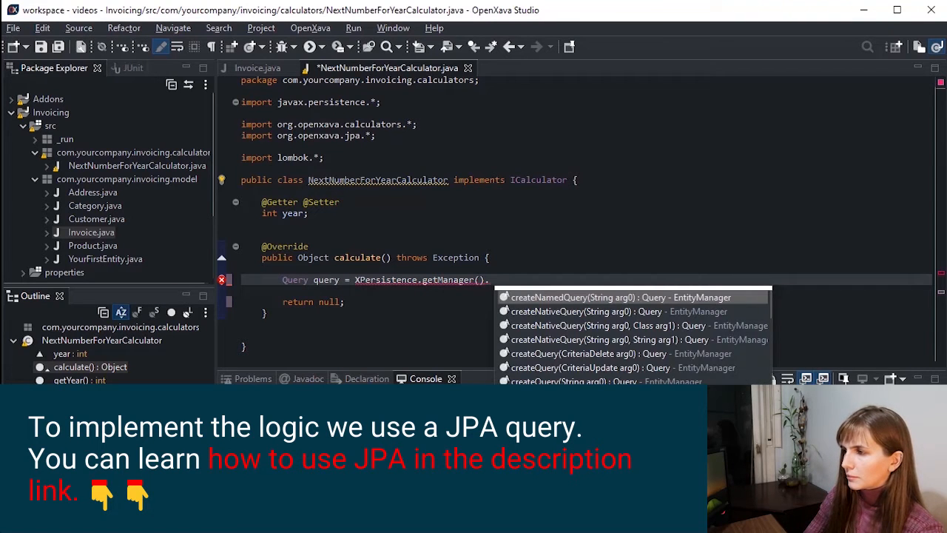
type("createQuery")
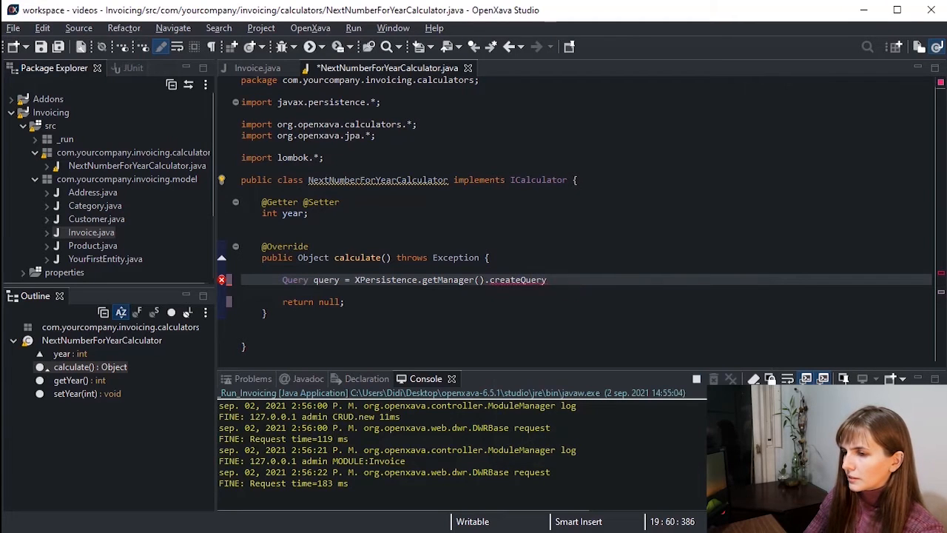
type("\"select )")
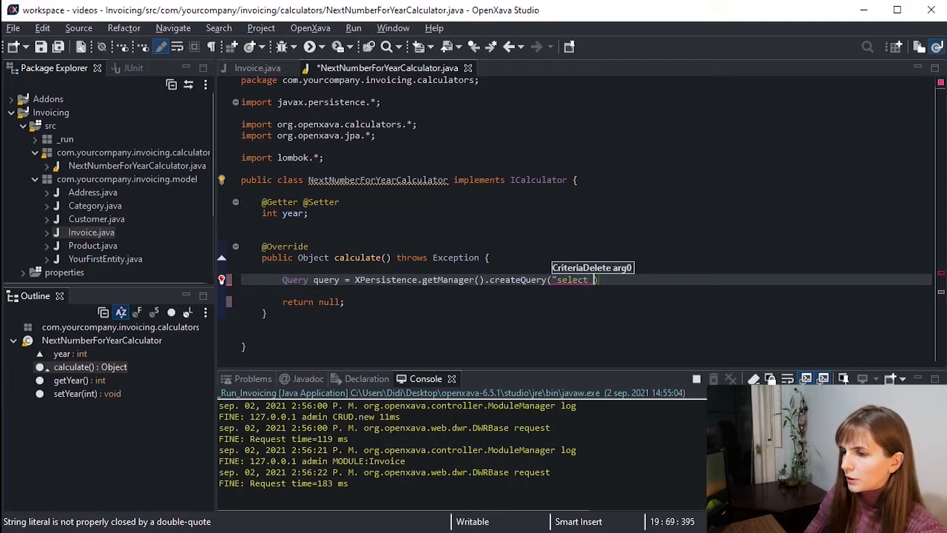
Finish the query string as 'max(i.number) from Invoice i where i.year = :year");'
type("max(")
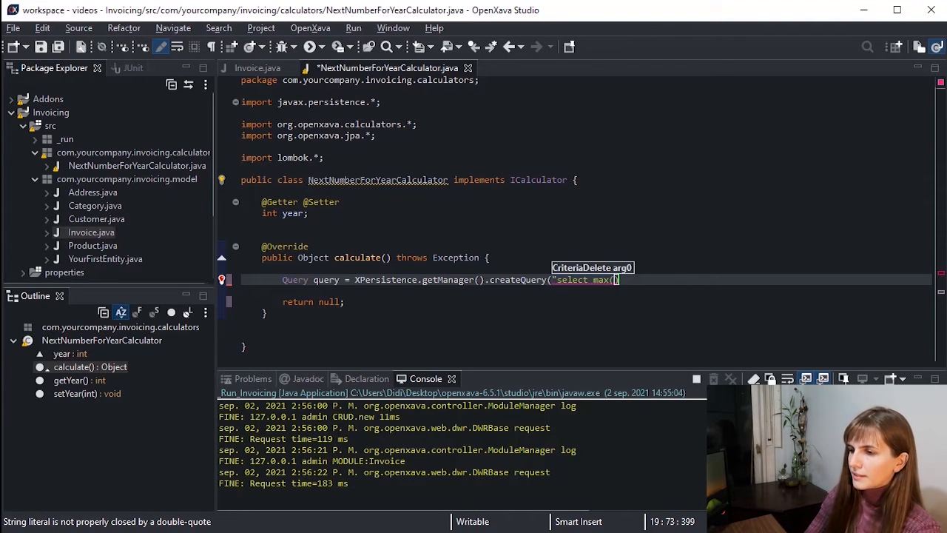
type("i.number")
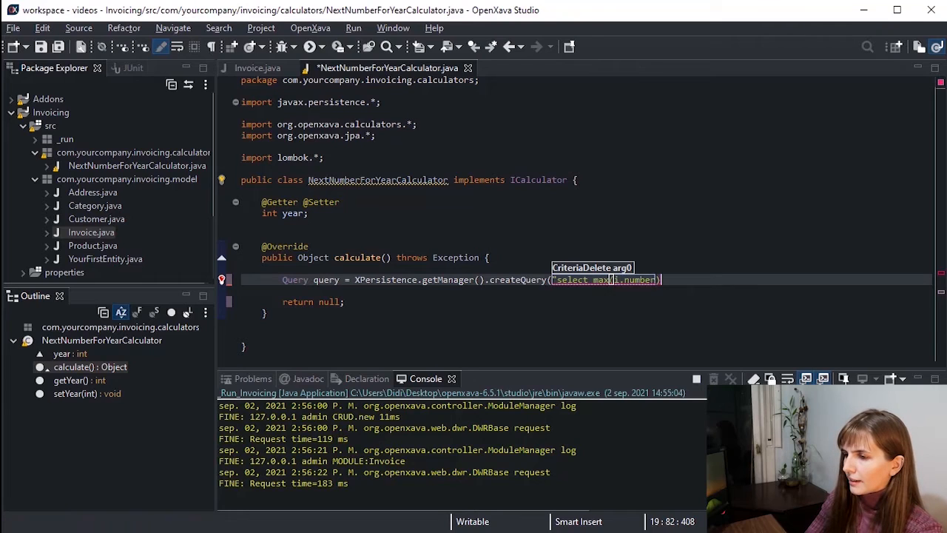
type("from")
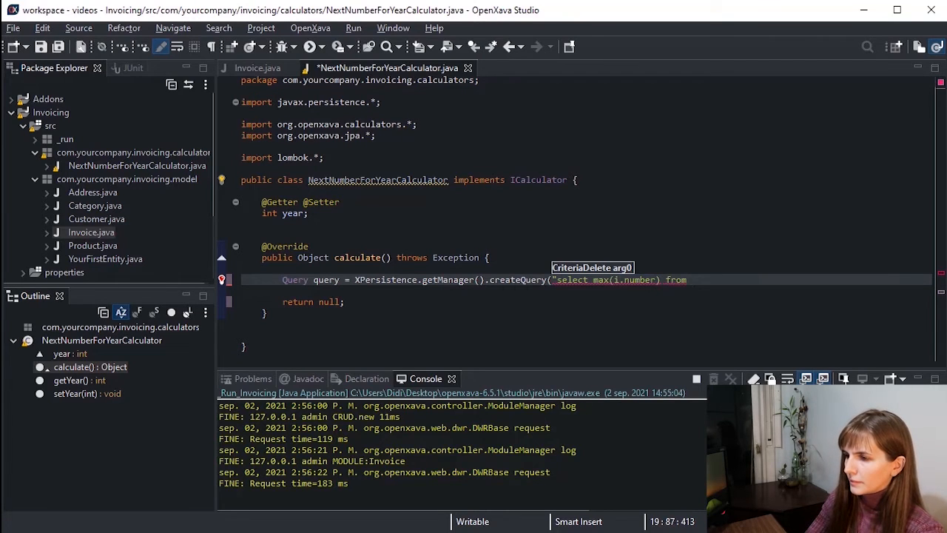
type("Invoice i")
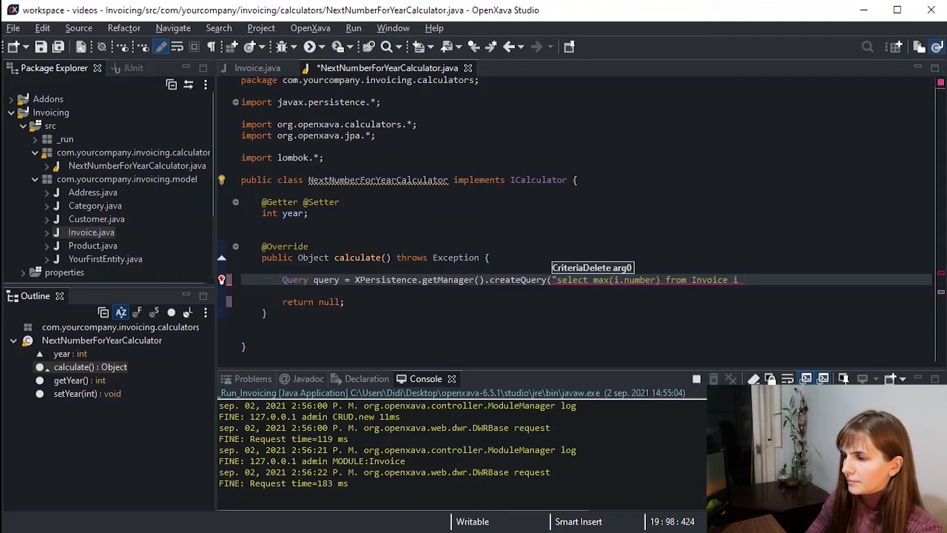
type("where")
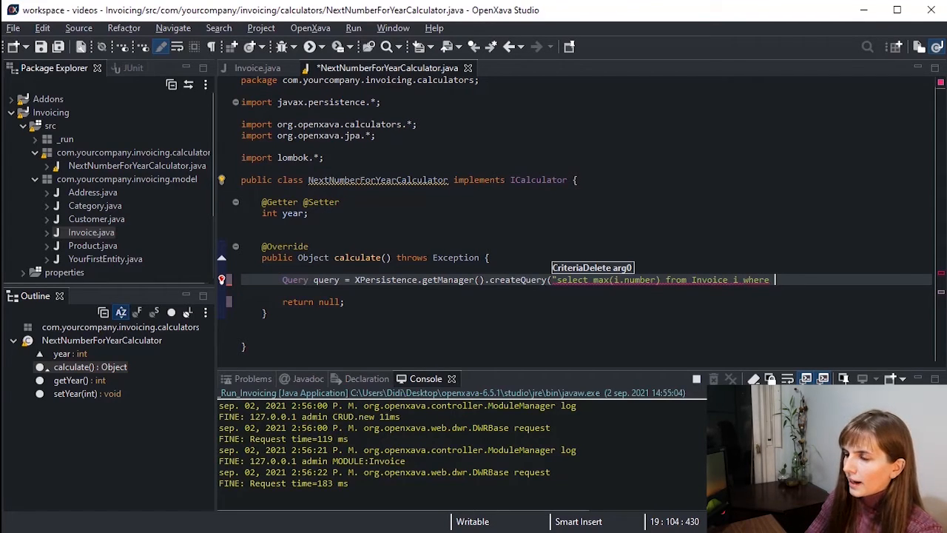
type("i.year =")
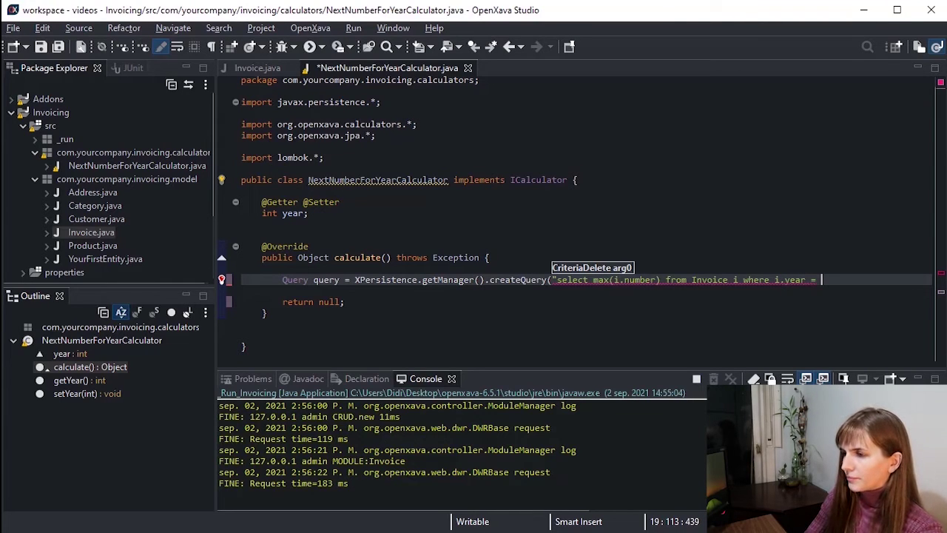
type(":year")
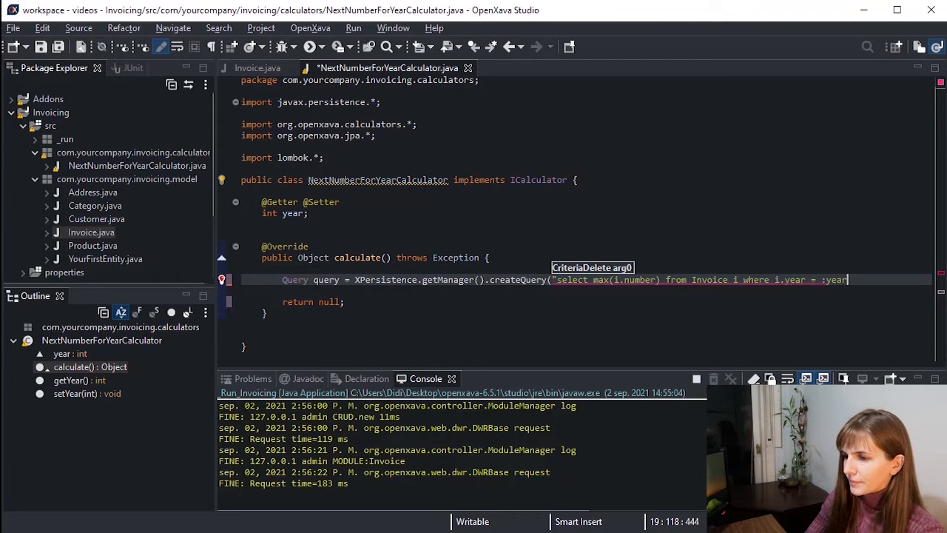
type("\"")
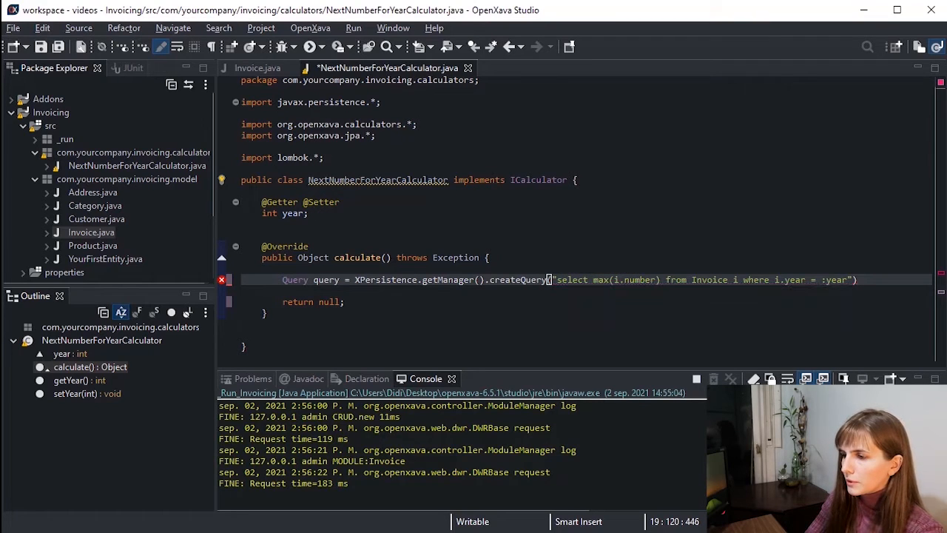
type(";")
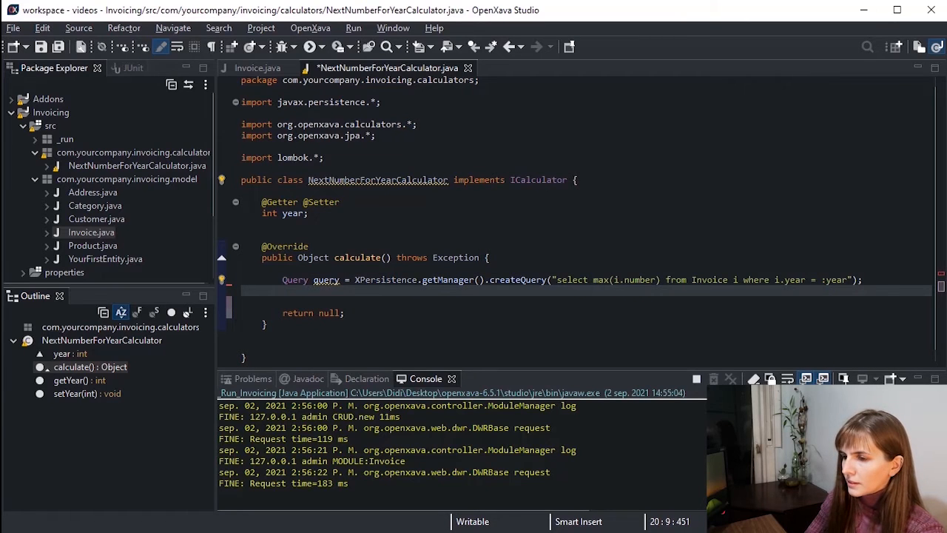
Set the query's year parameter with query.setParameter("year", year)
type("q")
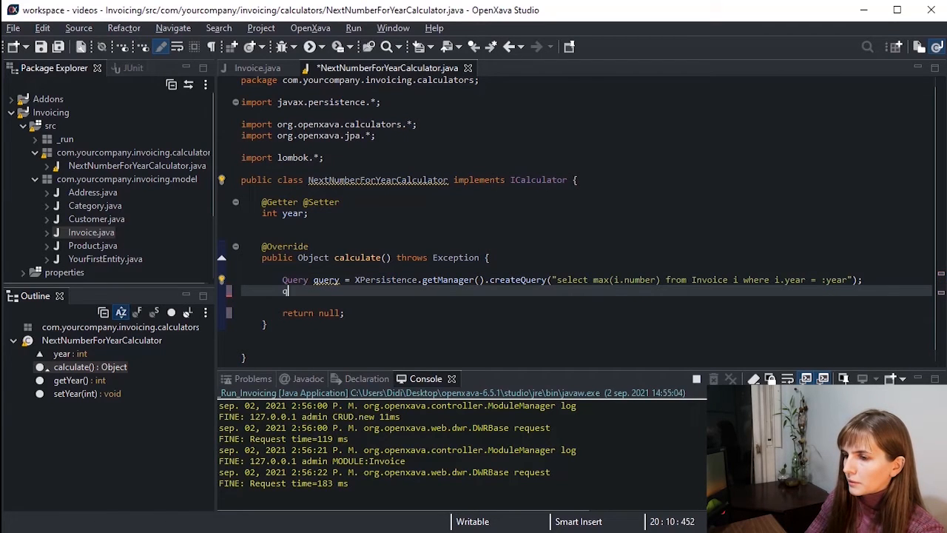
type("query.se")
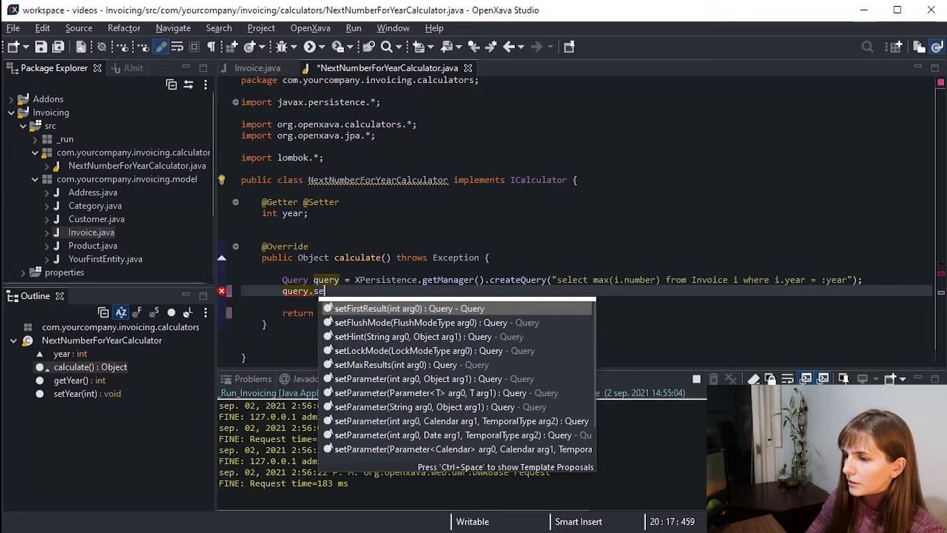
type("p")
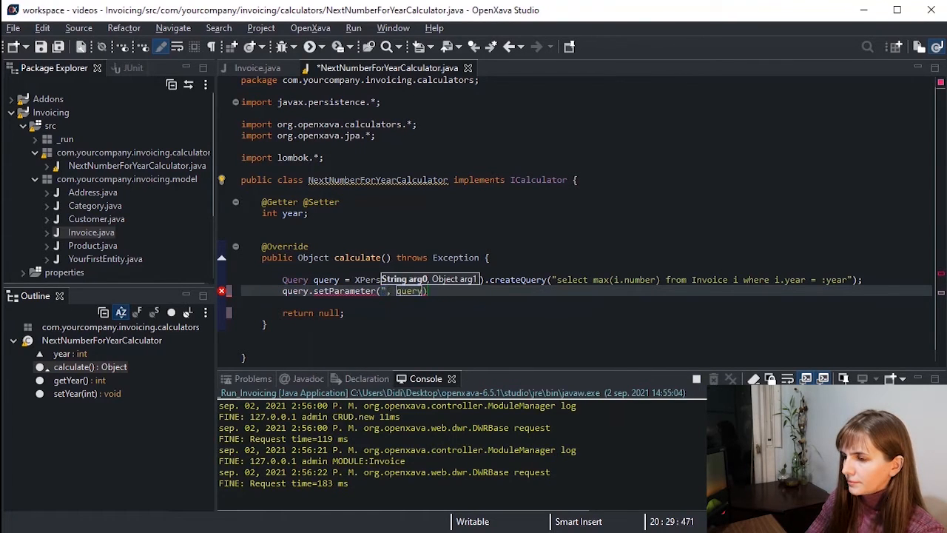
type("year")
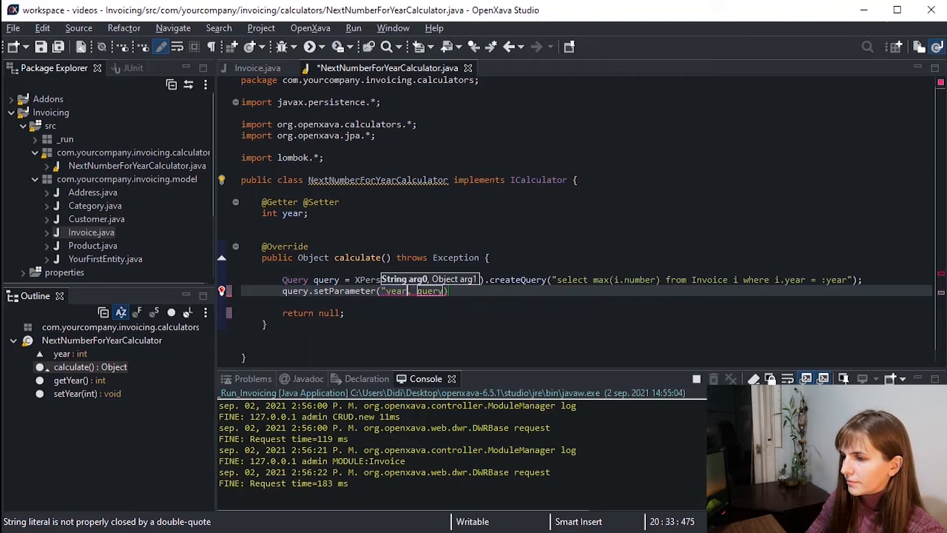
Store the result as 'Integer lastNumber = (Integer) query.getSingleResult();'
type("query")
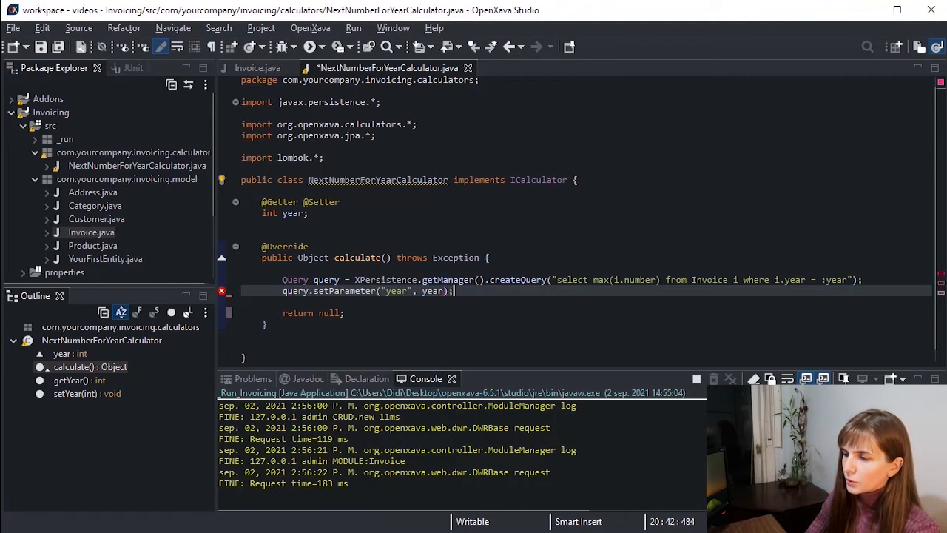
type("In")
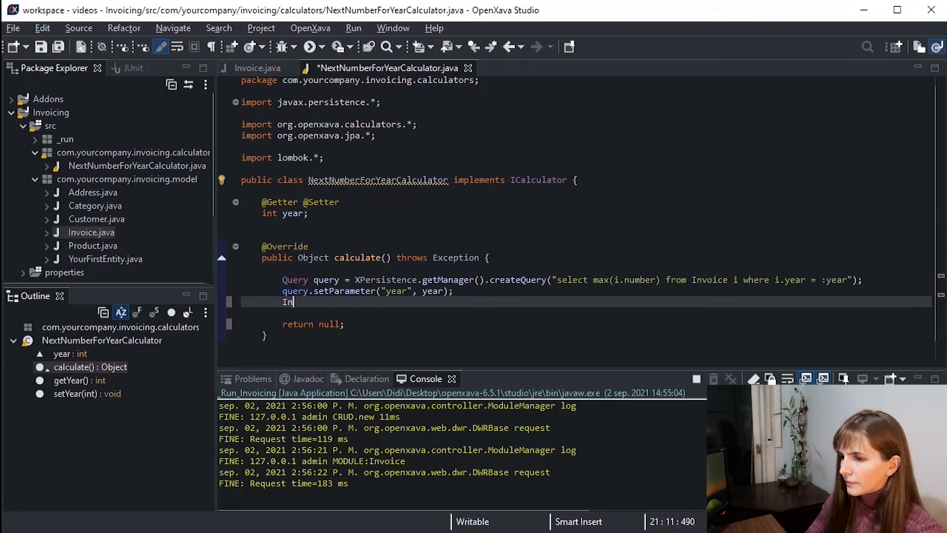
type("teger lastNumber")
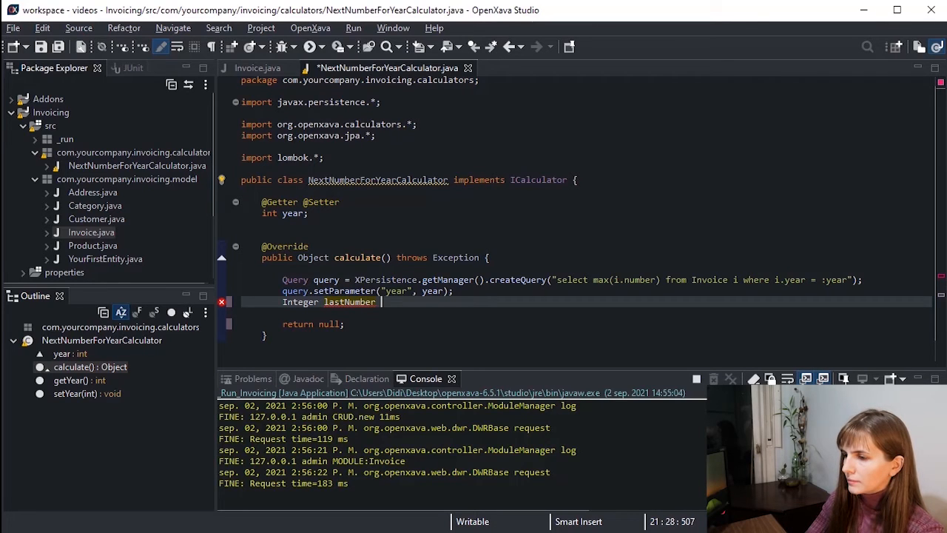
type("=")
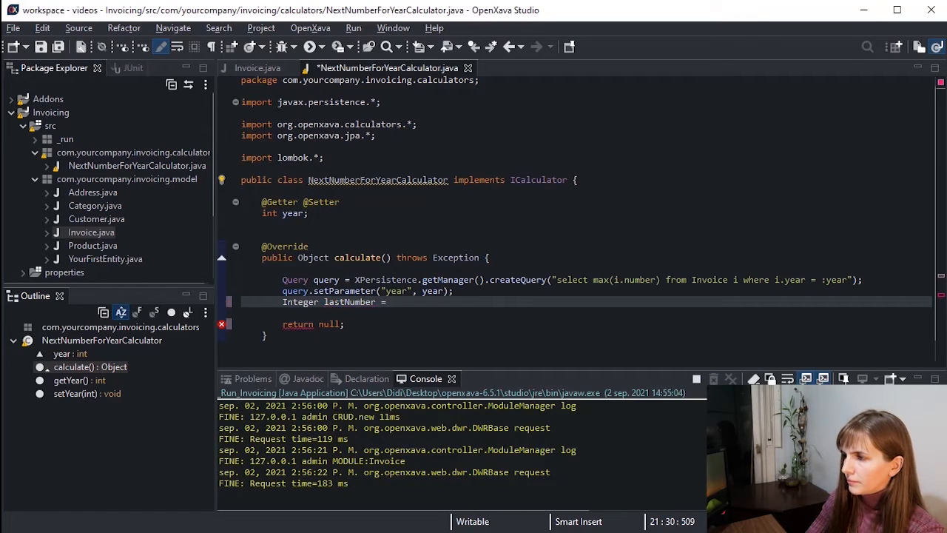
type("(Integer)")
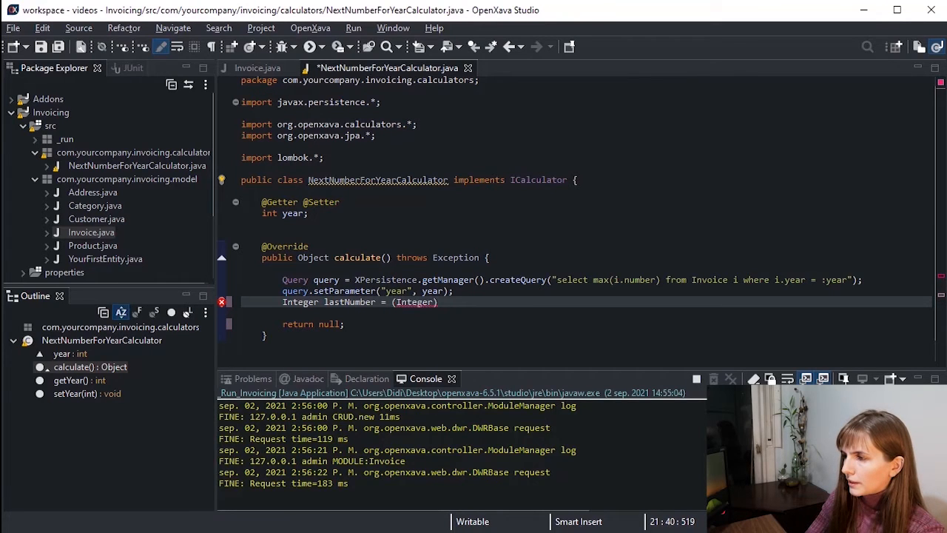
type("quer")
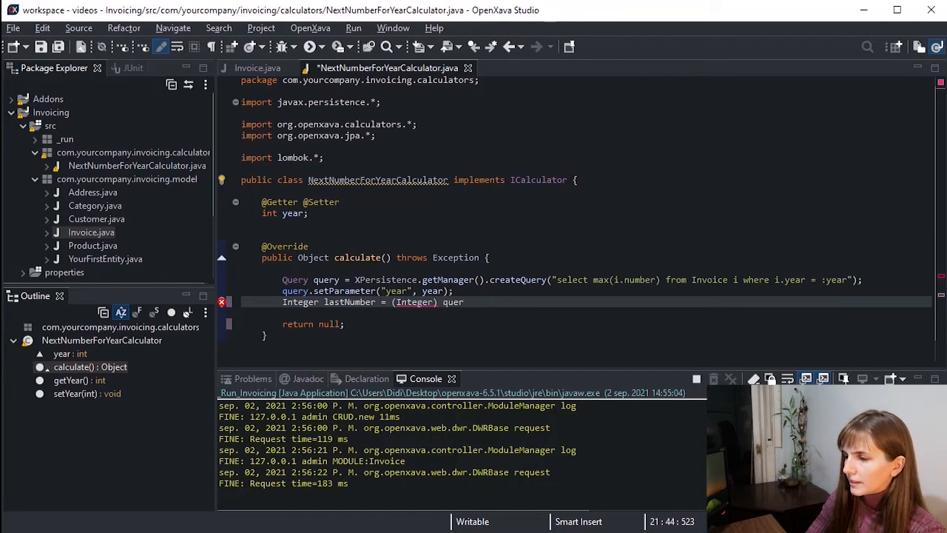
type(".getSingleResult(")
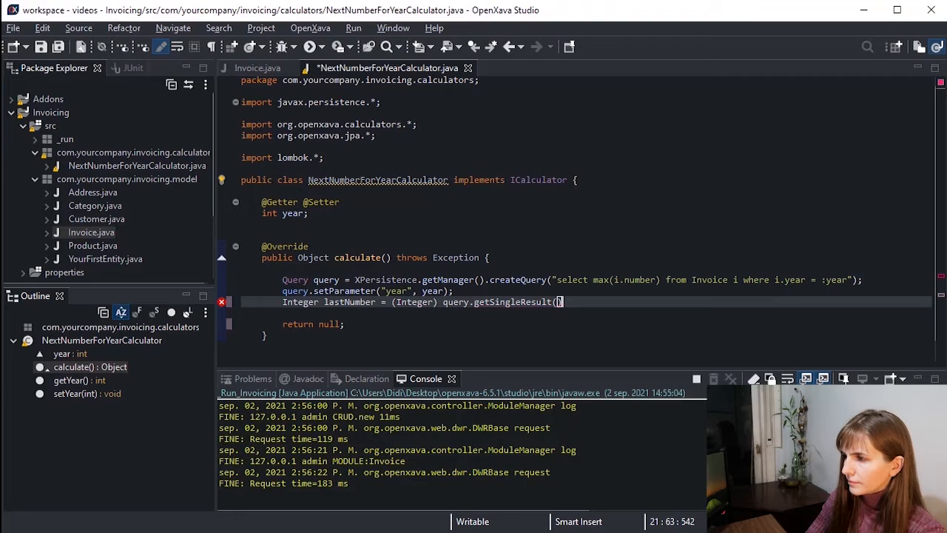
type(");")
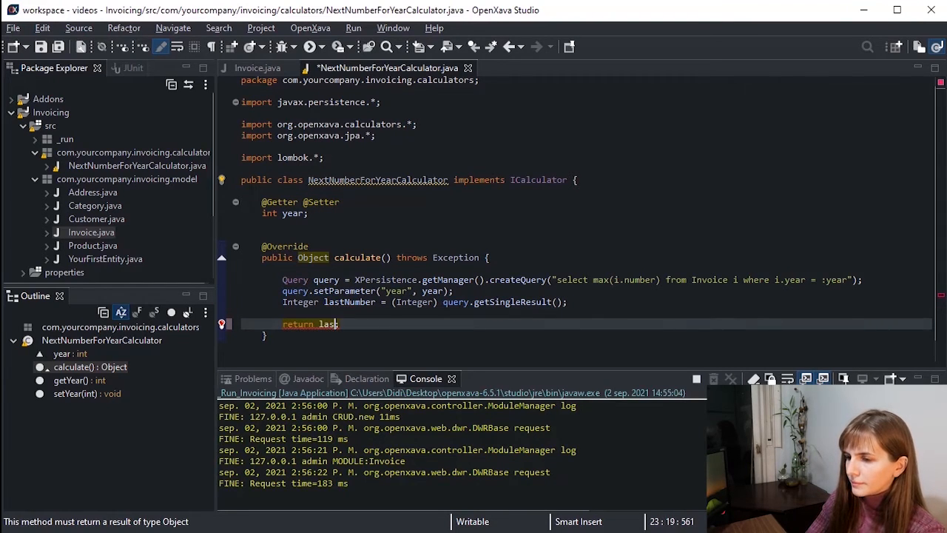
Return 'lastNumber == null ? 1 : lastNumber + 1' from calculate()
type("tNumber;")
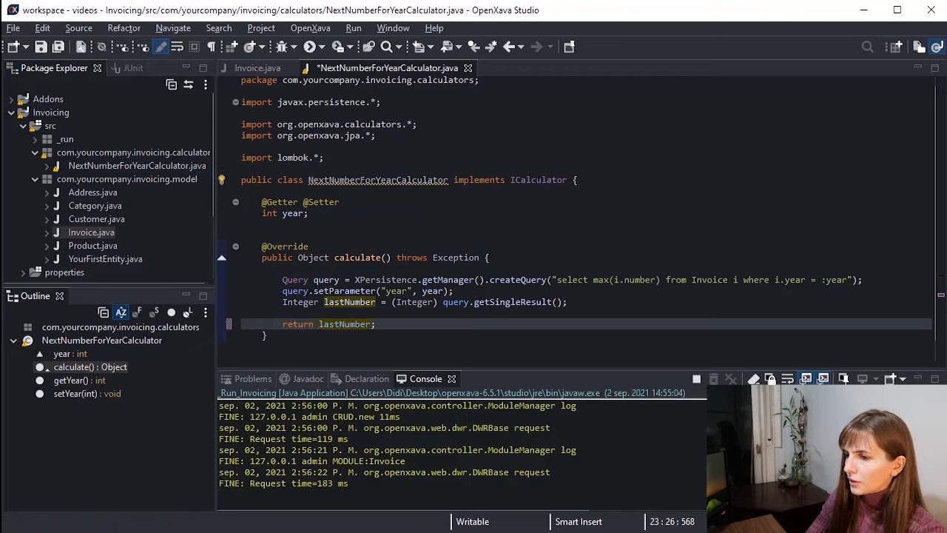
type("== null")
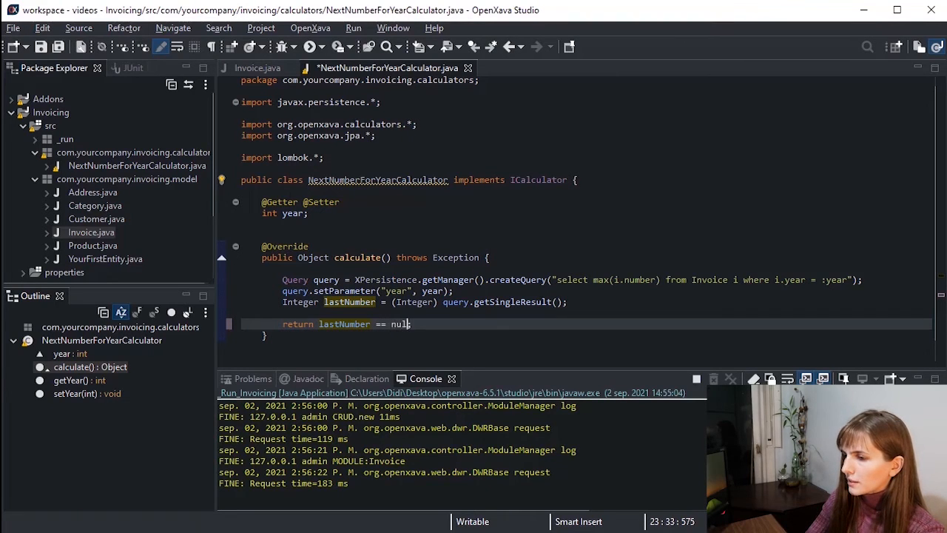
type("?;")
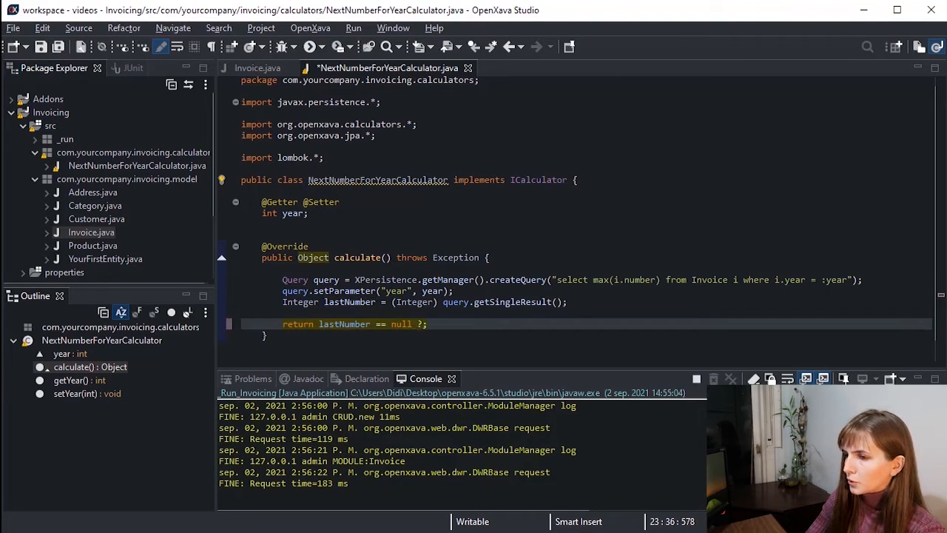
type("1")
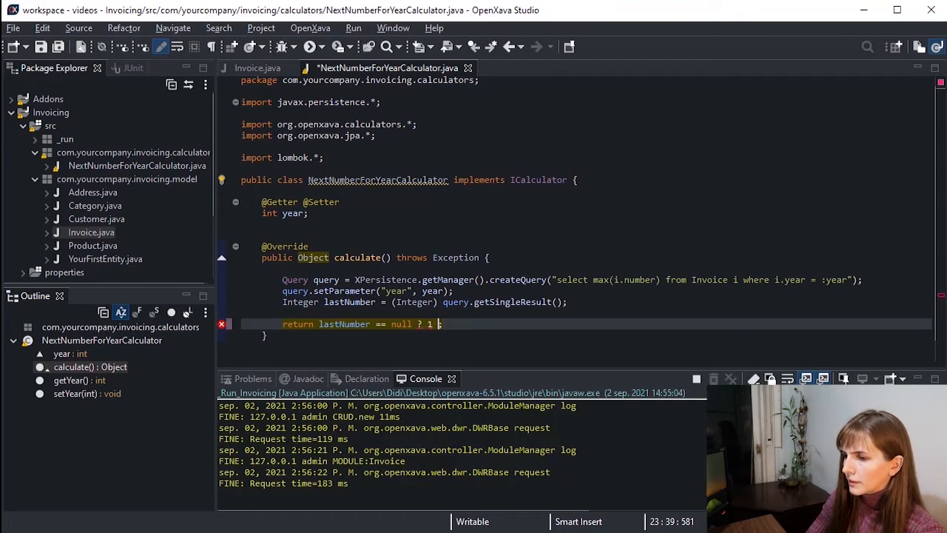
type(": las")
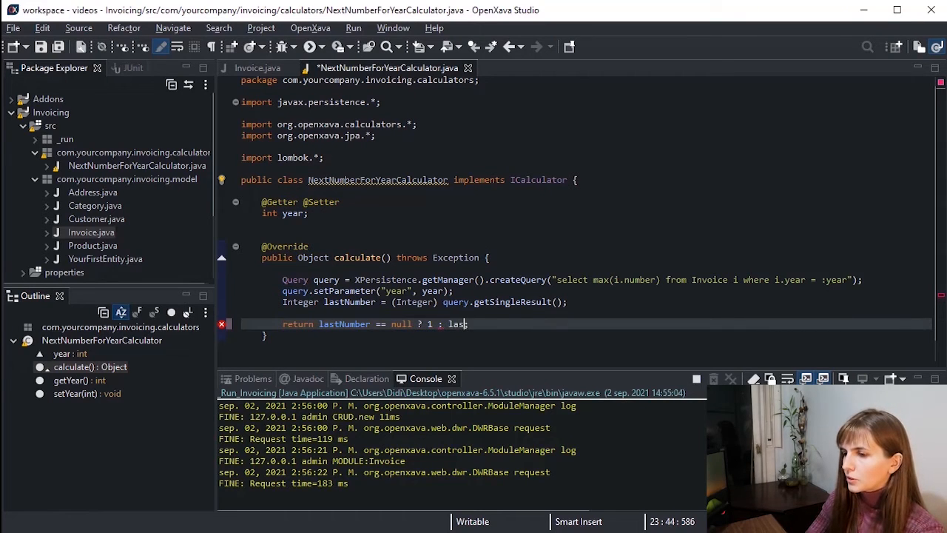
type("tNumber")
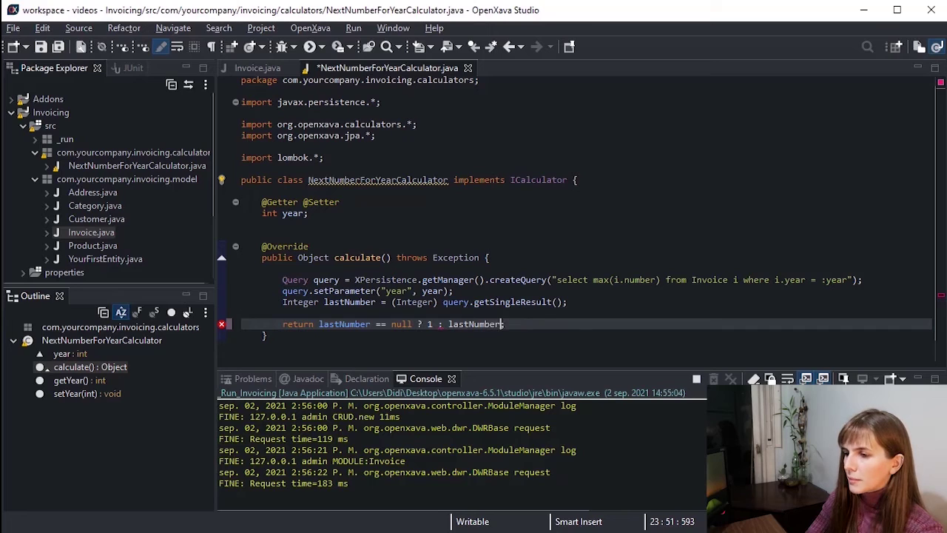
type("+ 1;")
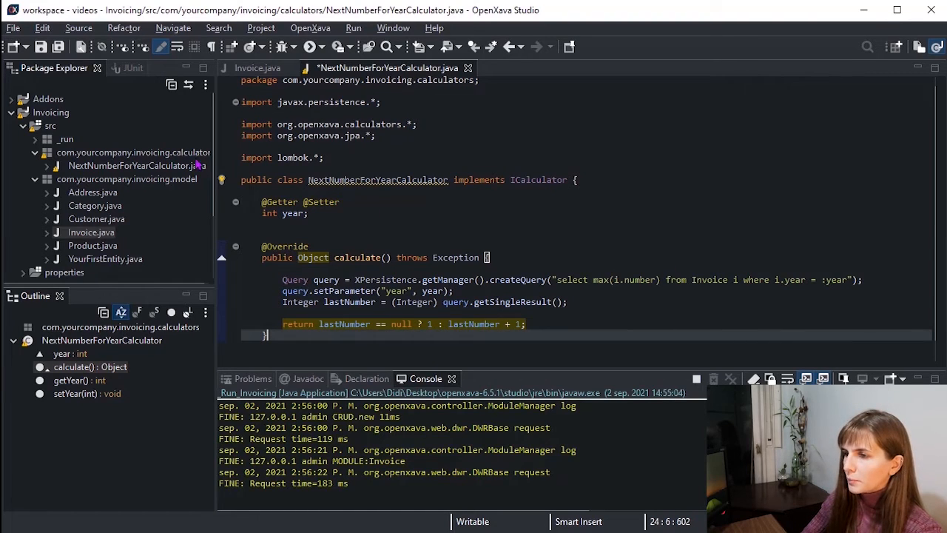
Save the calculator class and bring up Invoice.java for editing
left_click(41, 46)
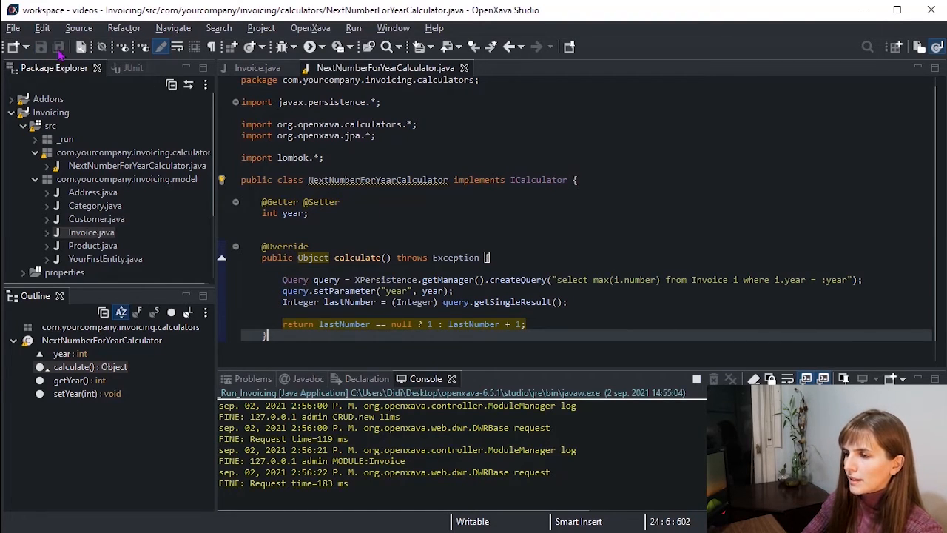
left_click(90, 231)
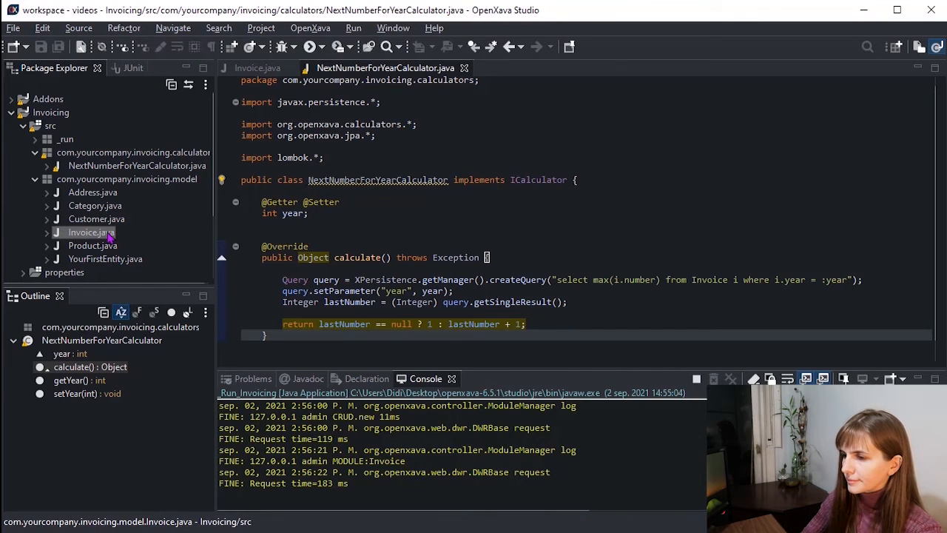
double_click(91, 231)
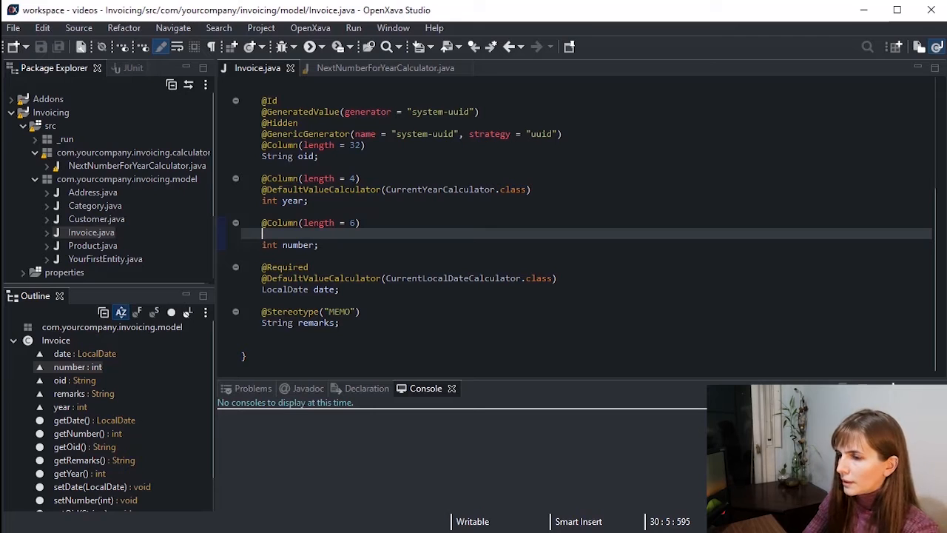
type("@DefaultValueCalculator")
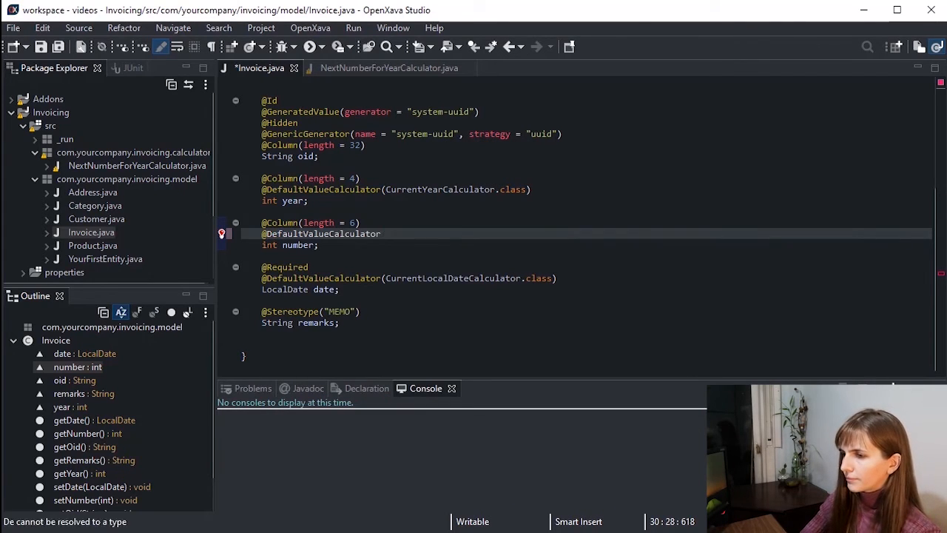
type("()")
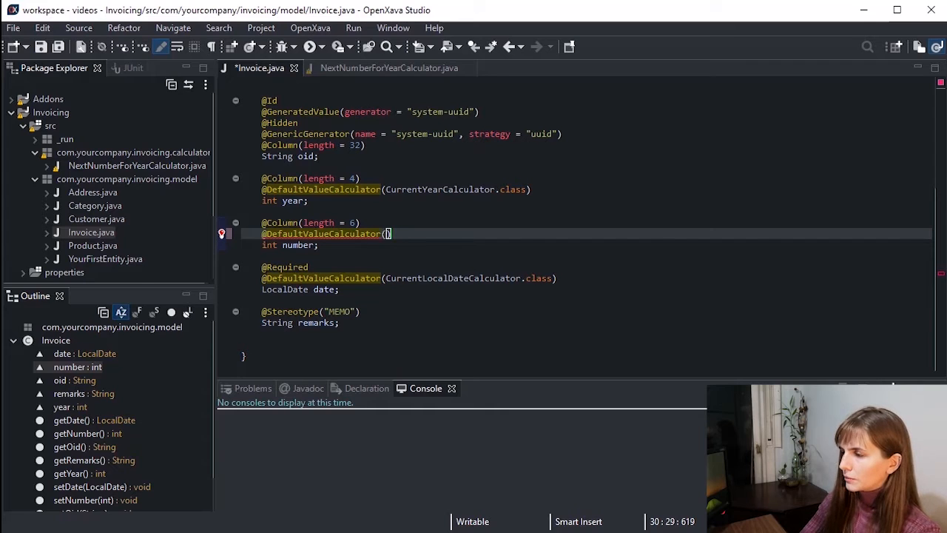
type("value = N")
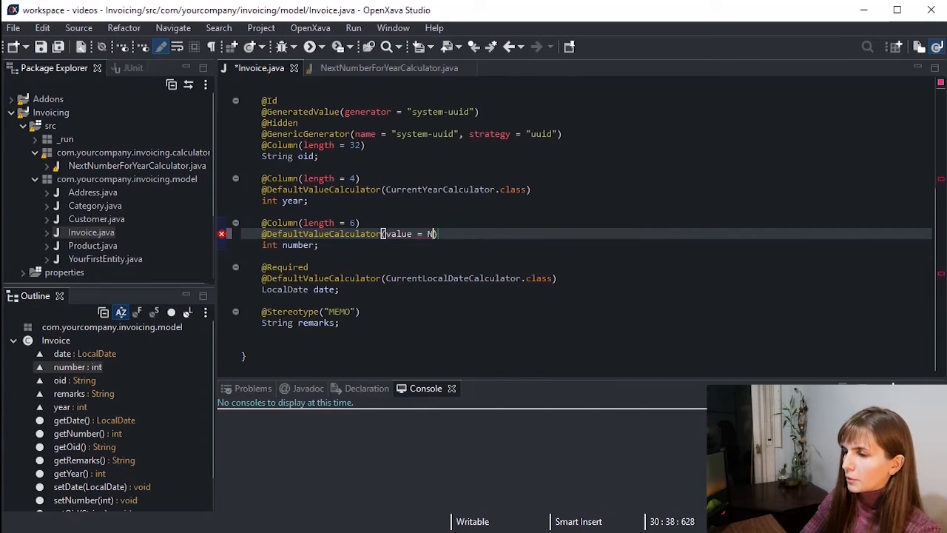
type("extNumberForYearCalculator")
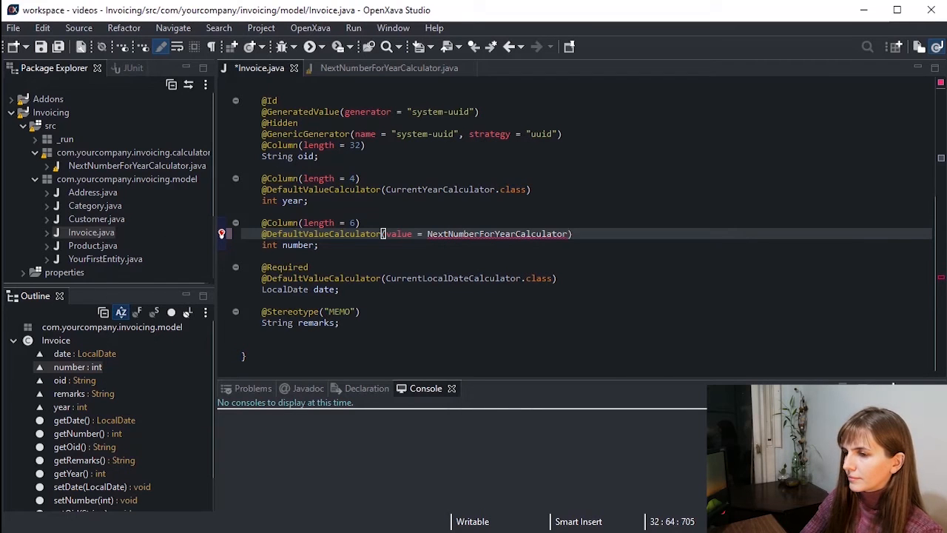
type(".class")
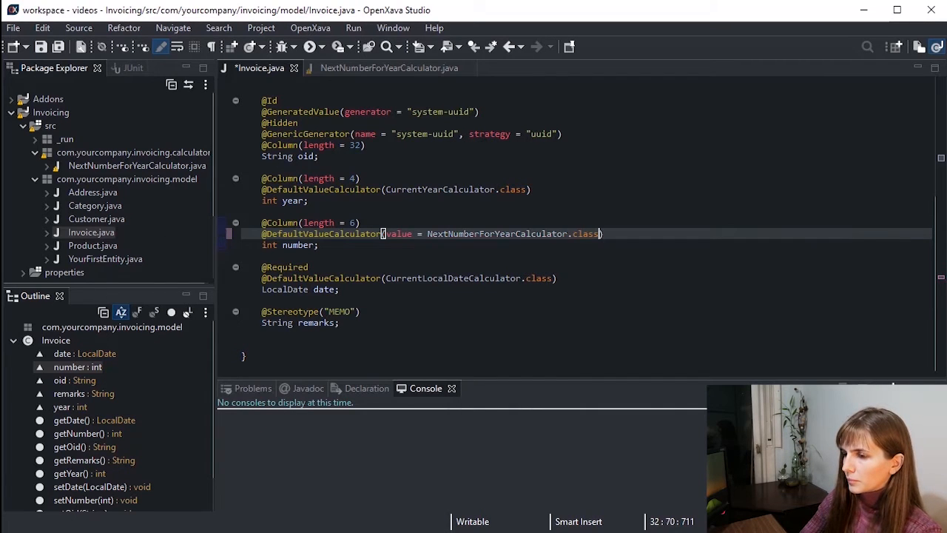
type(",")
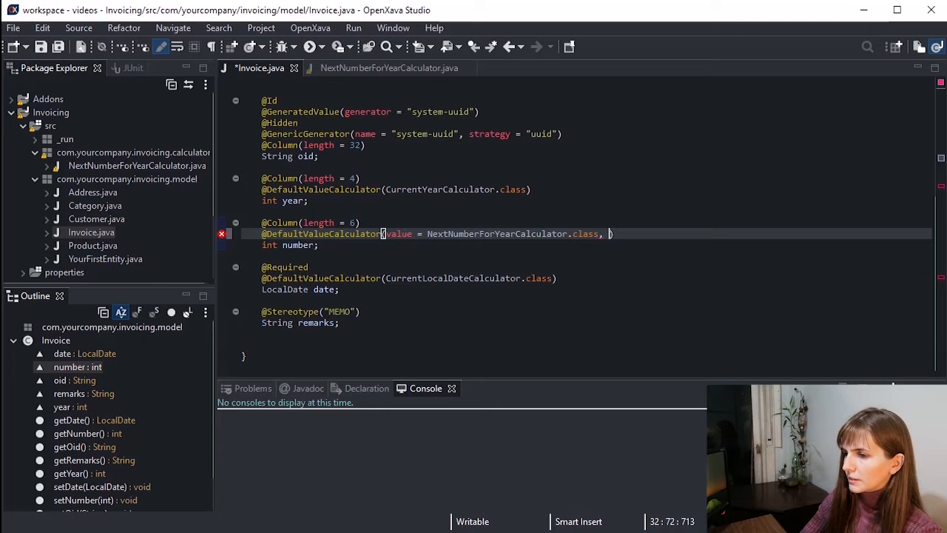
type("properties =")
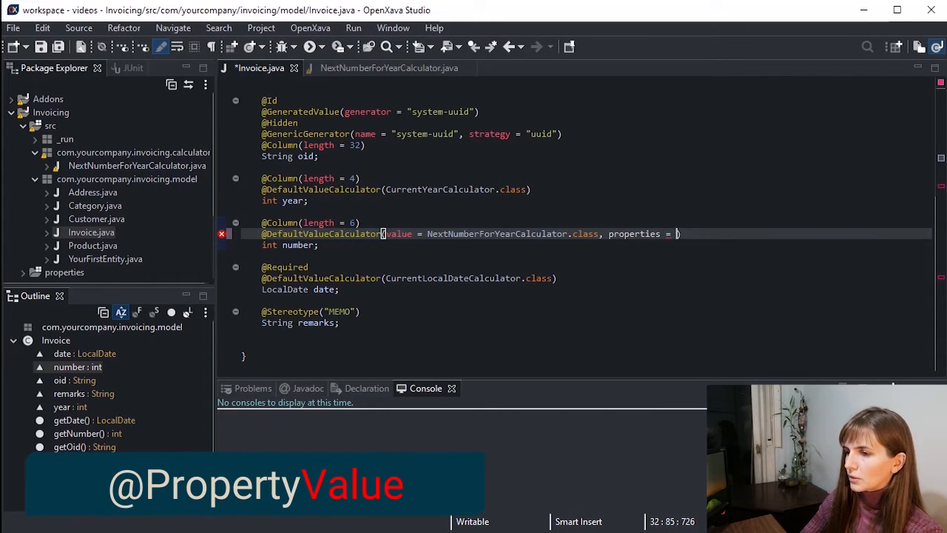
type("PropertyValue")
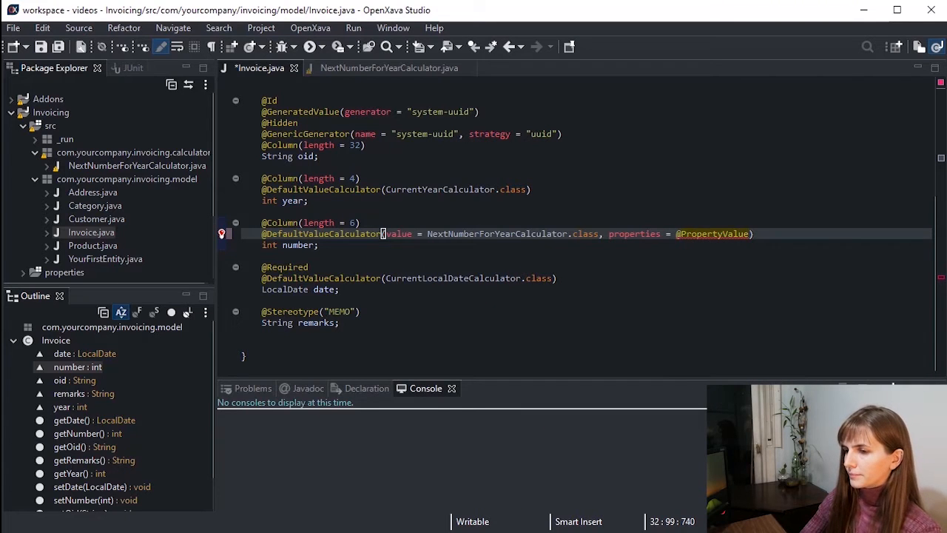
type("(name = \"year")
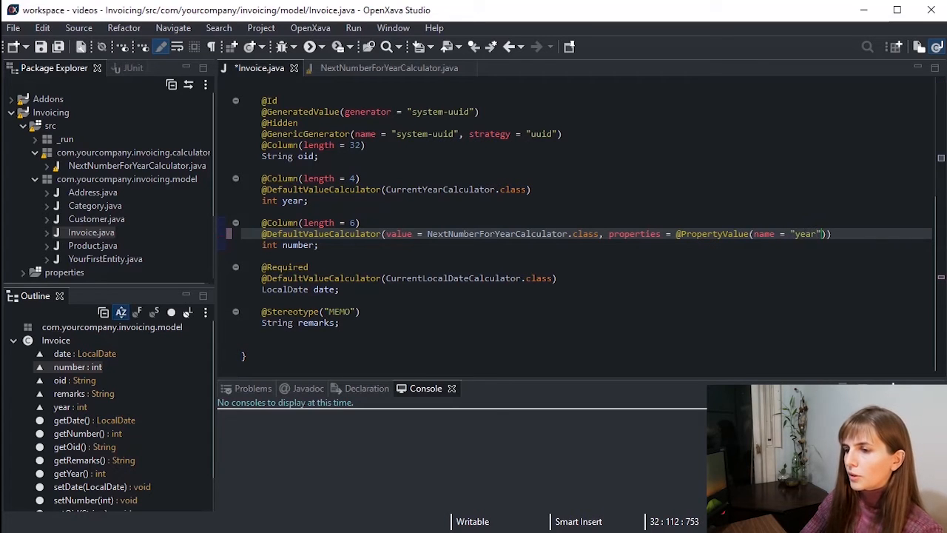
key("ctrl+s")
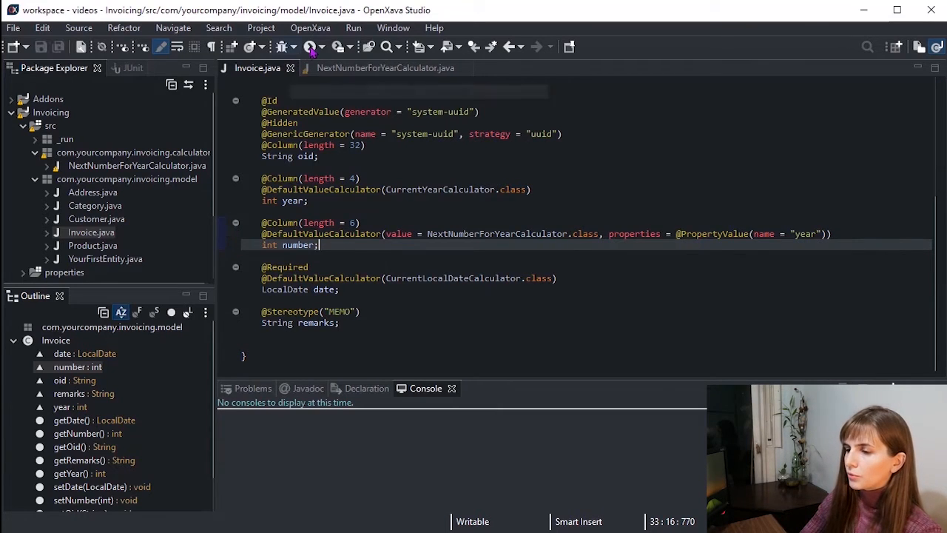
mouse_move(311, 46)
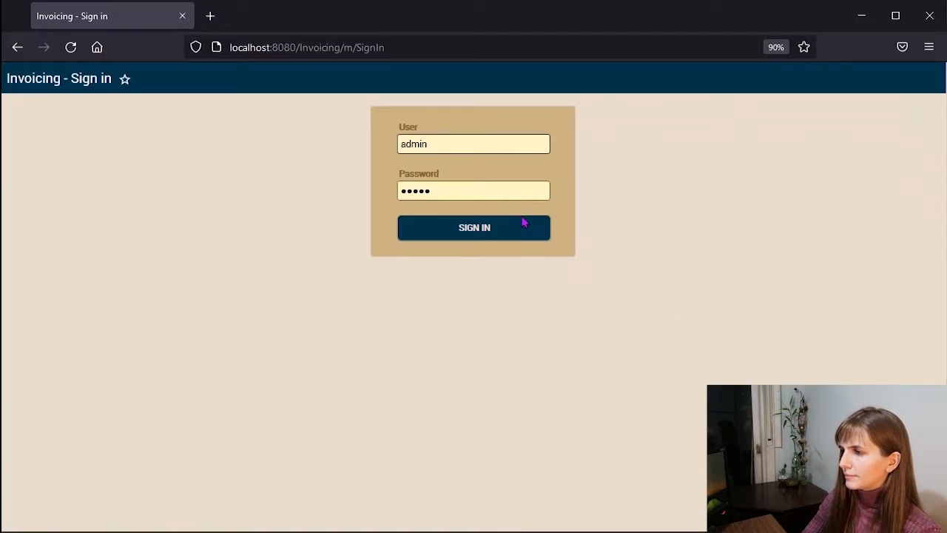
Sign in to Invoicing and save invoice 1 with remark 'Product 1', leaving a form proposing number 2
left_click(474, 228)
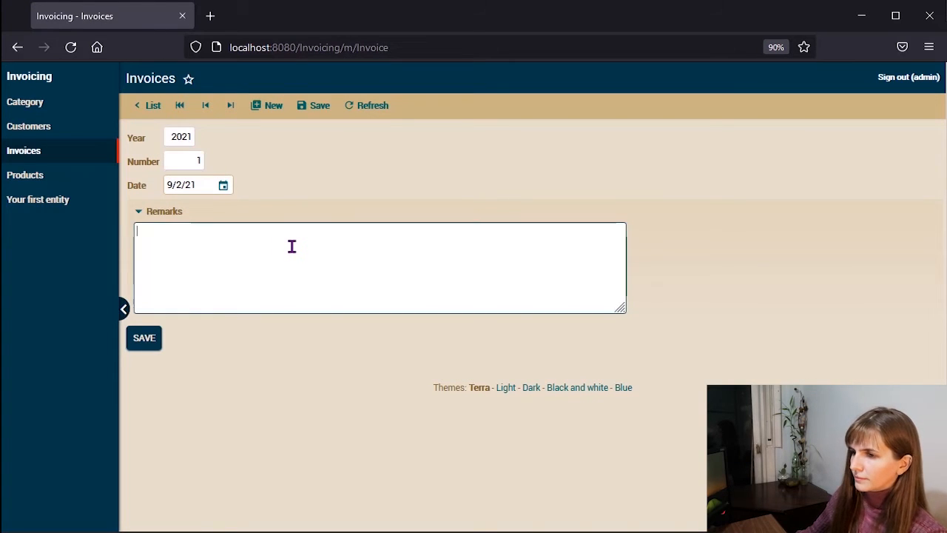
type("Product 1")
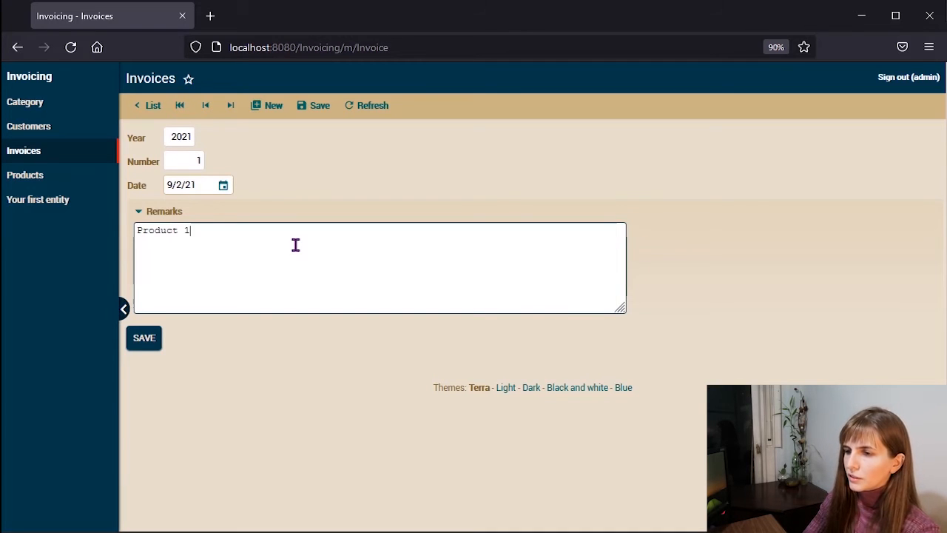
left_click(143, 338)
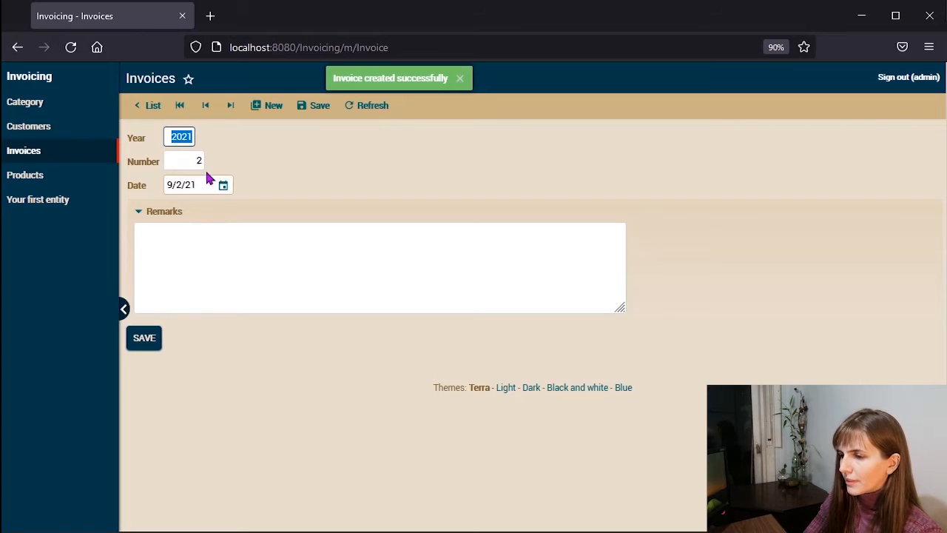
mouse_move(214, 159)
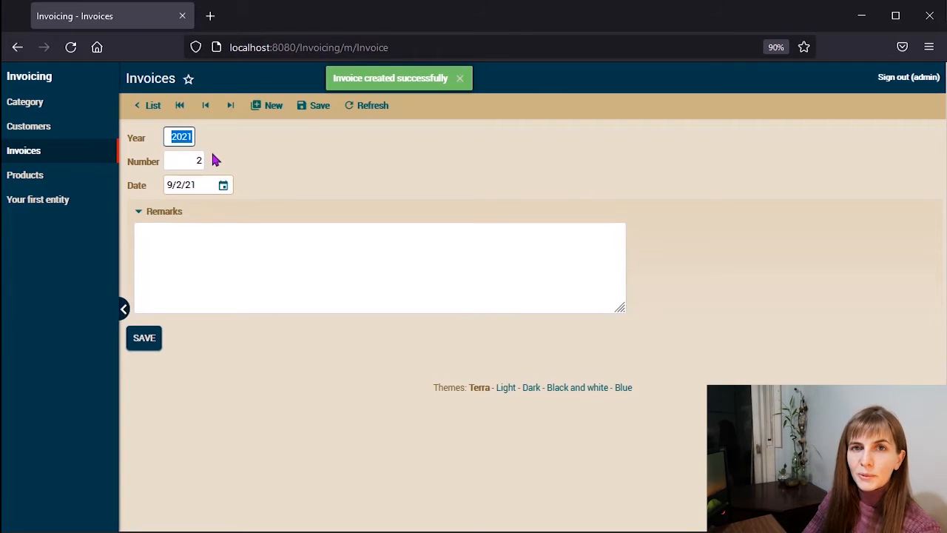
left_click(266, 106)
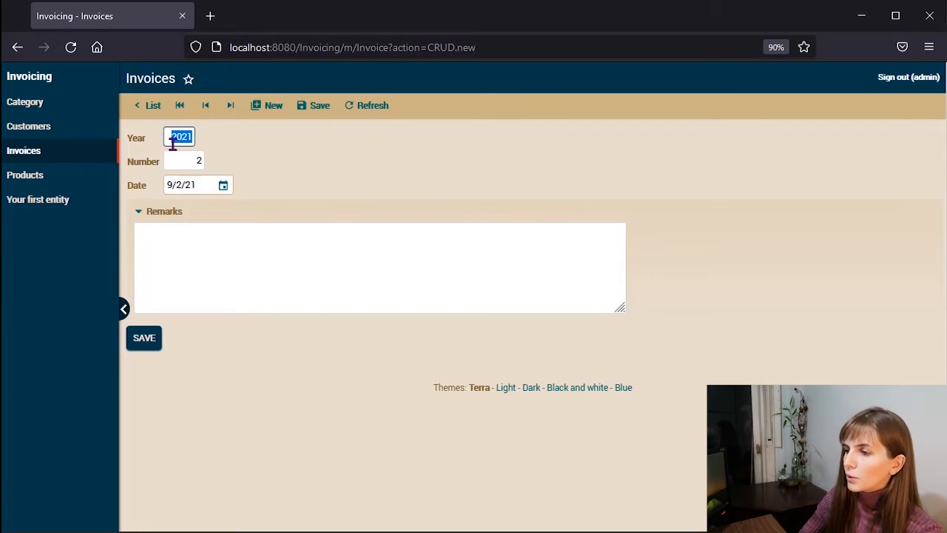
In the invoice list, delete the 2021 number 1 invoice and confirm the deletion
left_click(148, 105)
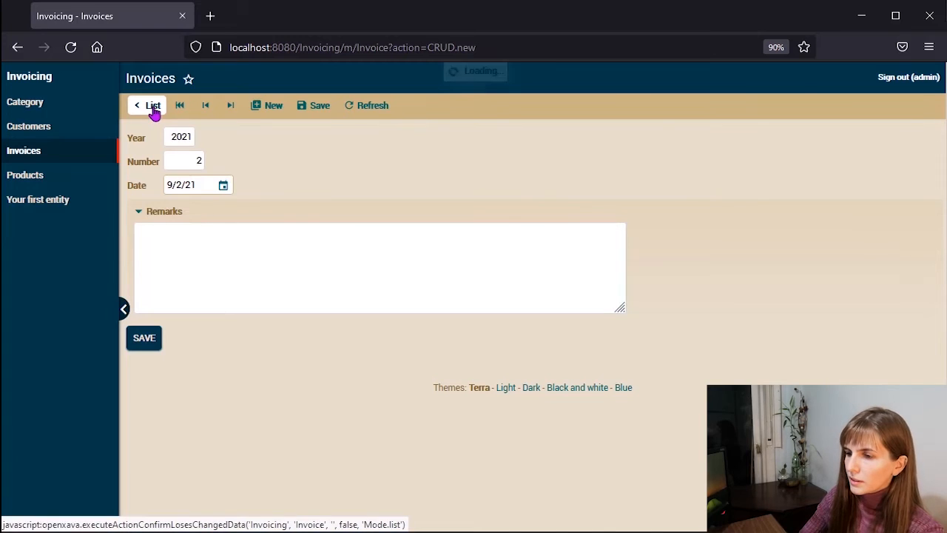
left_click(154, 105)
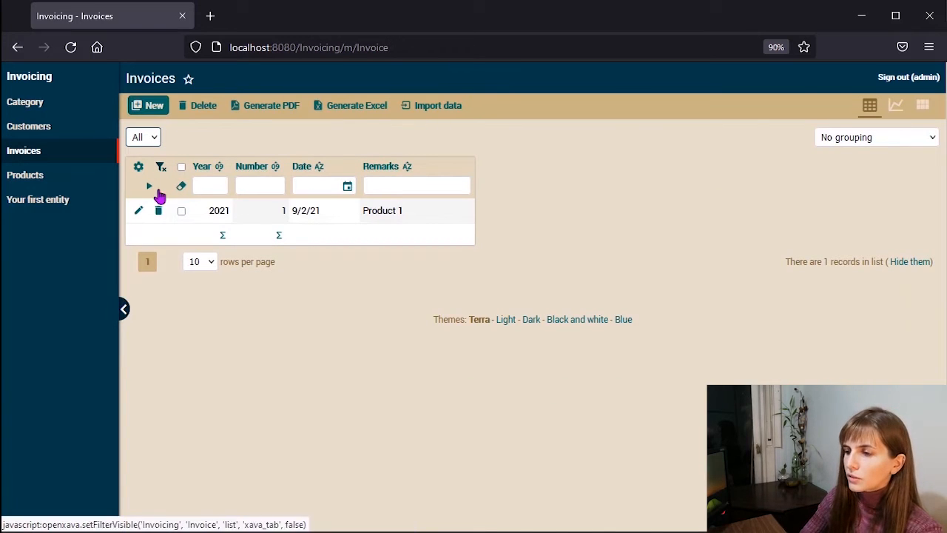
mouse_move(156, 215)
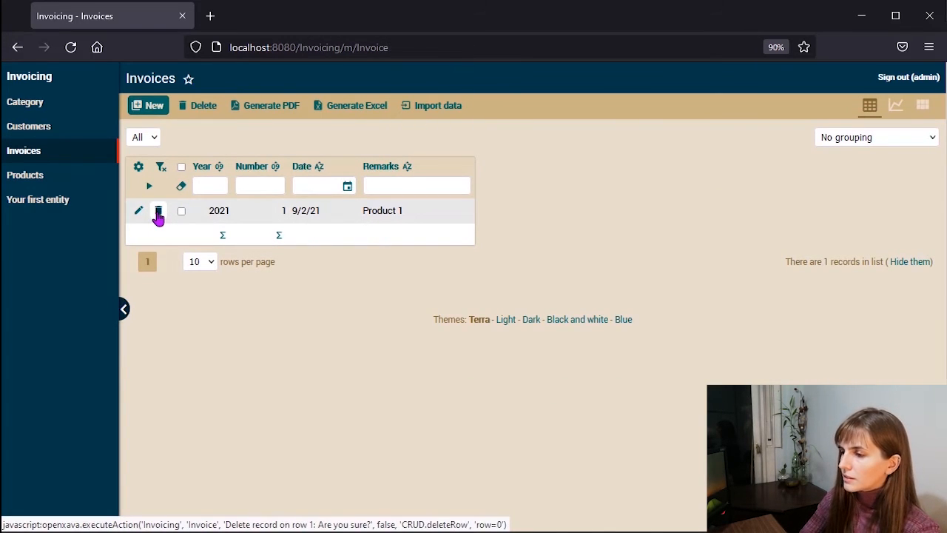
left_click(159, 210)
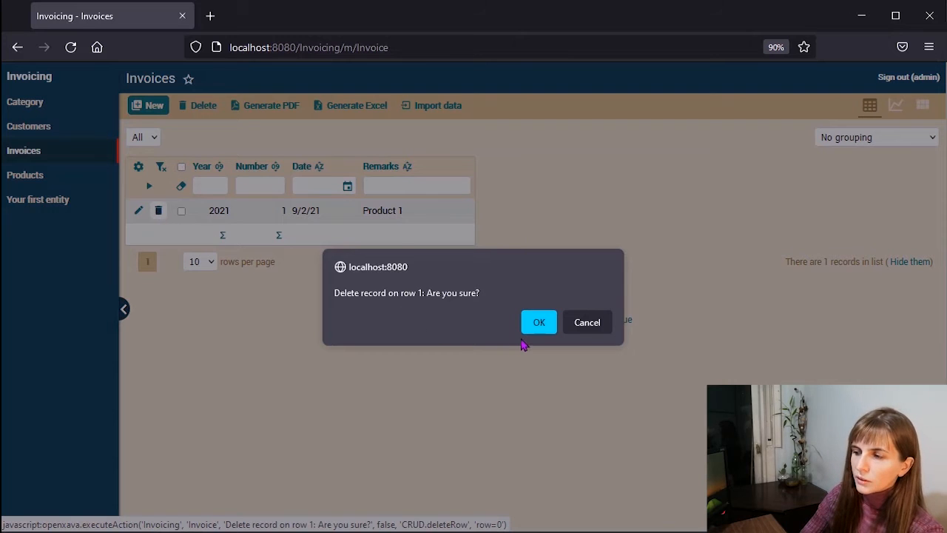
left_click(539, 322)
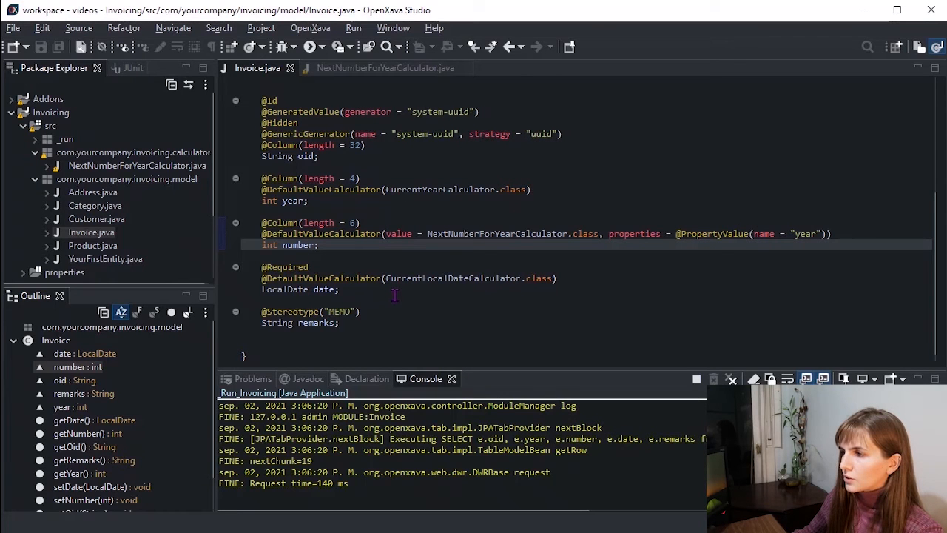
left_click(340, 289)
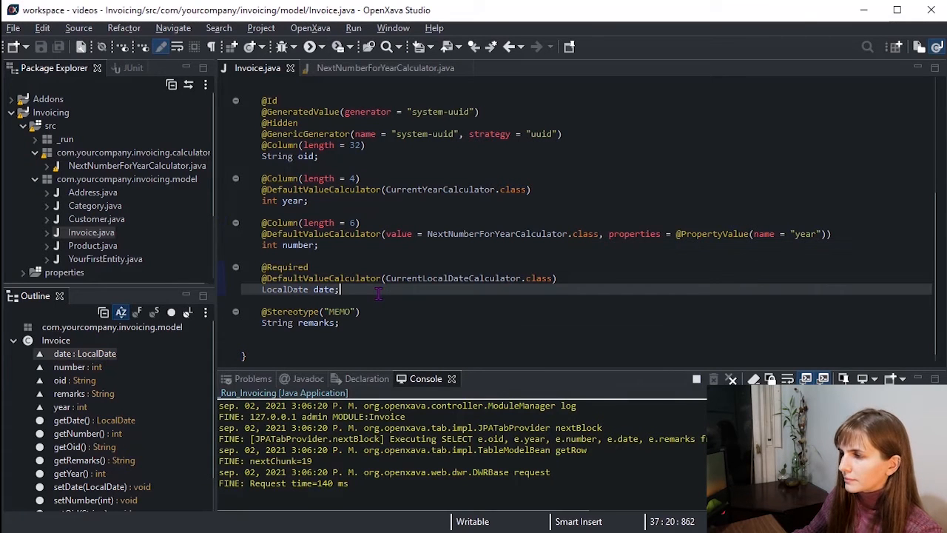
type("Customer customer;")
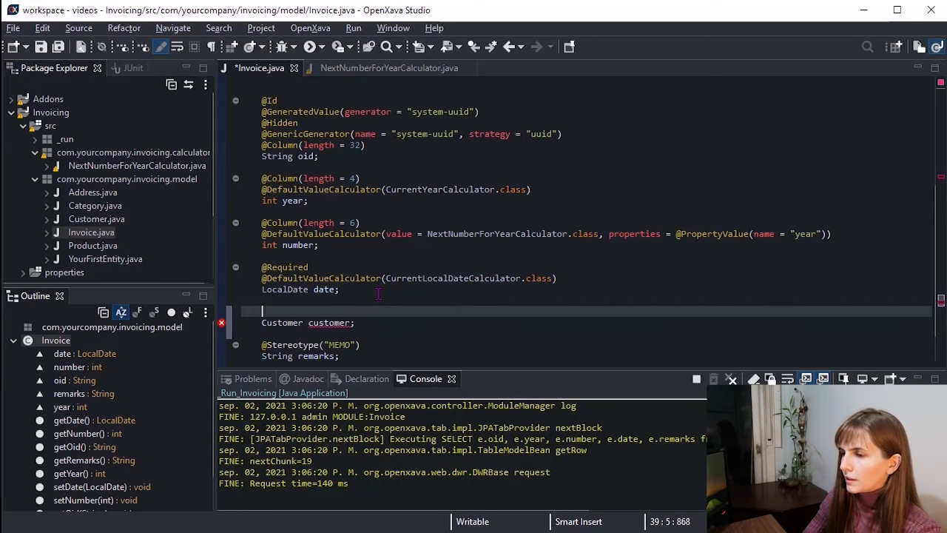
type("@ManyTo")
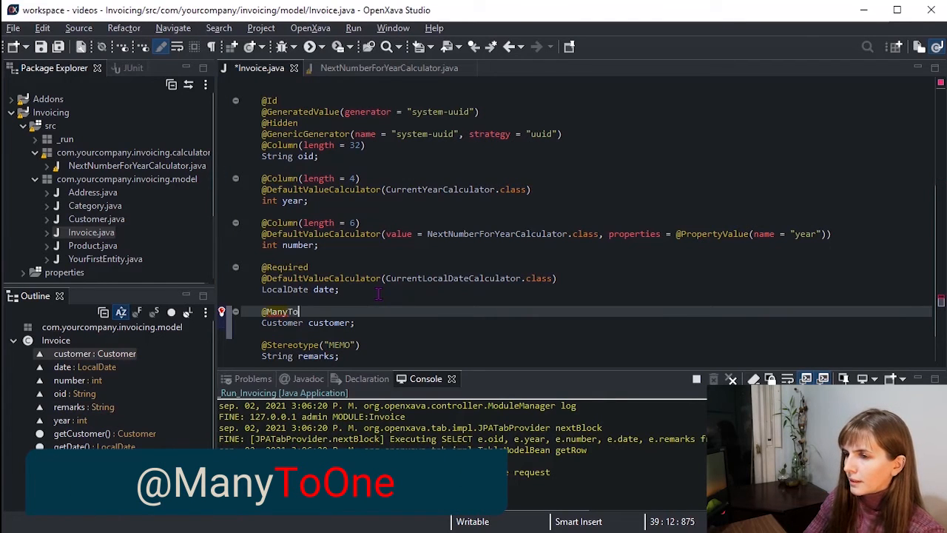
type("(fetch = )")
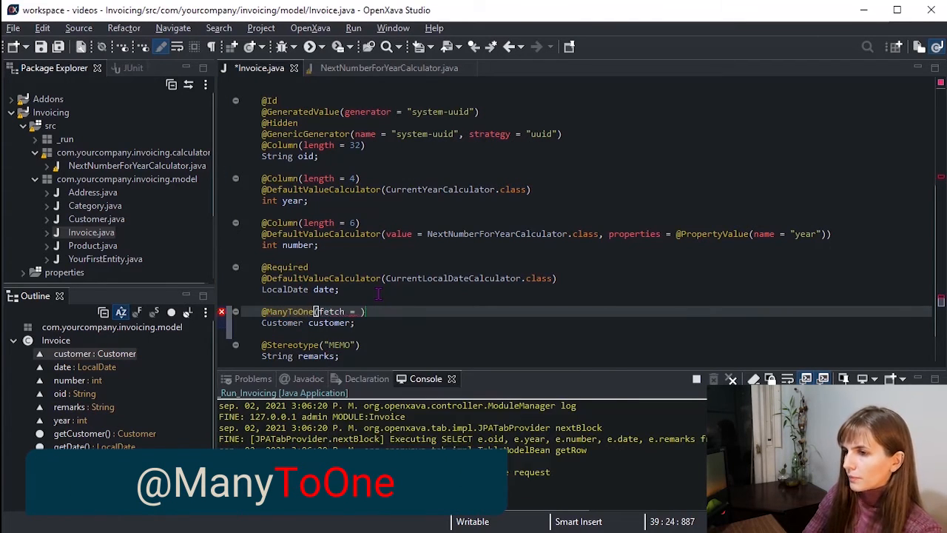
type("F")
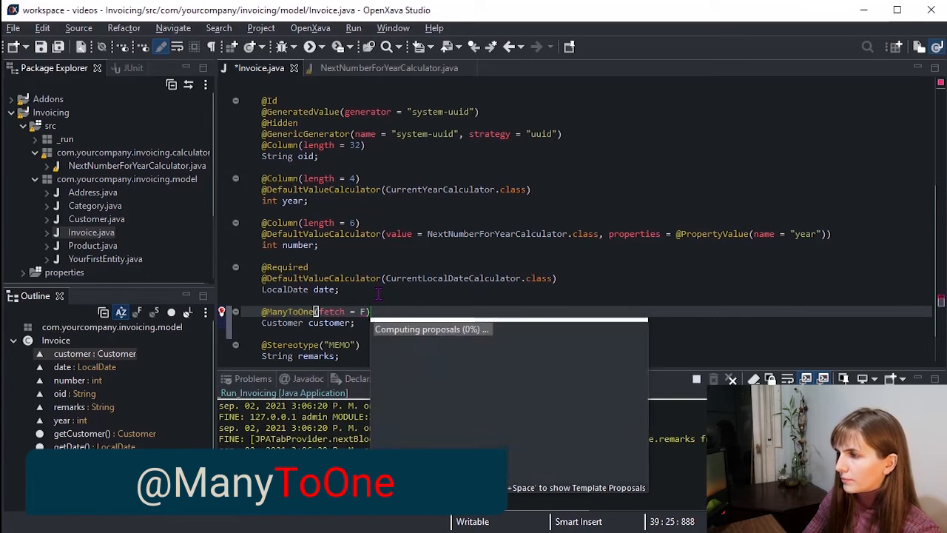
type("etchType.LAZY, optional =")
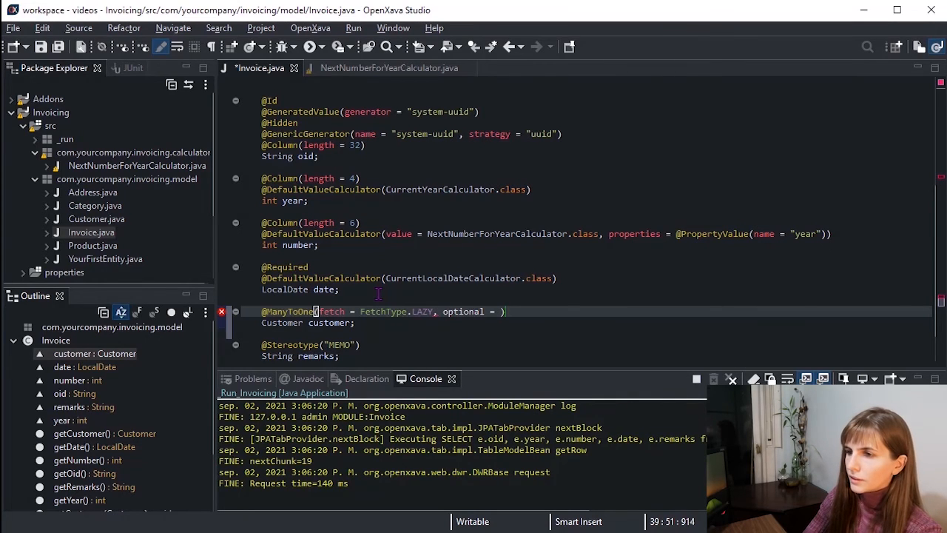
type("false")
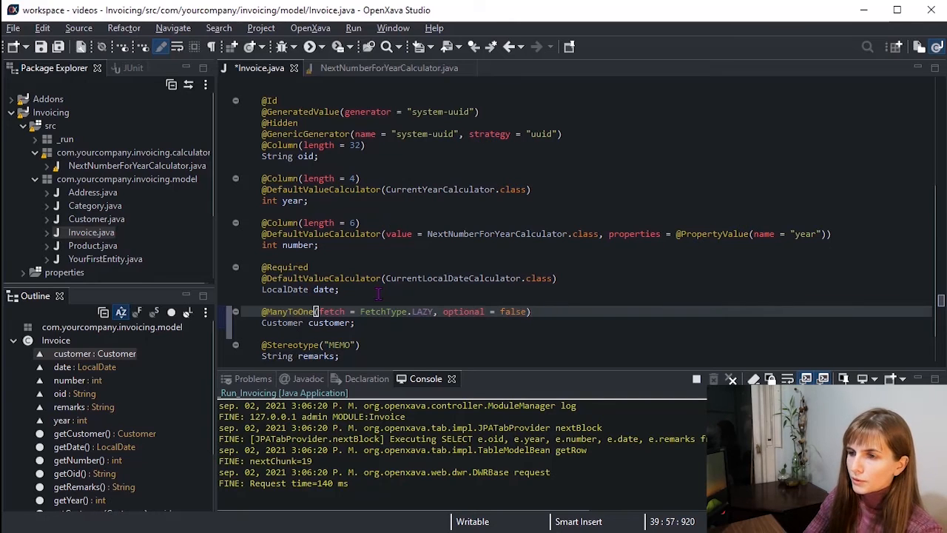
left_click(41, 46)
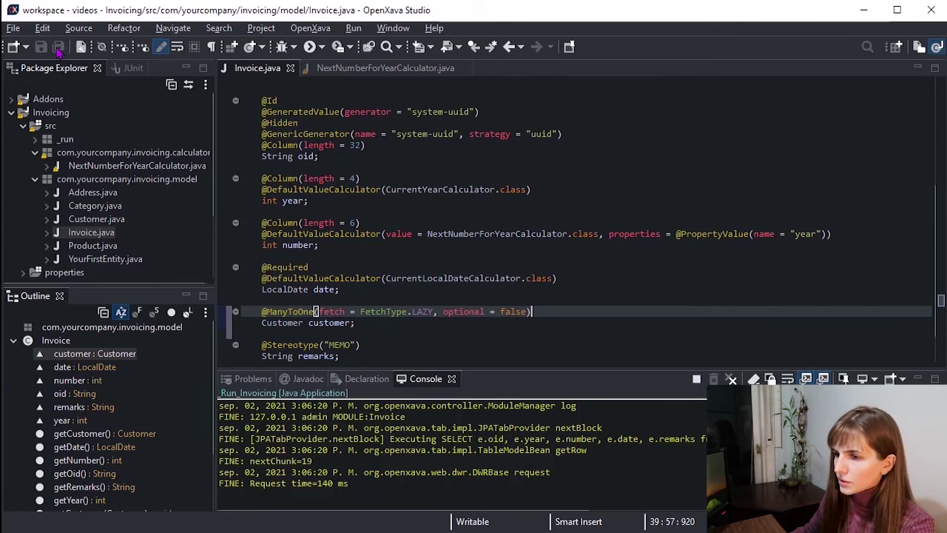
mouse_move(313, 46)
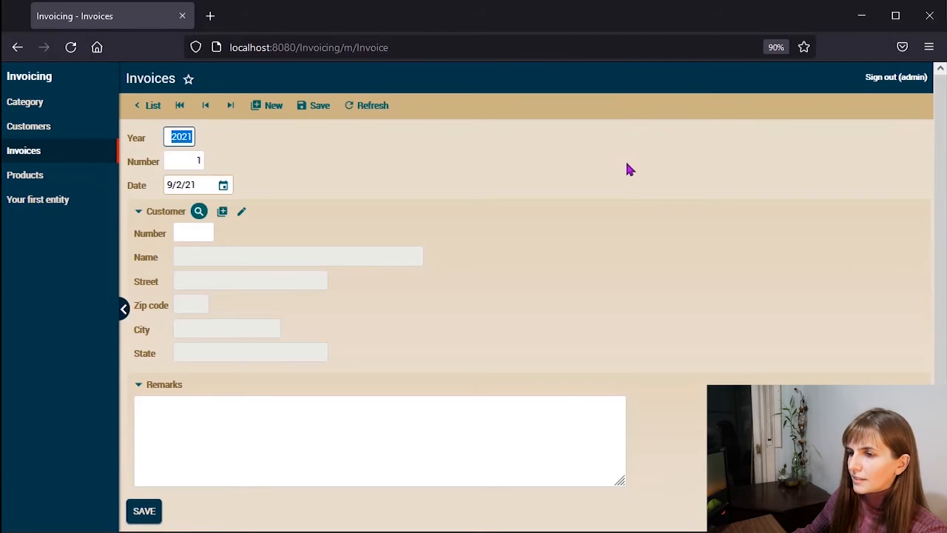
mouse_move(464, 166)
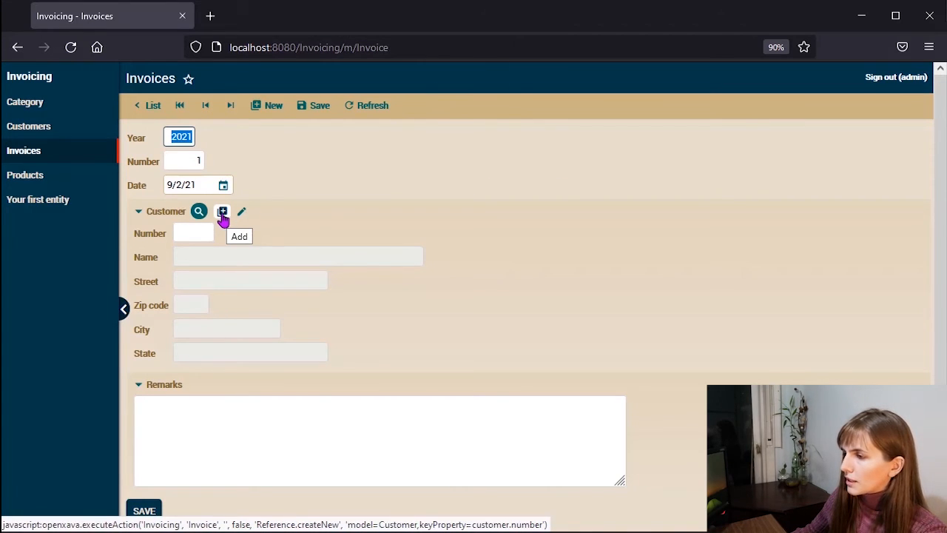
Start a new customer named John Smith with street Five and zip code 13006
left_click(222, 210)
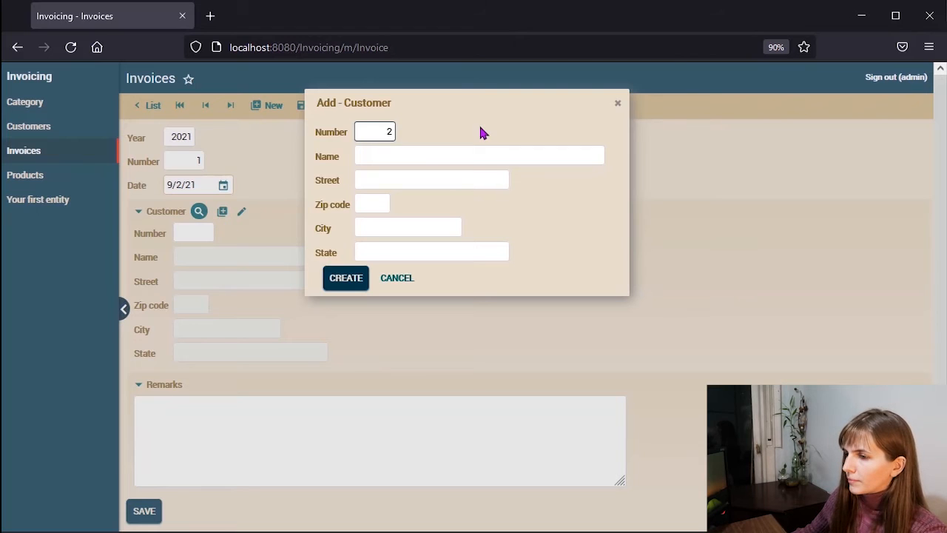
type("John")
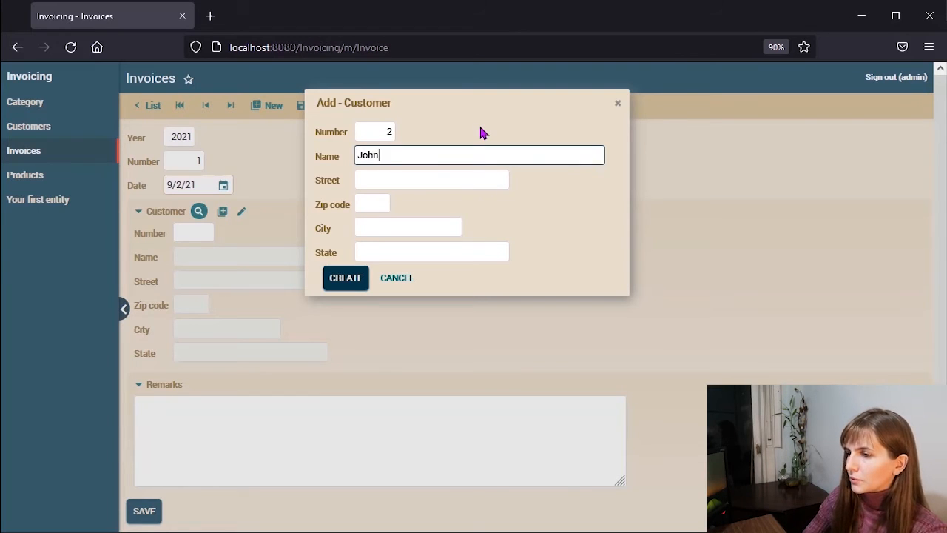
type("Sm")
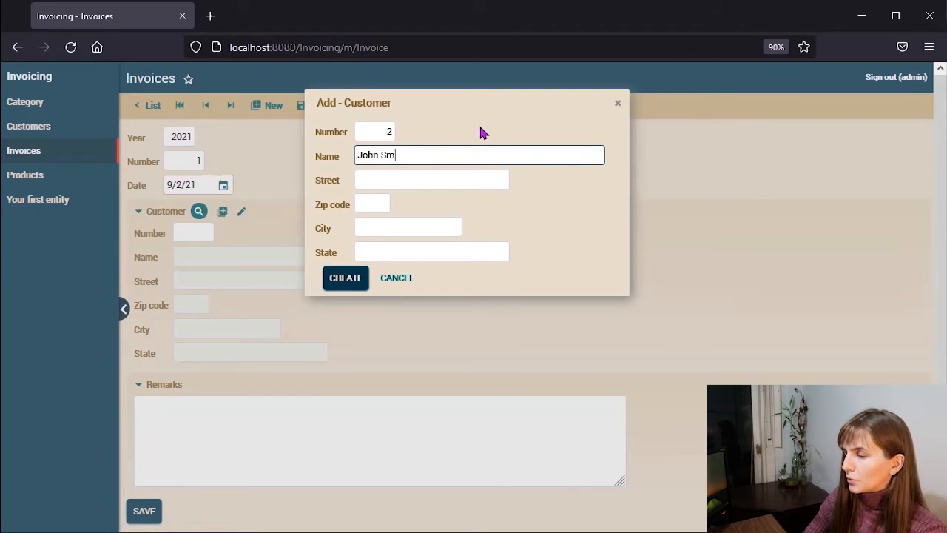
type("ith")
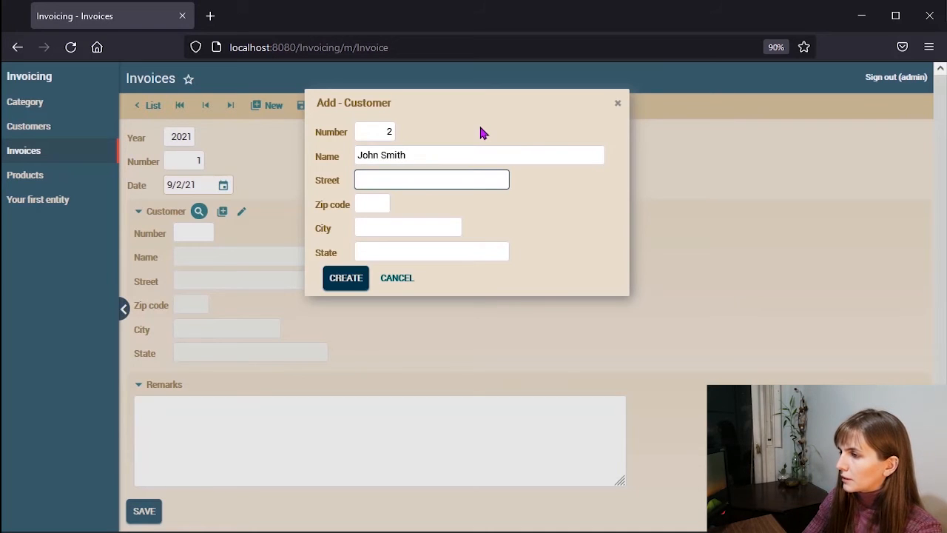
left_click(432, 179)
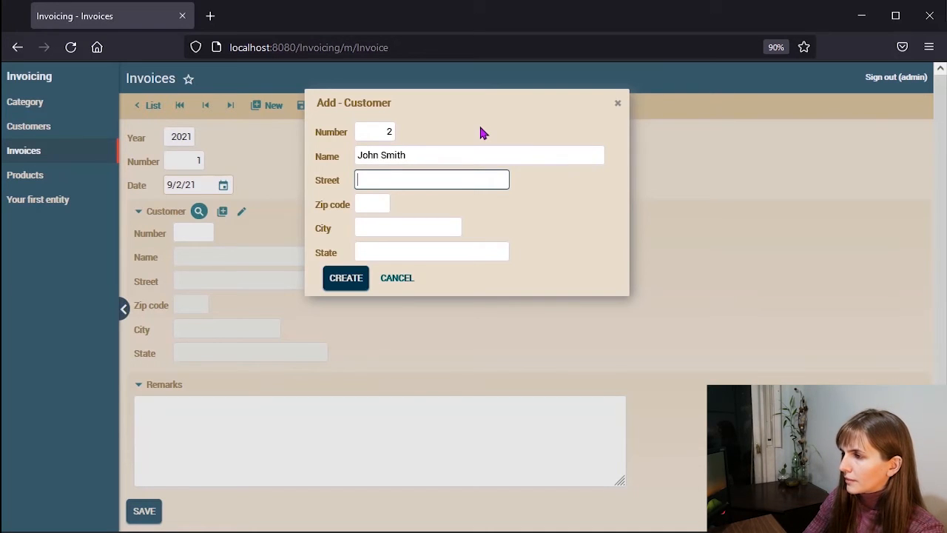
type("Five")
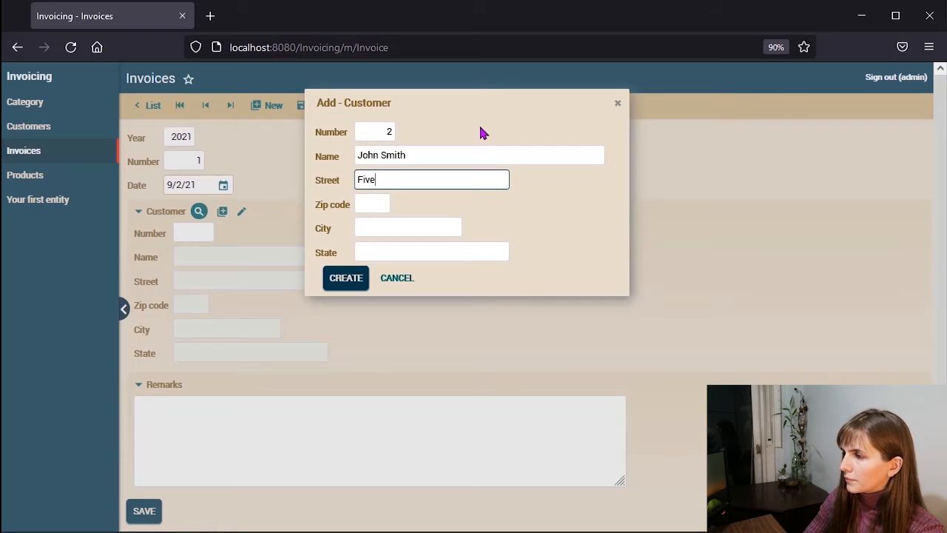
left_click(373, 205)
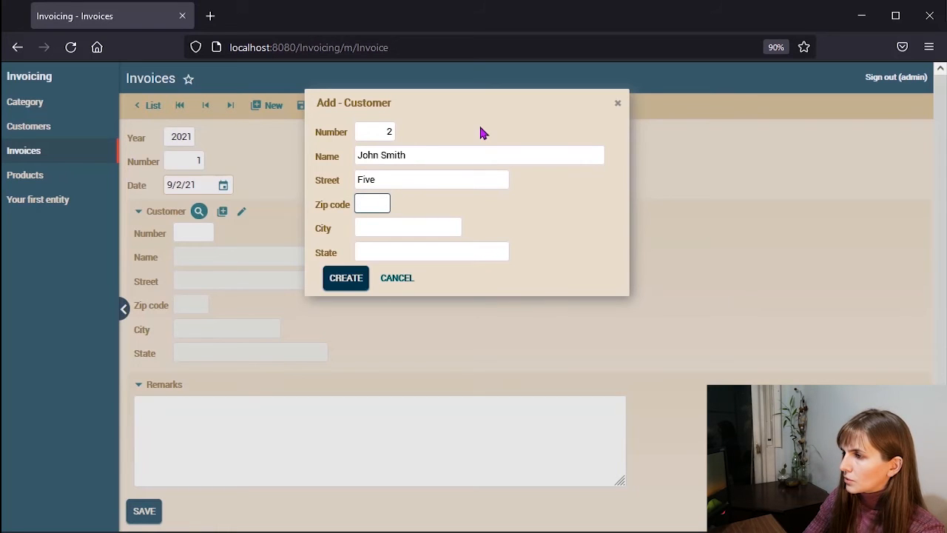
type("13006")
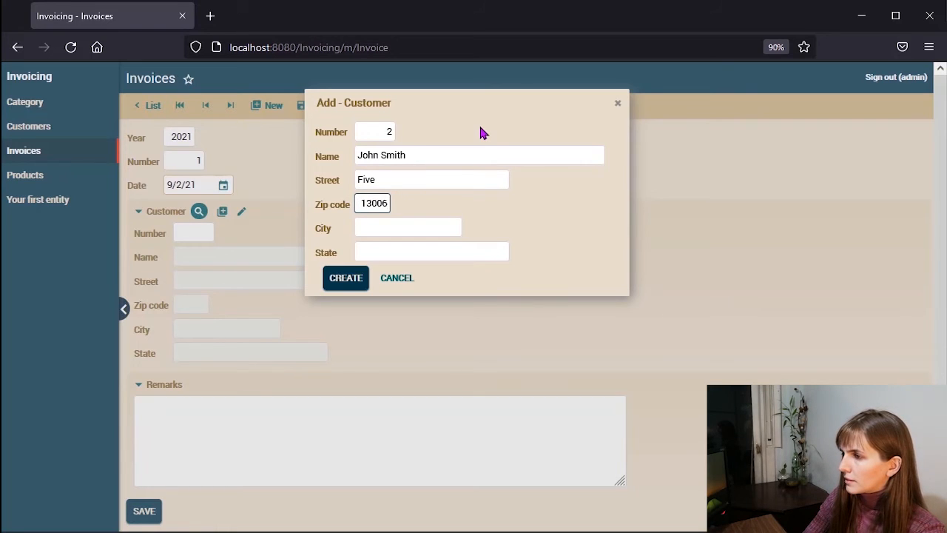
Set the city to Los Angeles and state to California, then create the customer for the invoice
type("L")
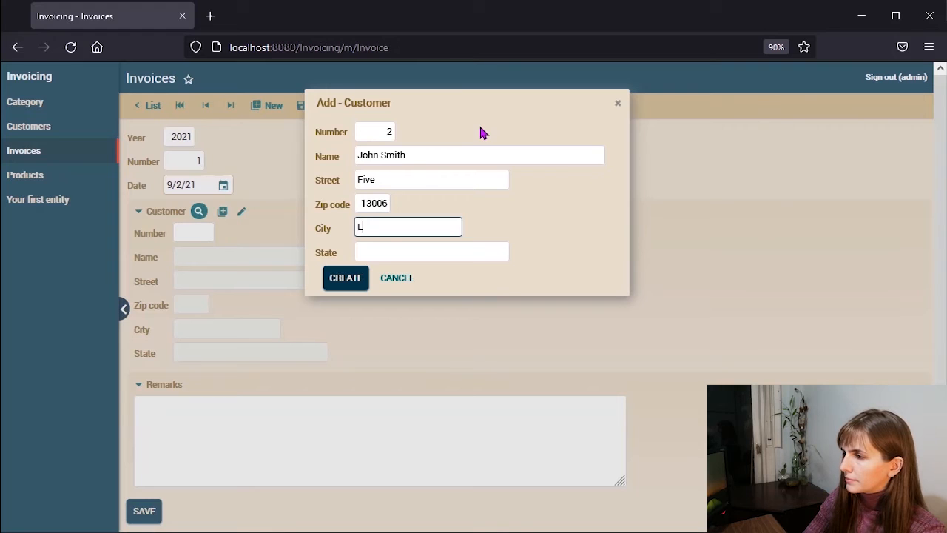
type("os")
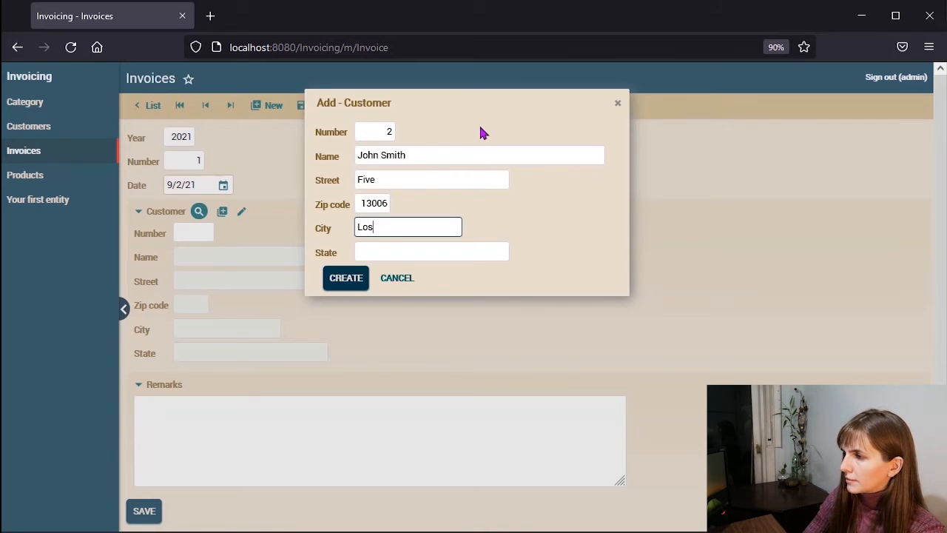
type("Angeles")
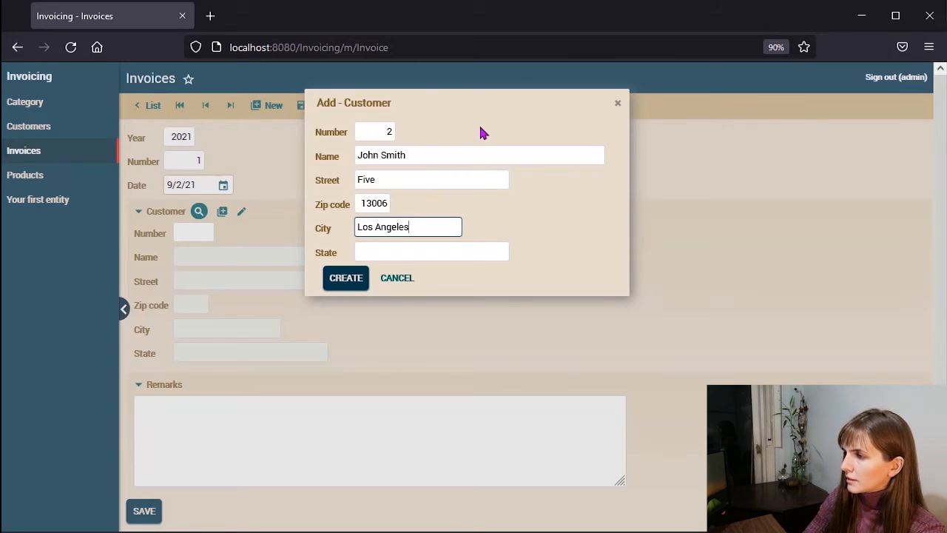
type("Ca")
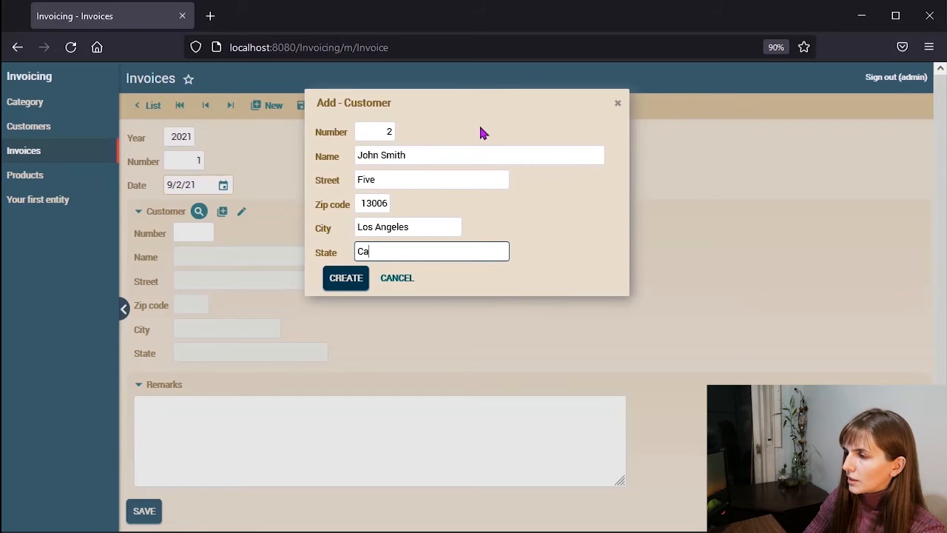
type("lifornia")
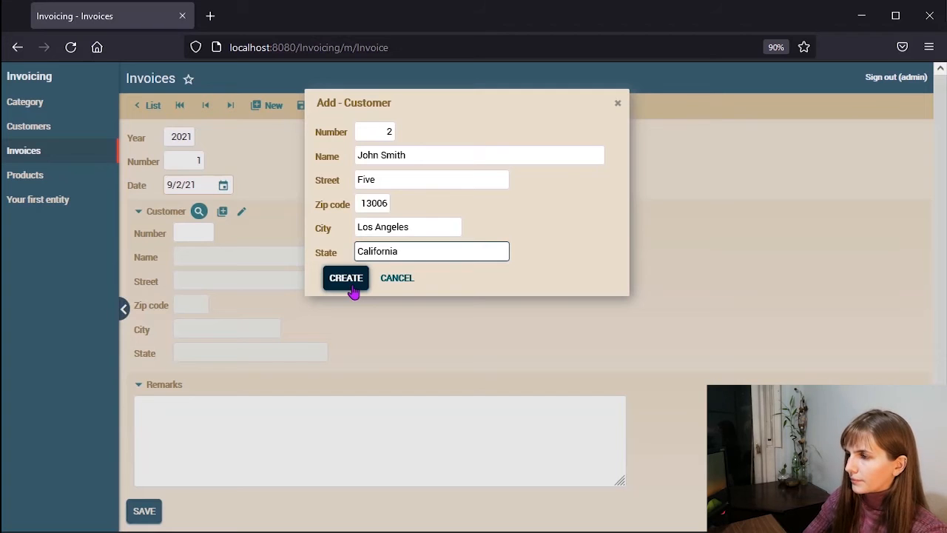
left_click(346, 279)
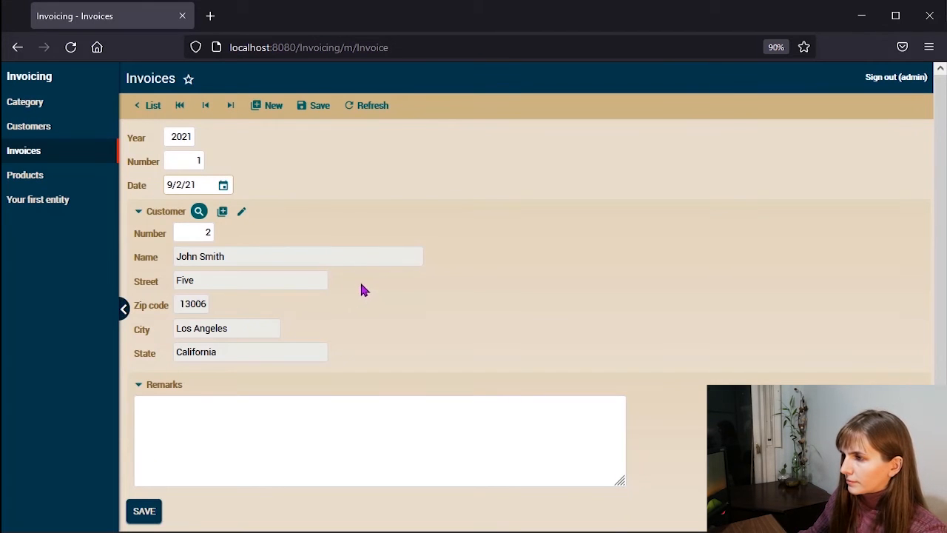
Enter the remark Product and save the invoice
type("P")
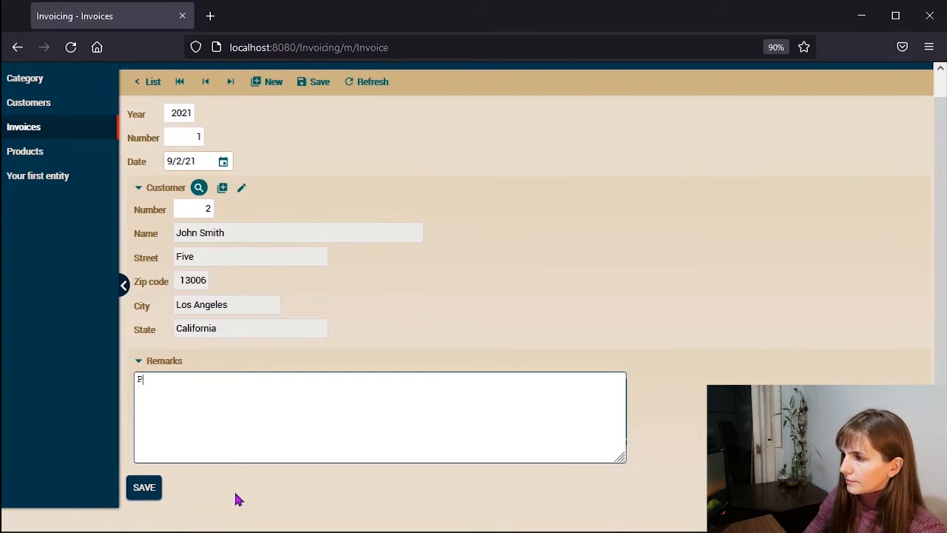
type("roduct")
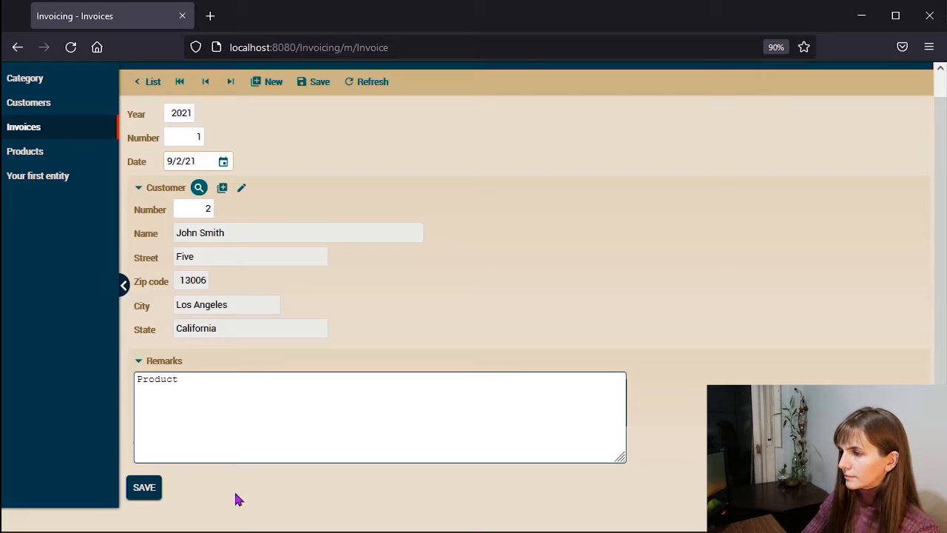
left_click(144, 487)
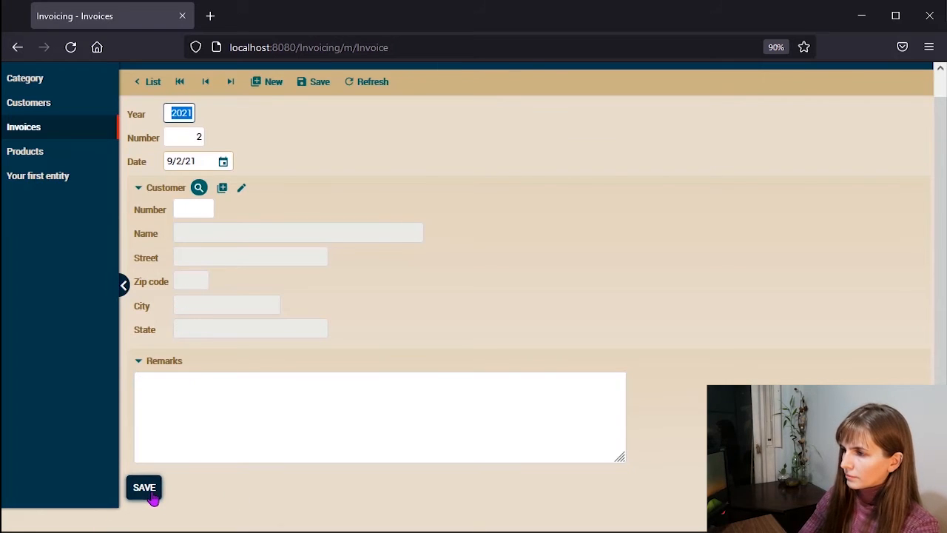
left_click(144, 487)
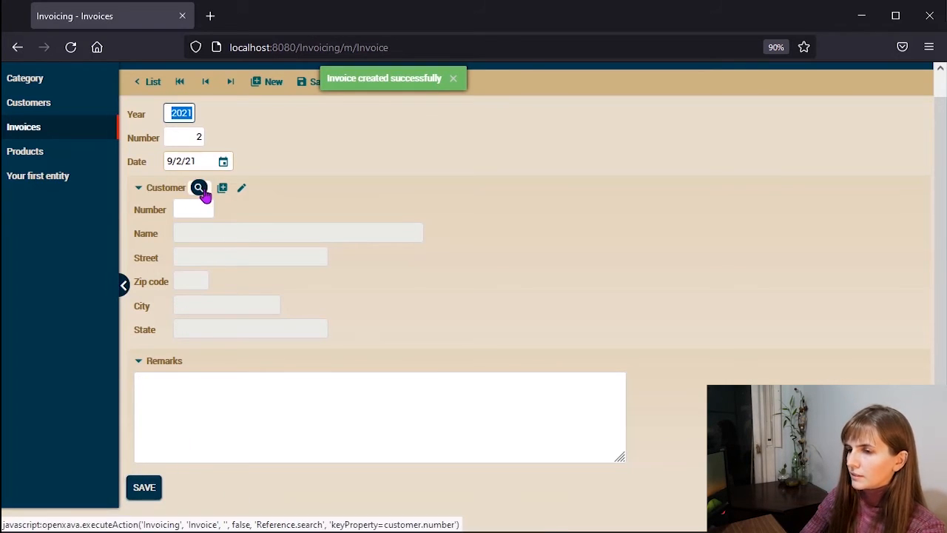
Look up customer number 2 for the next invoice, add remark P1 and save it
left_click(198, 186)
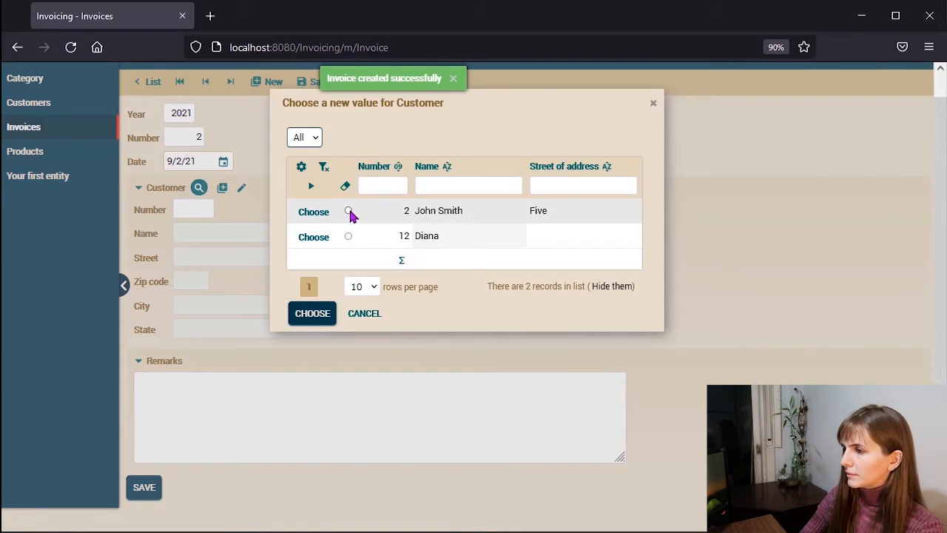
left_click(347, 210)
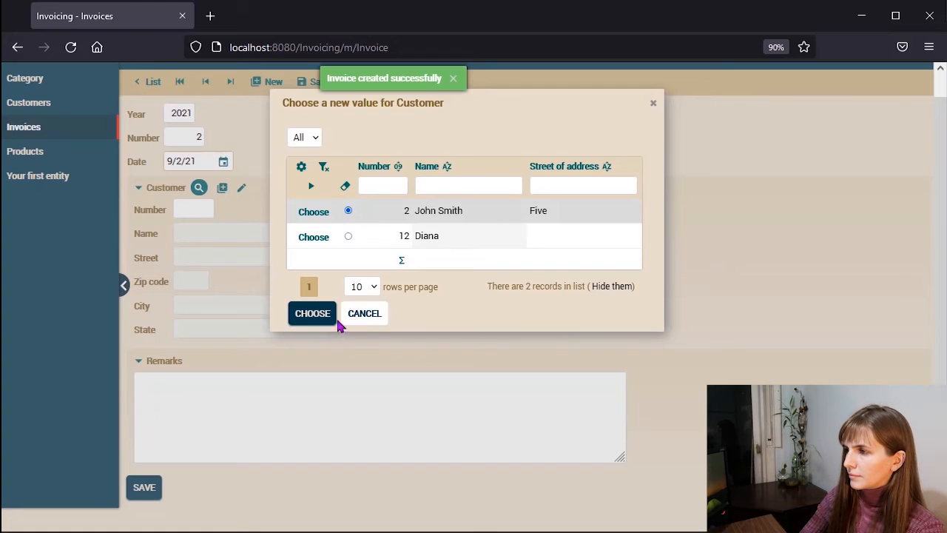
left_click(312, 314)
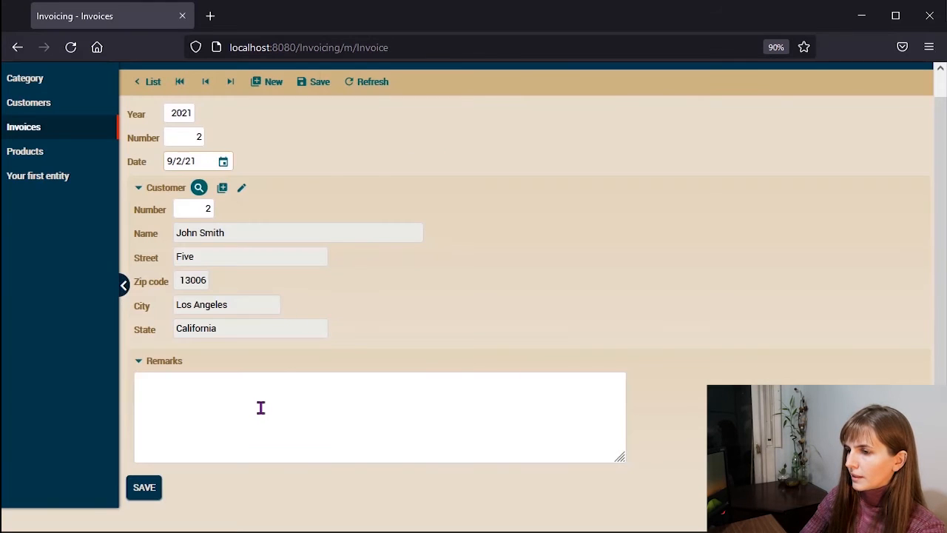
type("P1")
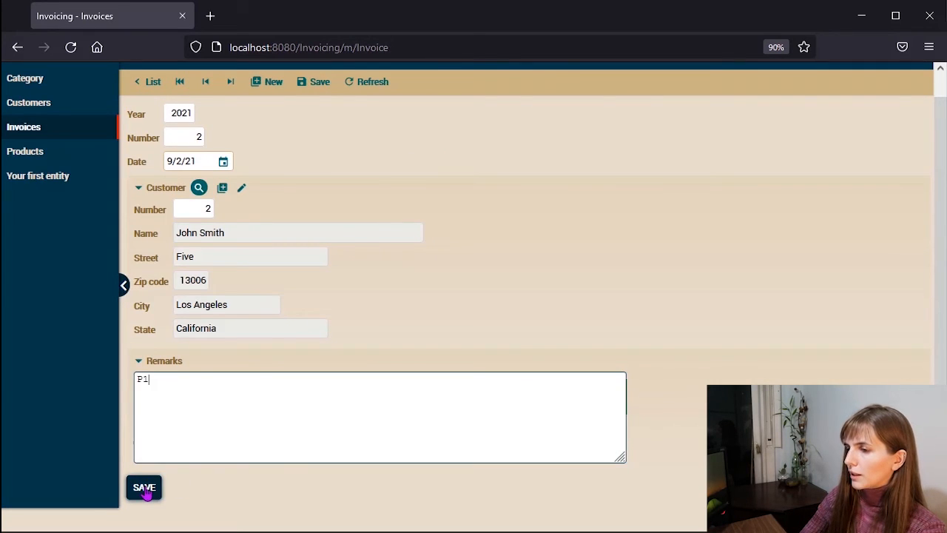
left_click(143, 487)
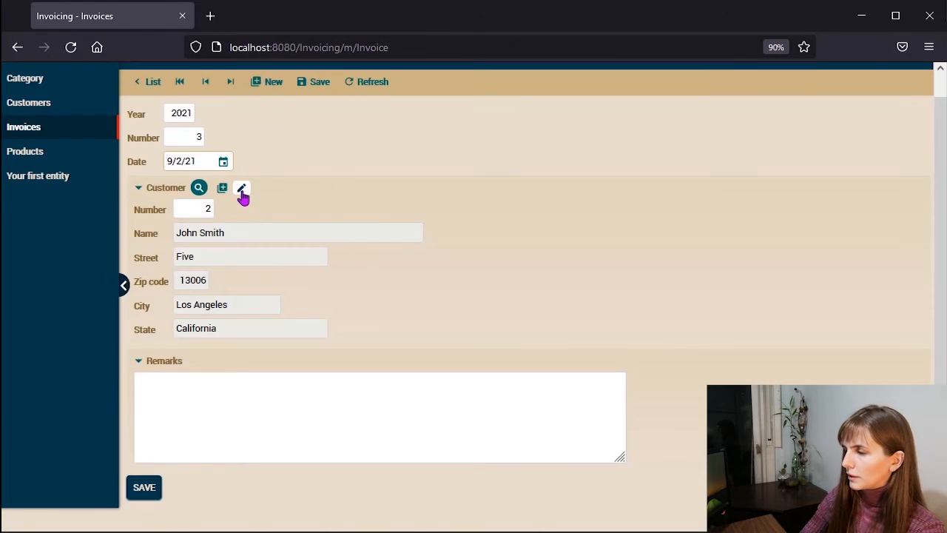
Edit the invoice's customer to change the street from Five to Four and save again
left_click(242, 188)
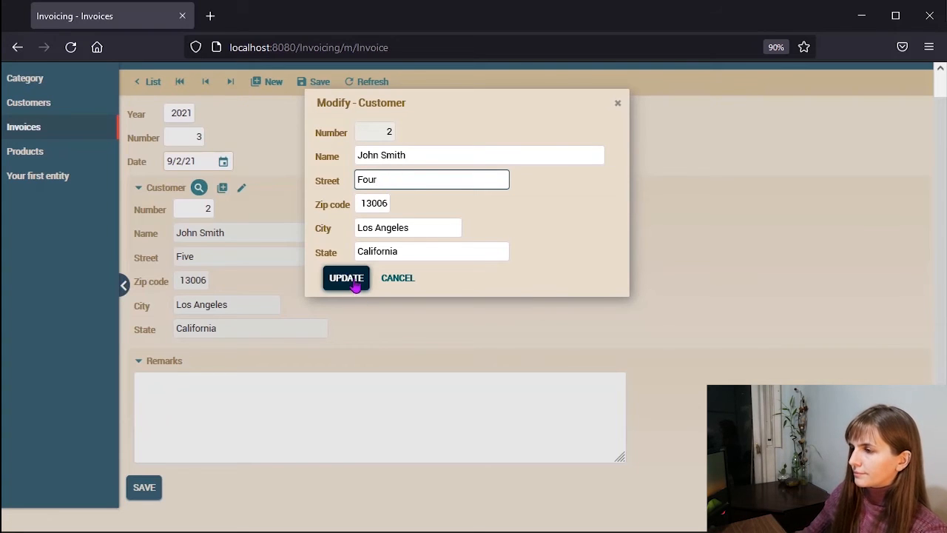
left_click(346, 278)
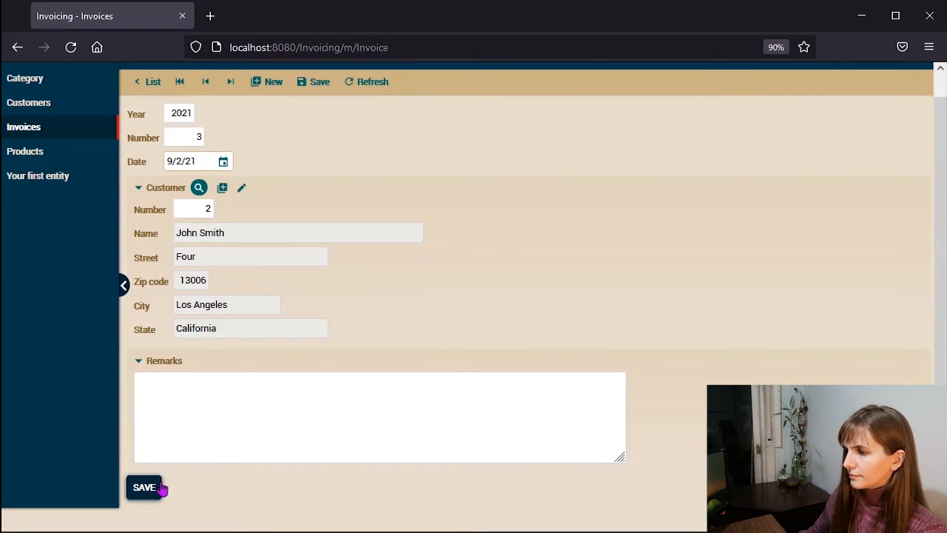
left_click(145, 487)
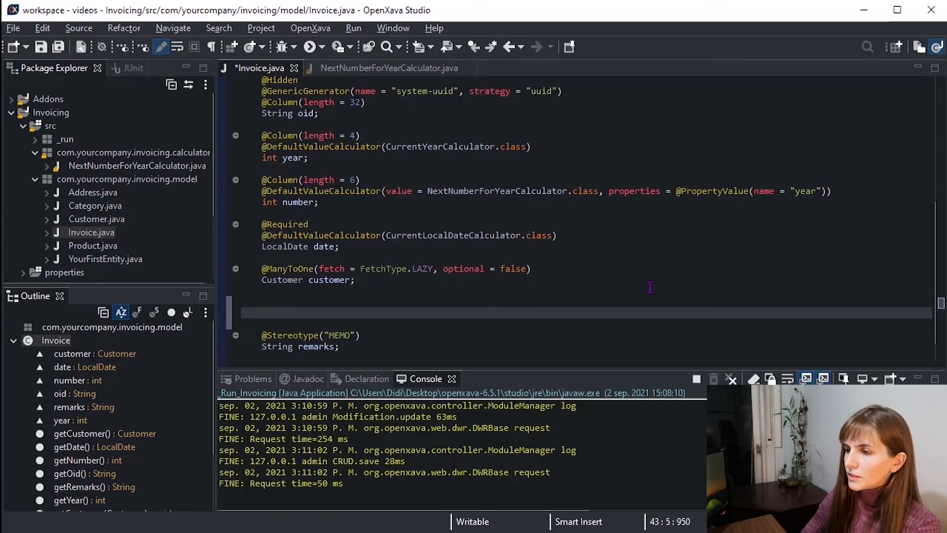
type("Co")
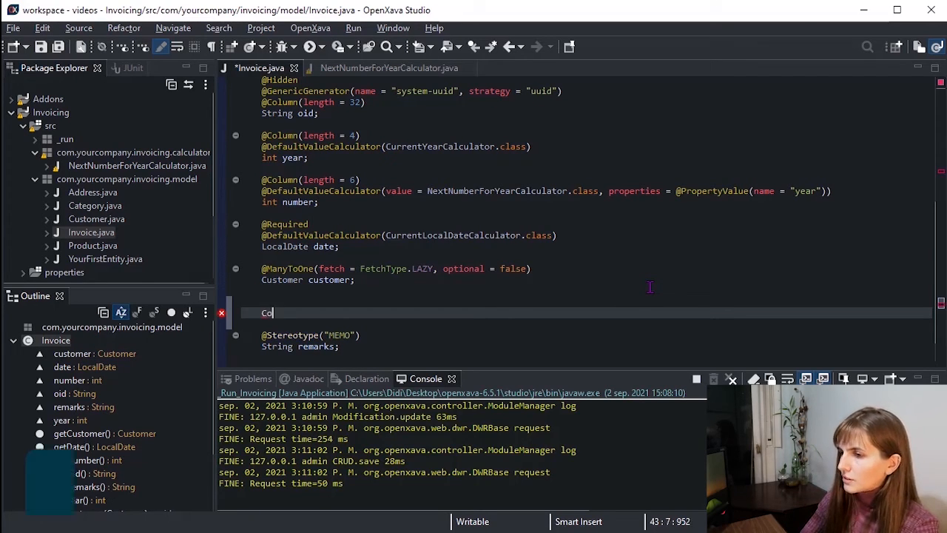
type("llection<>")
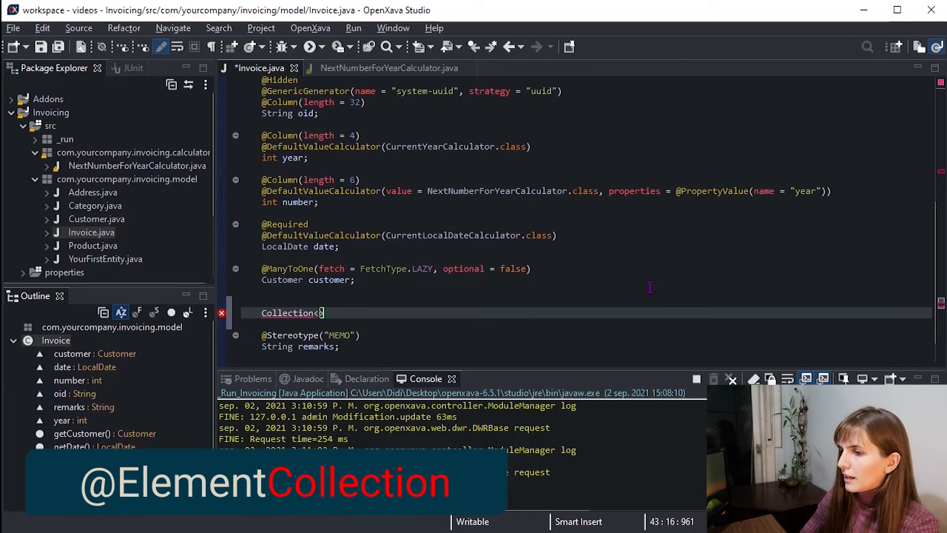
type("Detail")
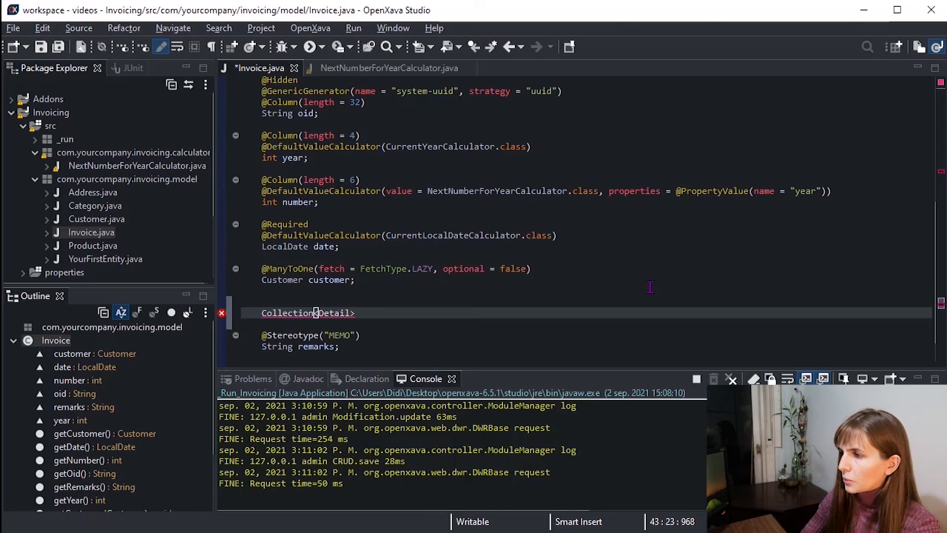
type("details;")
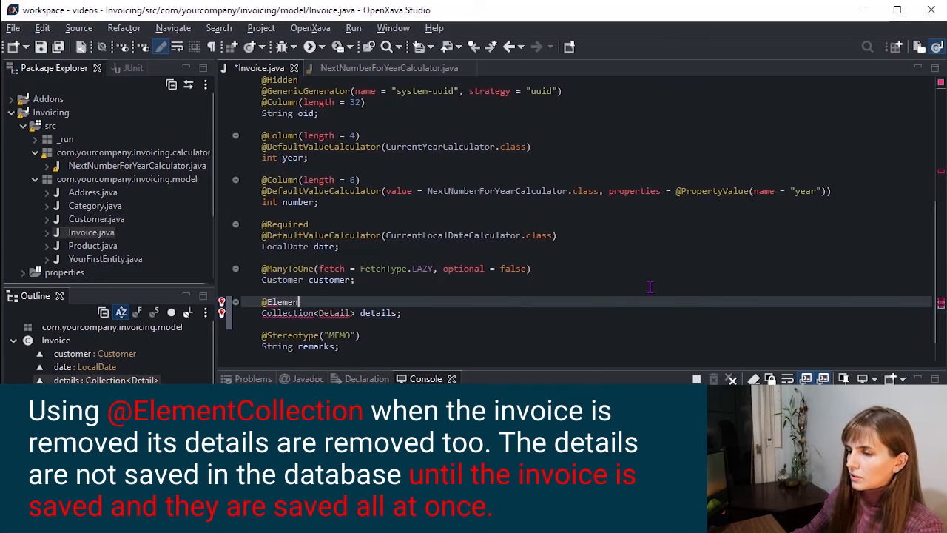
type("tCollection")
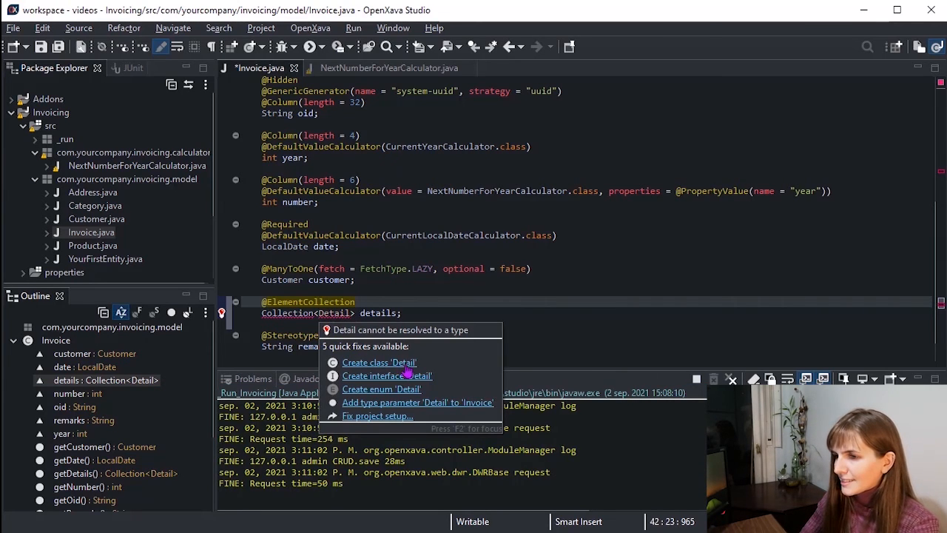
left_click(379, 361)
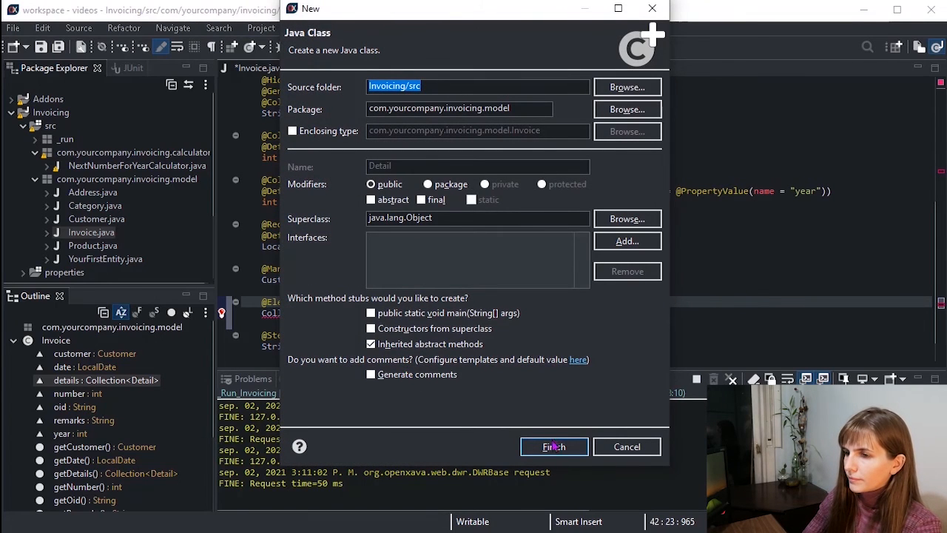
left_click(554, 447)
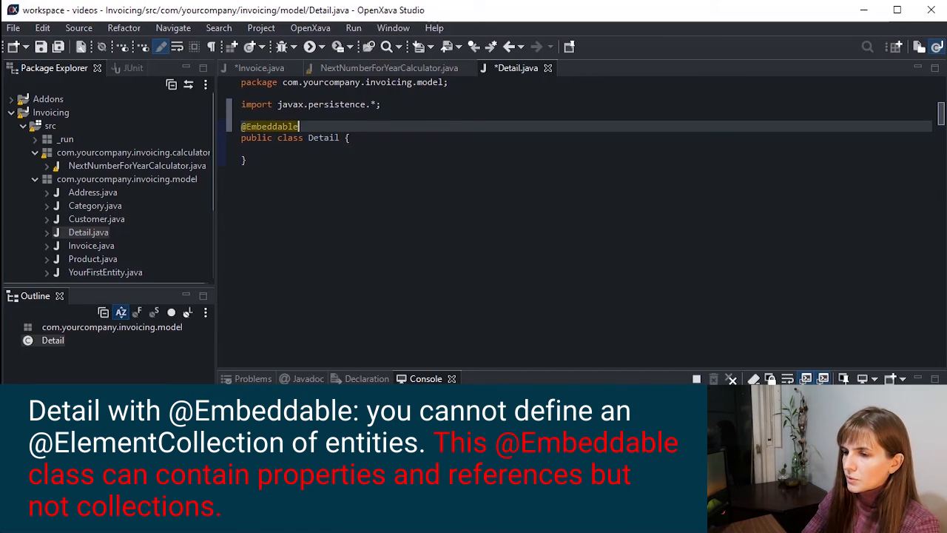
type("@Getter @Setter")
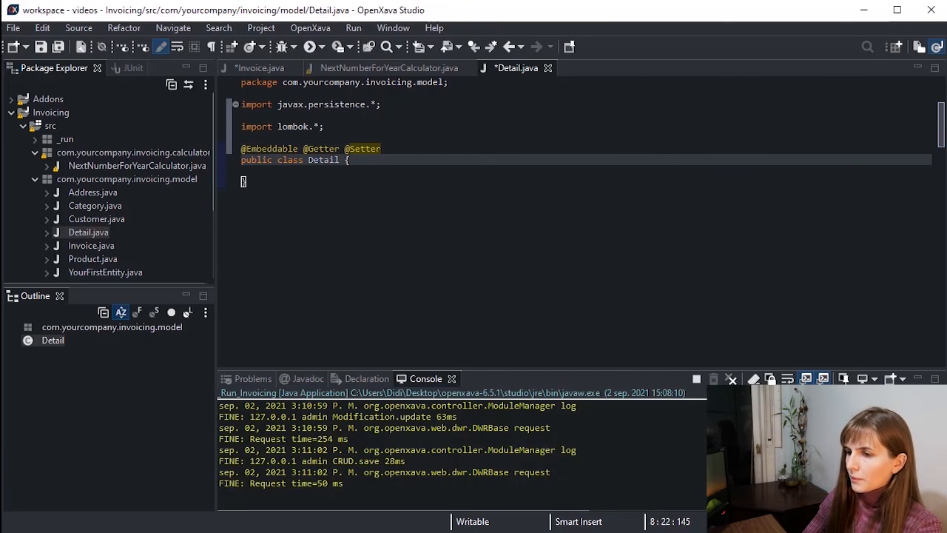
type("int")
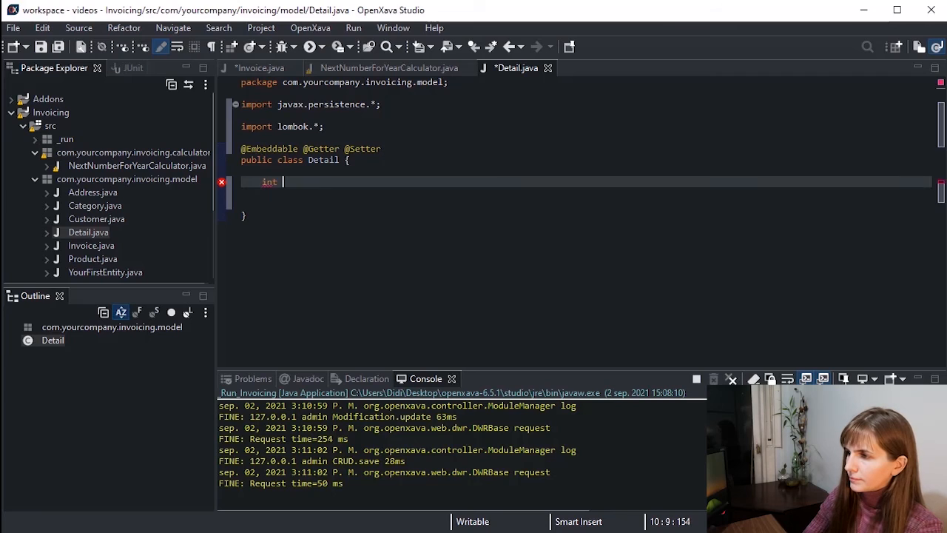
type("quantity;")
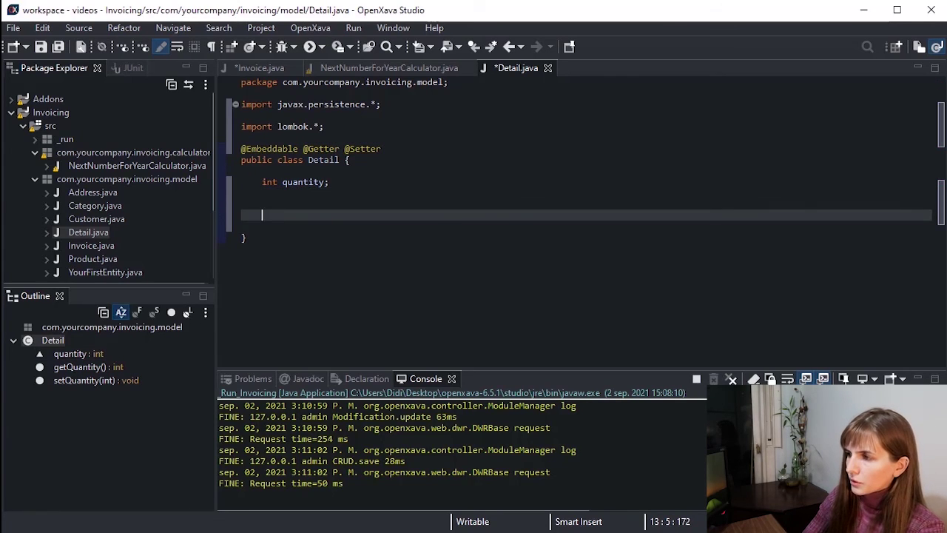
type("Product product;")
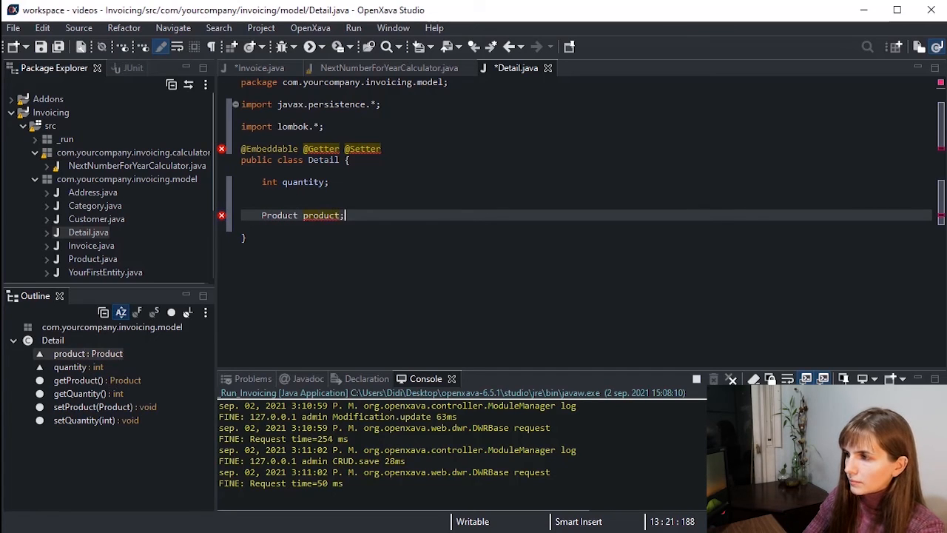
type("@ManyToOne(fetch =")
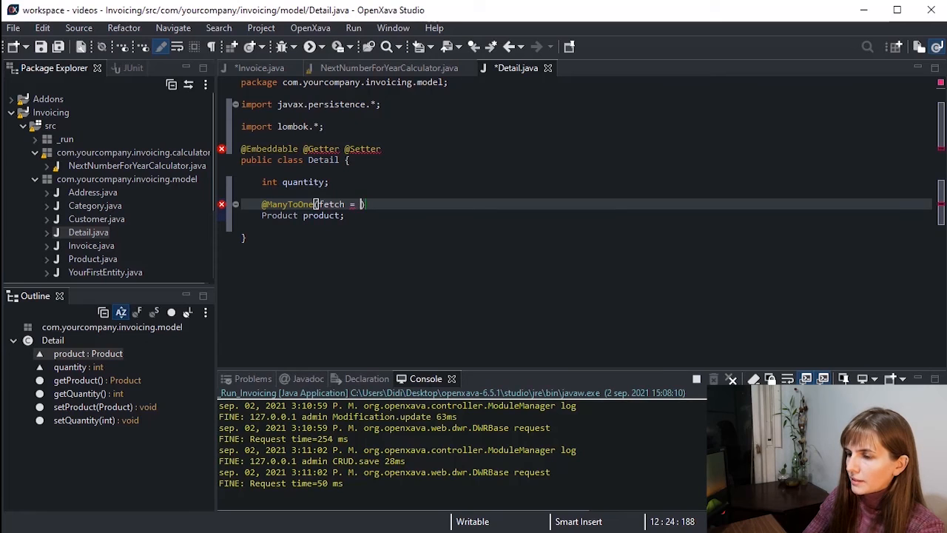
type("FetchType.LAZY")
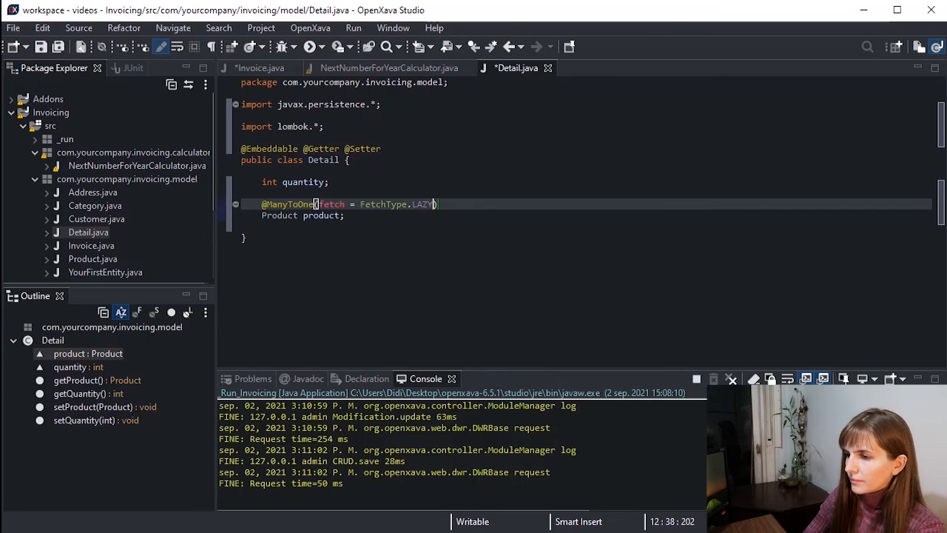
type(", o")
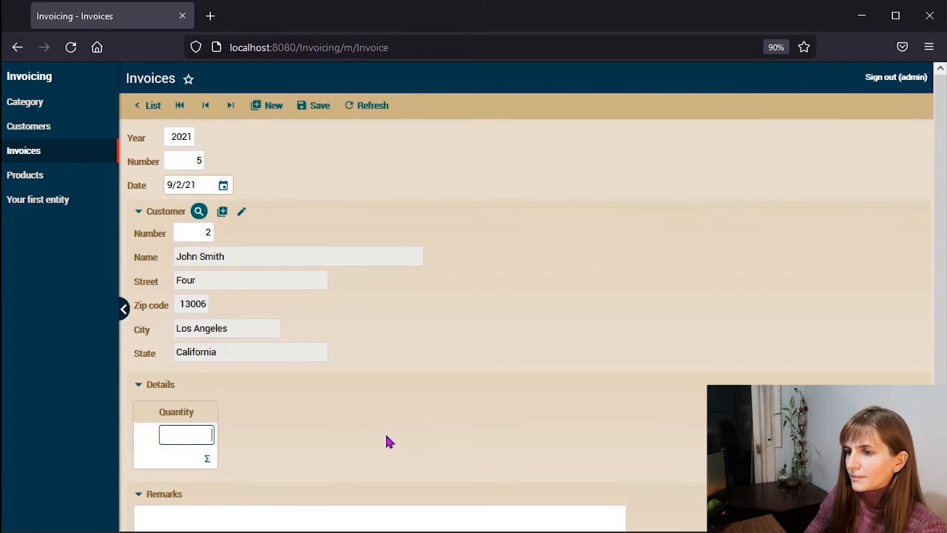
Enter detail rows with quantities 5, 8 and 1 and save invoice 5
type("5")
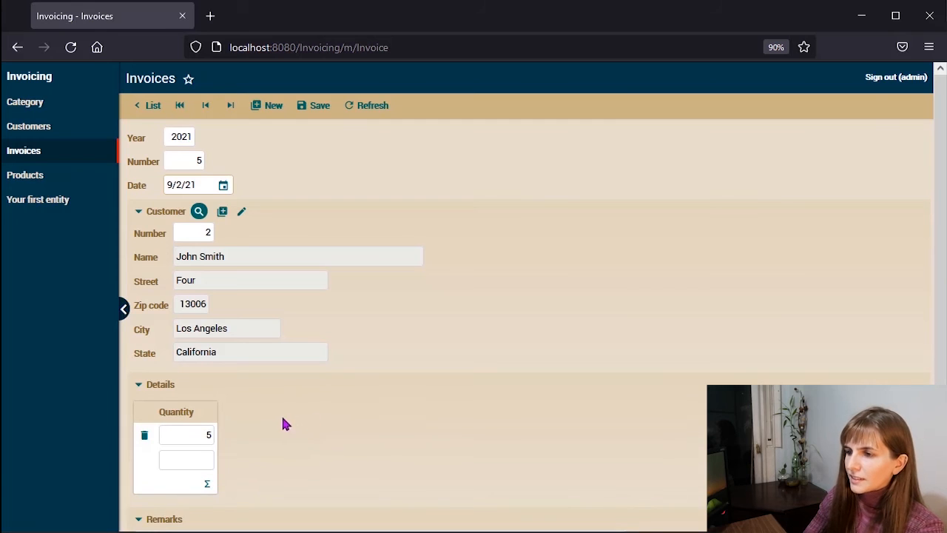
scroll("down", 3)
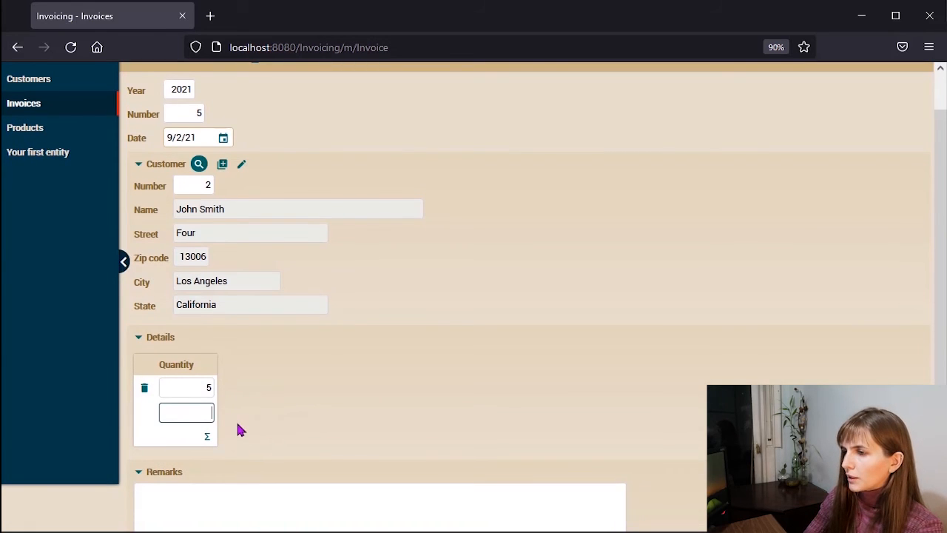
type("8")
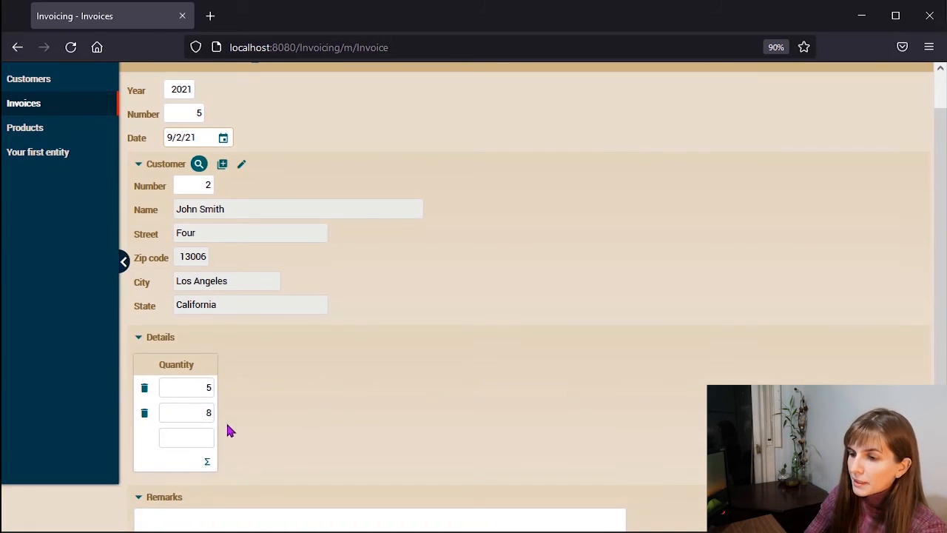
type("1")
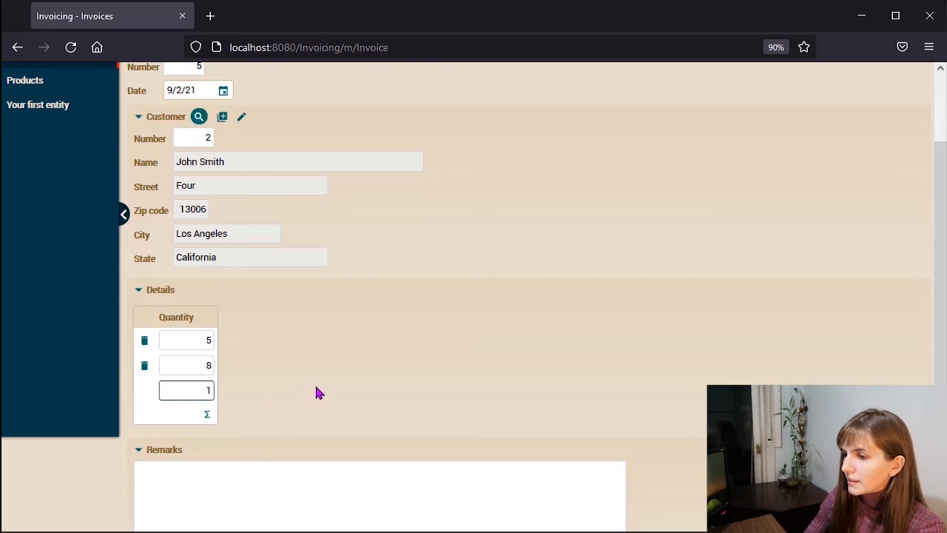
scroll("down", 3)
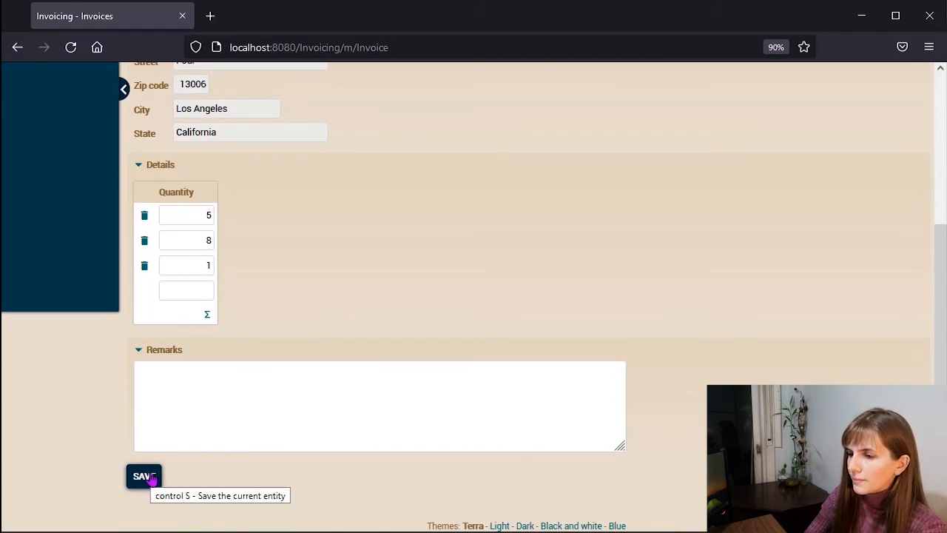
left_click(143, 476)
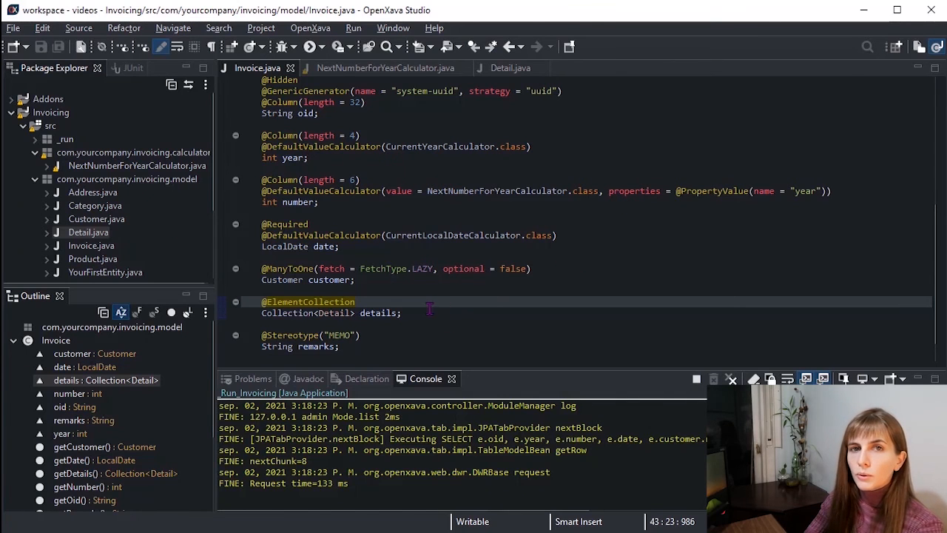
left_click(355, 302)
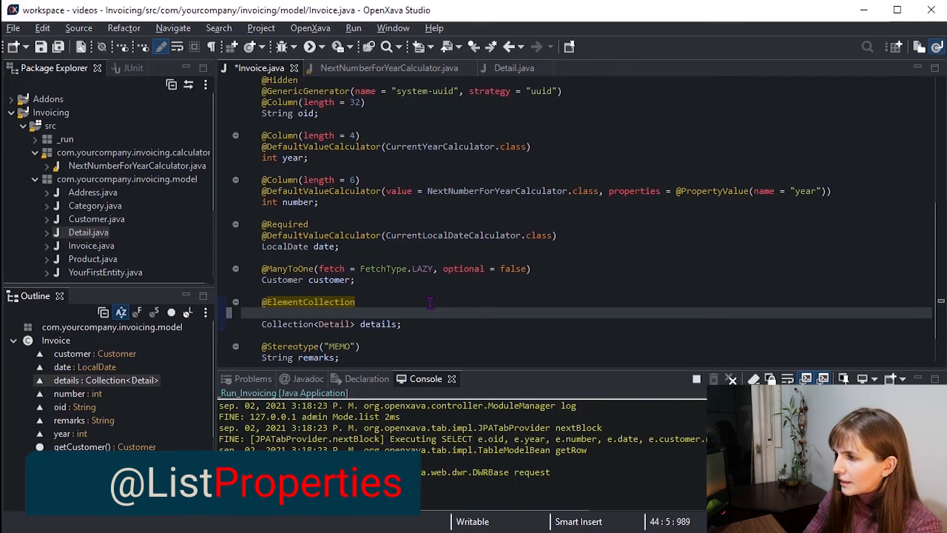
type("@L")
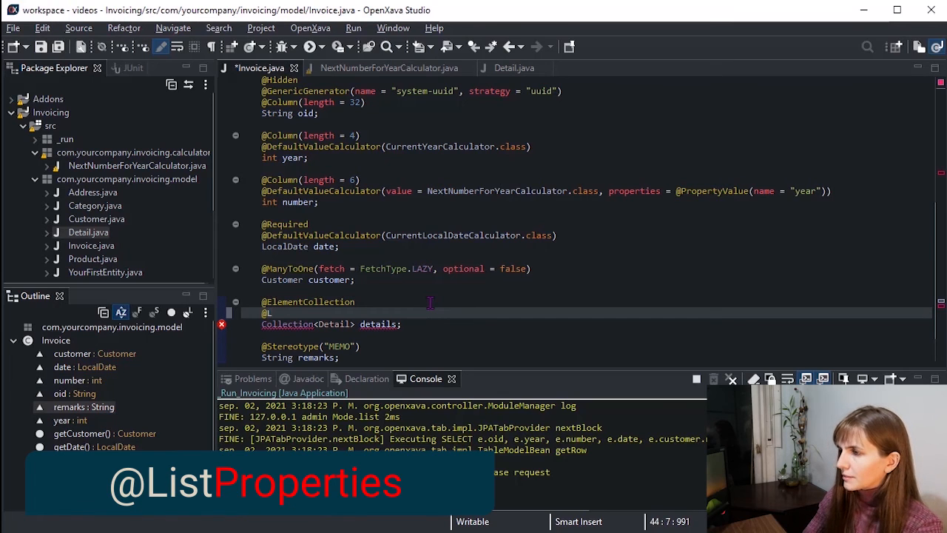
type("List")
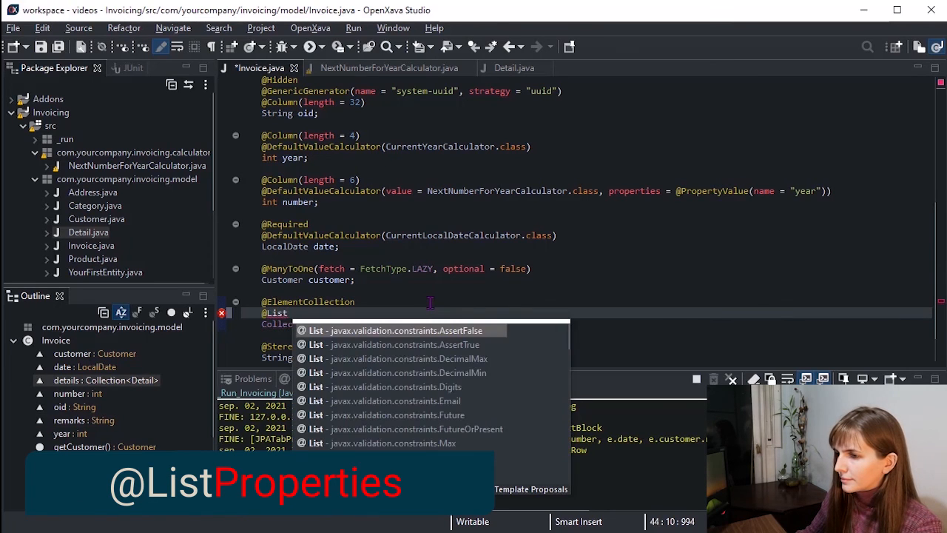
type("Properties(")
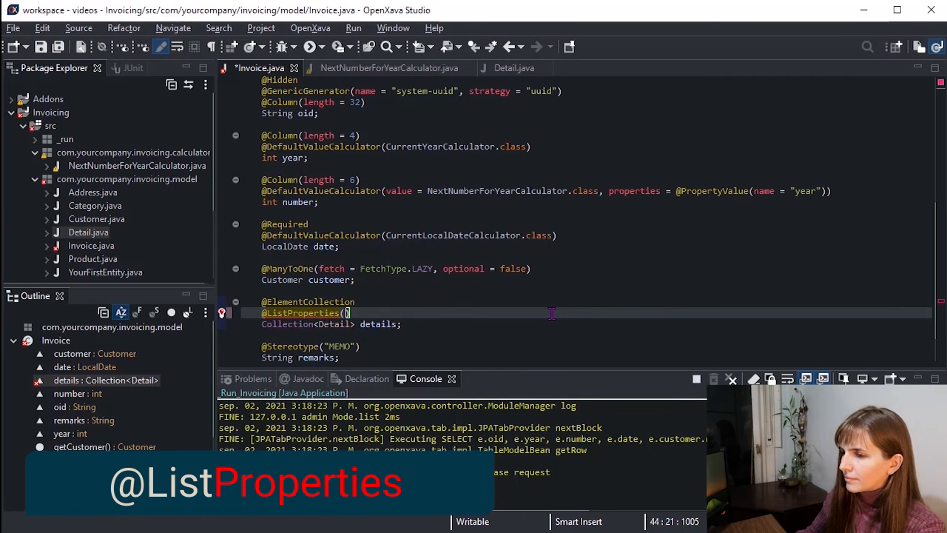
type("\"")
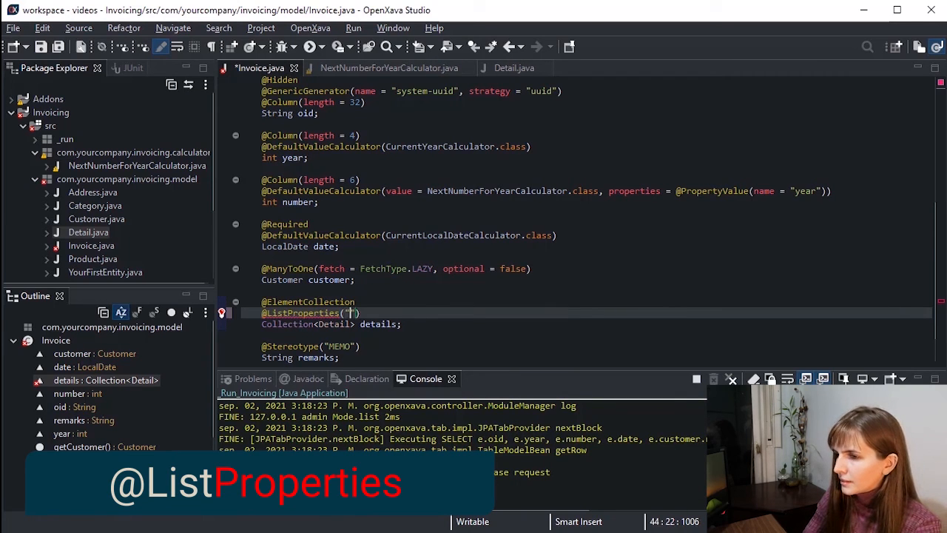
type("product.number")
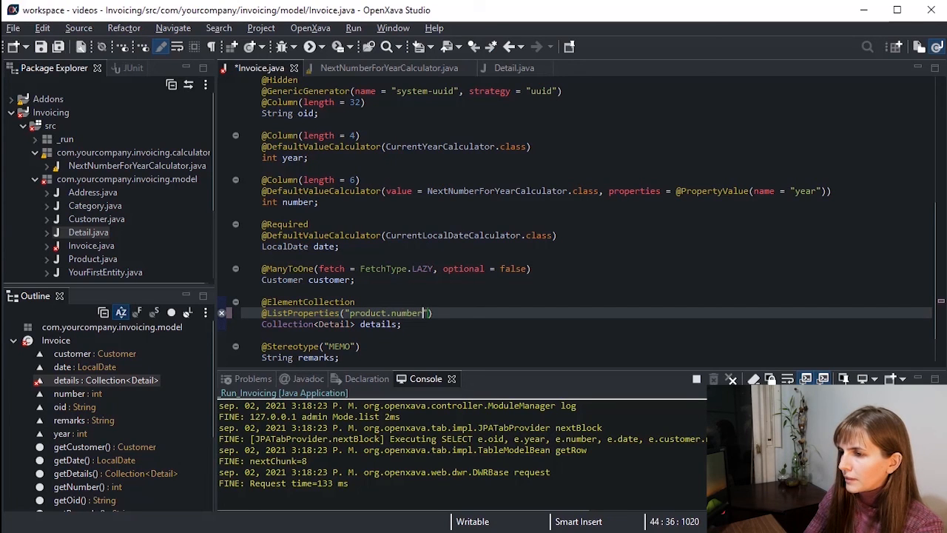
Complete the list with product.description and quantity
type(", product.")
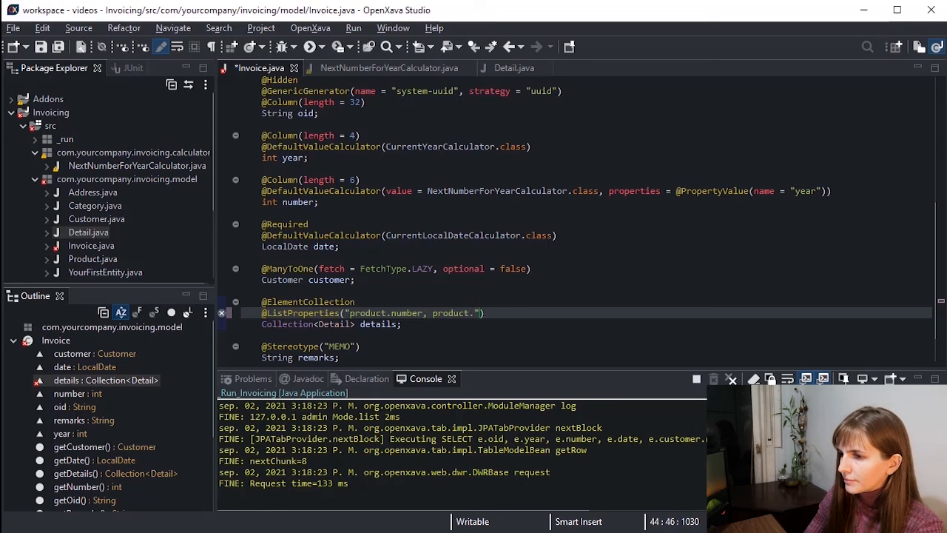
type("description")
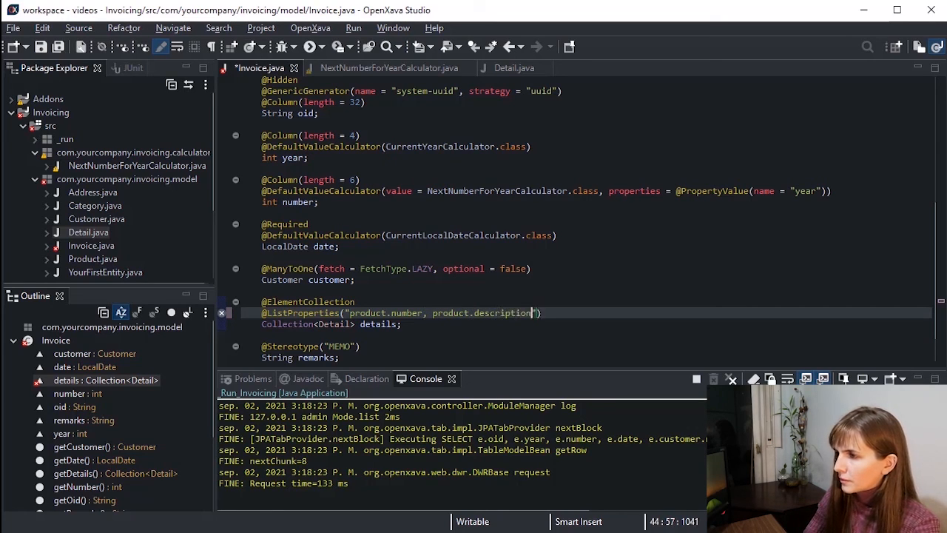
type(", qua")
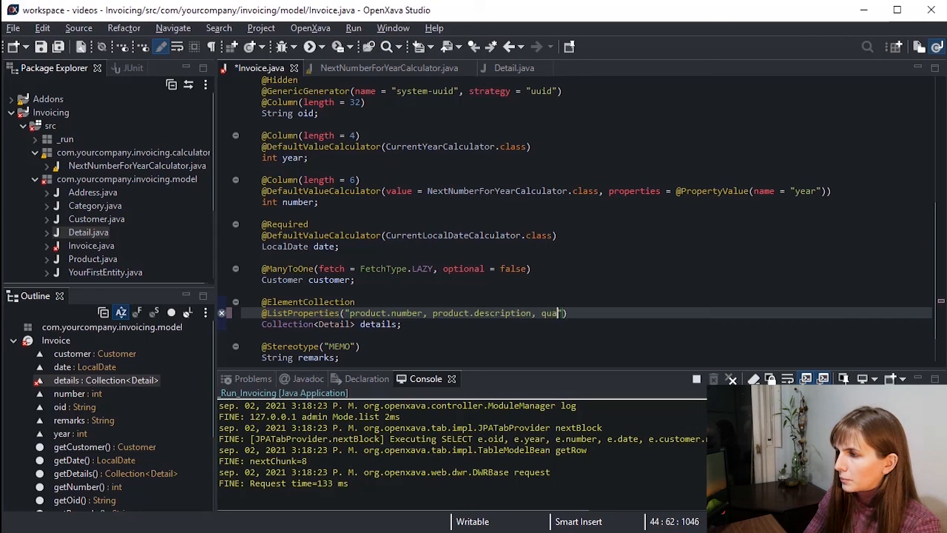
type("ntity")
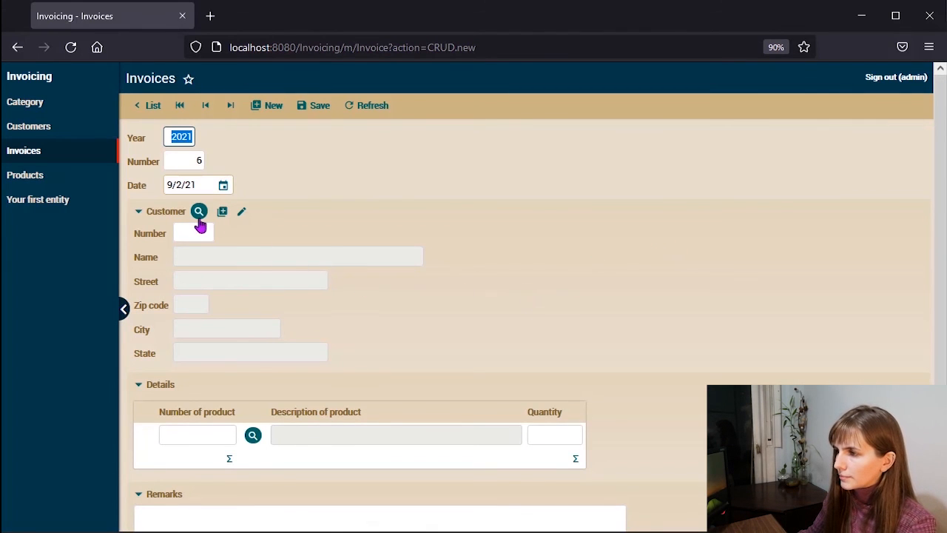
Choose John Smith as customer and Learn OpenXava by example as the detail product
left_click(198, 210)
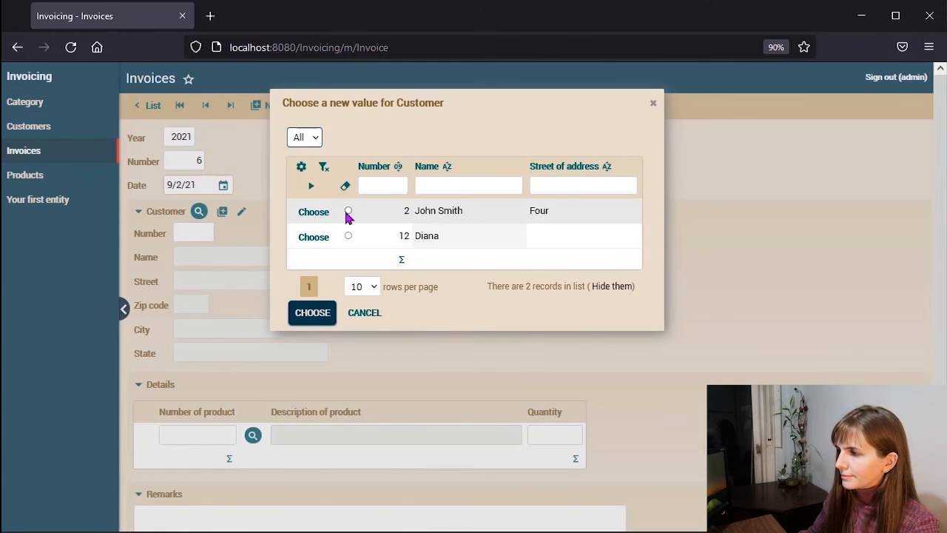
left_click(312, 312)
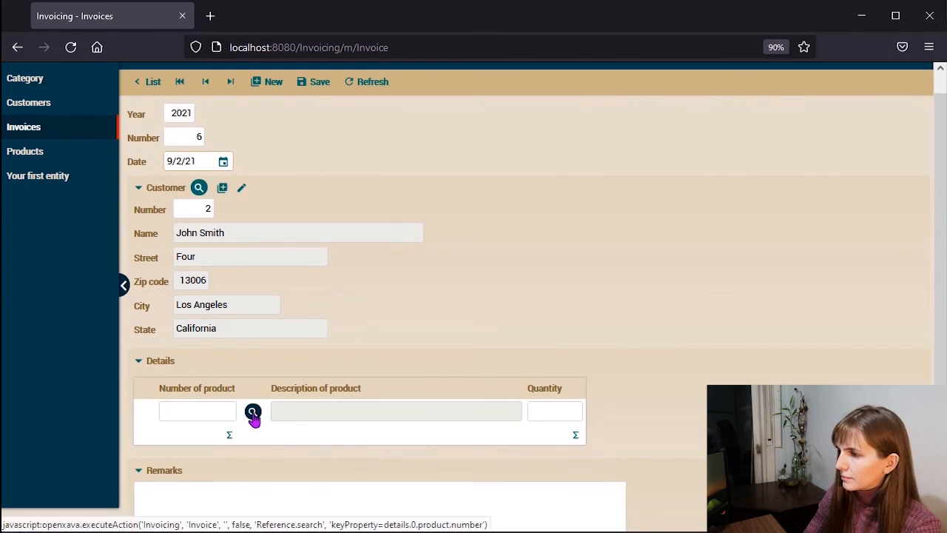
left_click(251, 412)
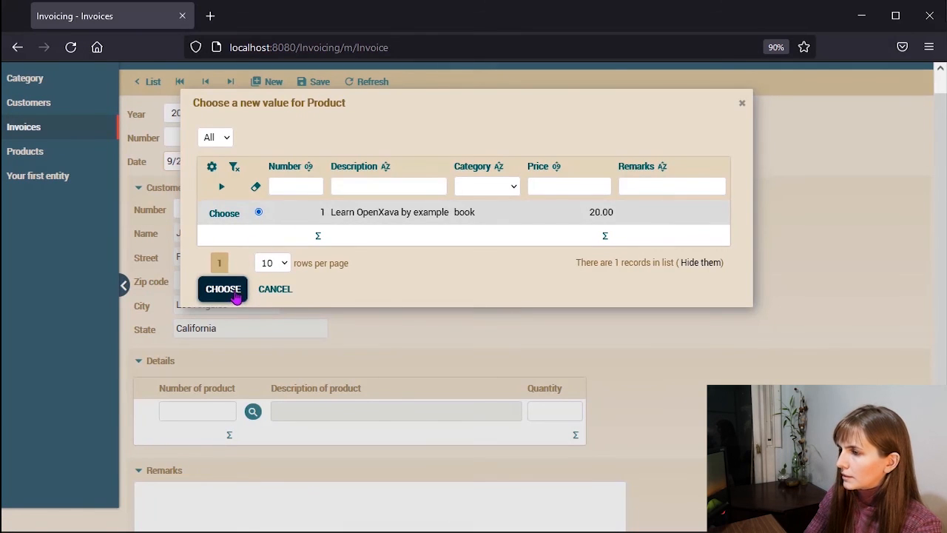
left_click(222, 289)
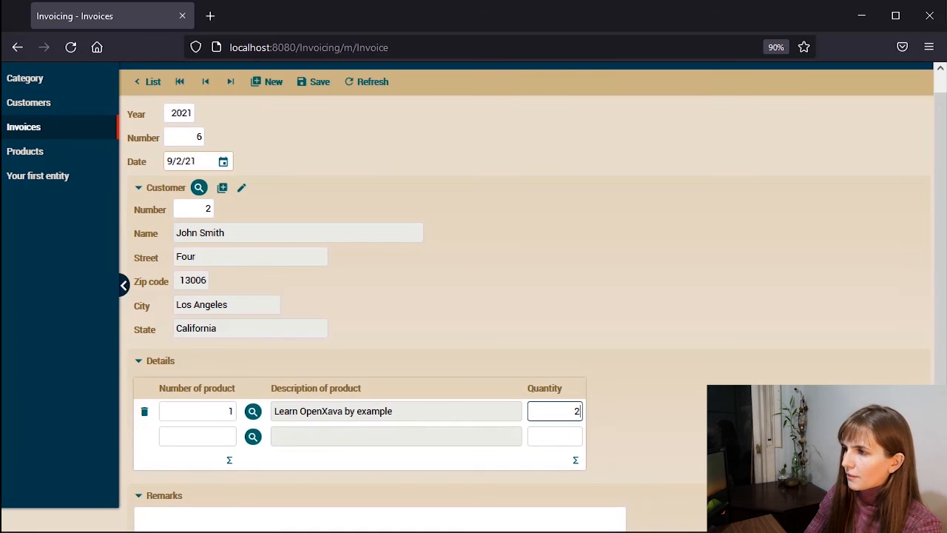
mouse_move(259, 485)
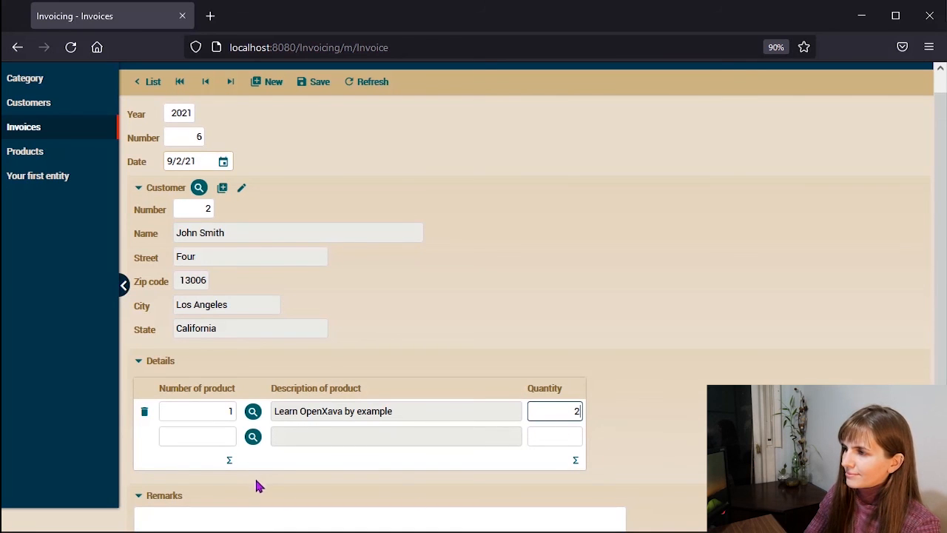
Save invoice 6 with its quantity-2 detail line
scroll("down", 3)
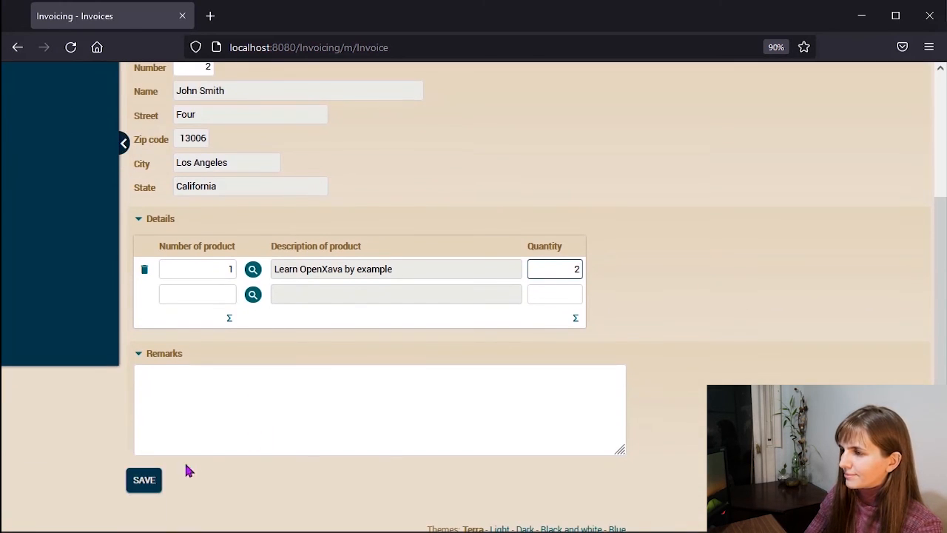
left_click(145, 480)
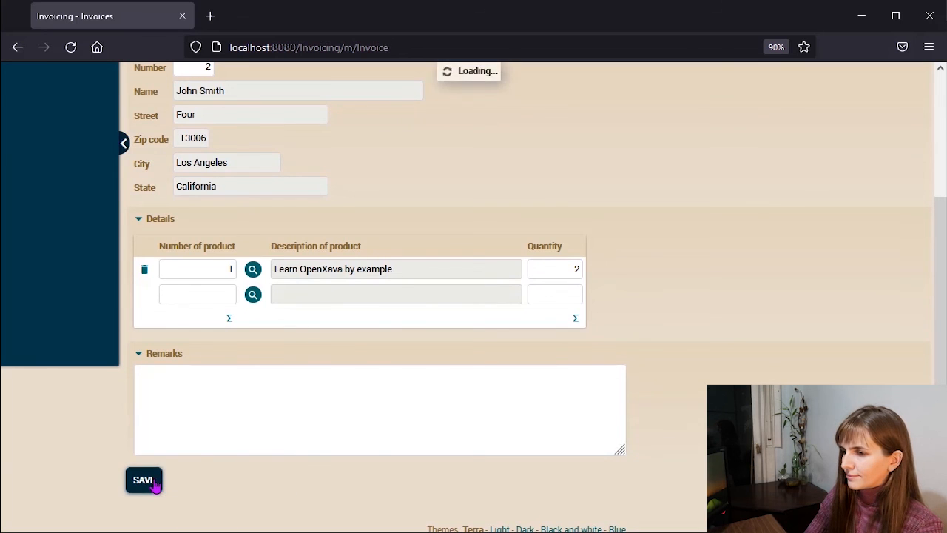
left_click(143, 479)
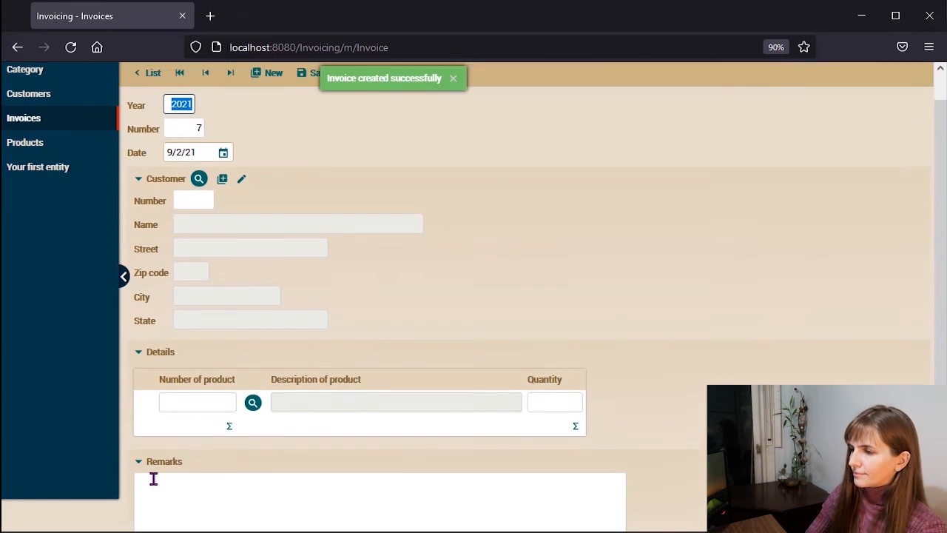